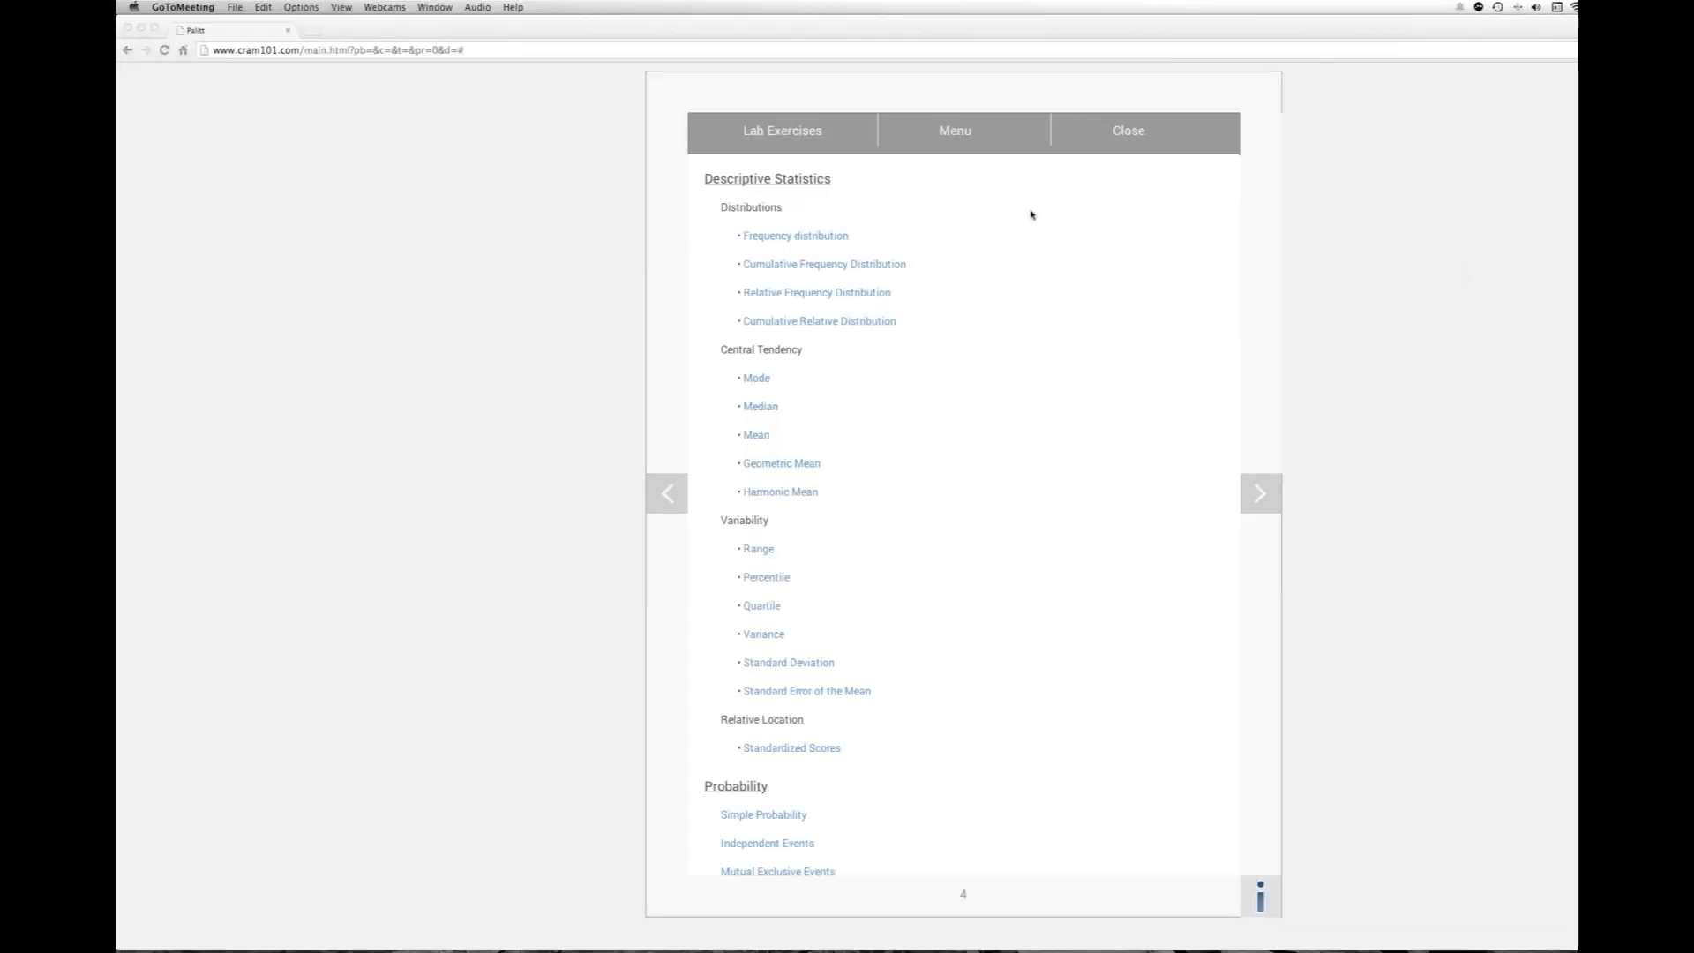
mouse_move(961, 207)
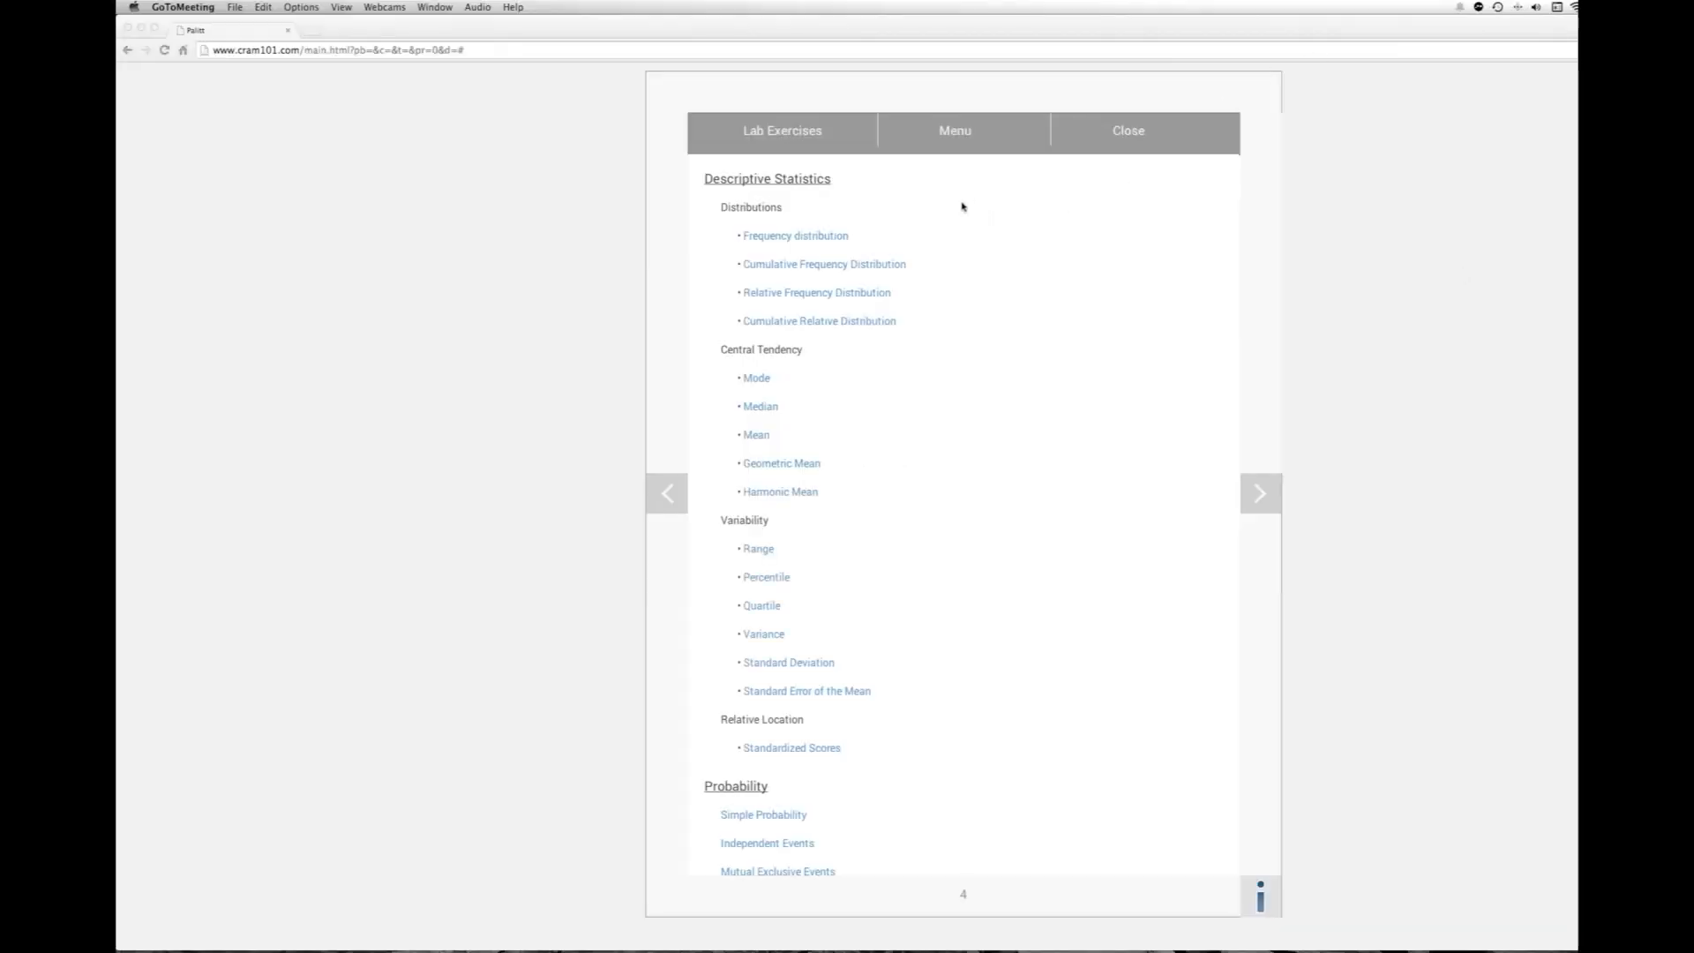
mouse_move(762, 266)
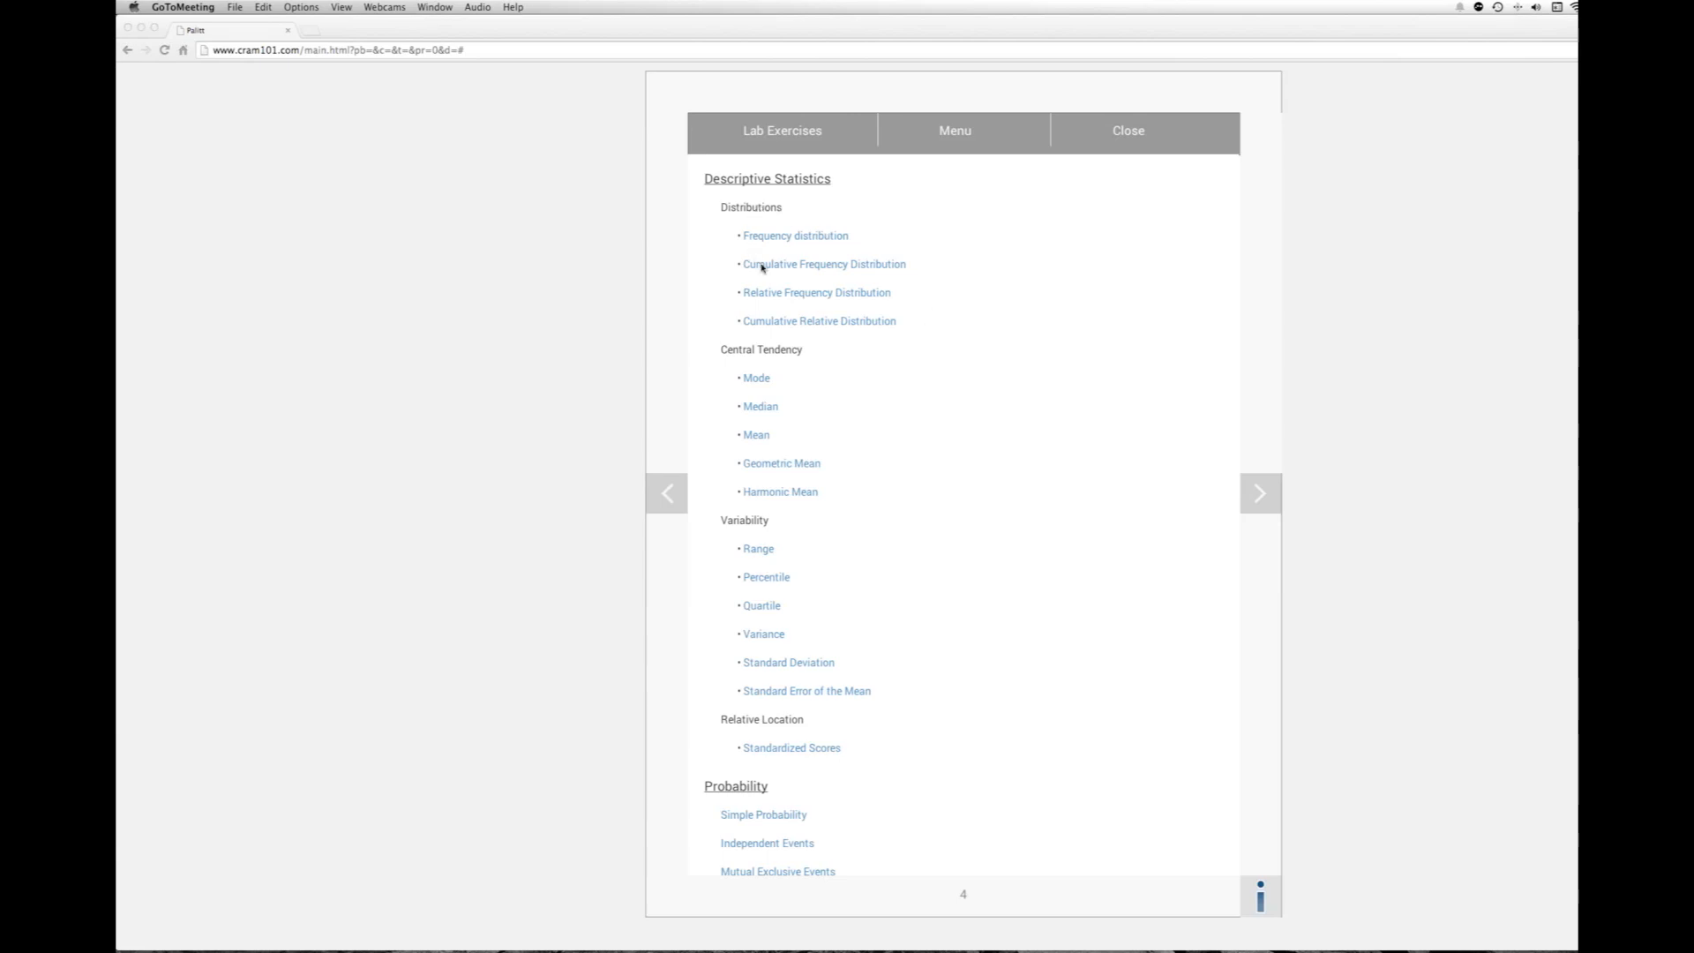
mouse_move(762, 406)
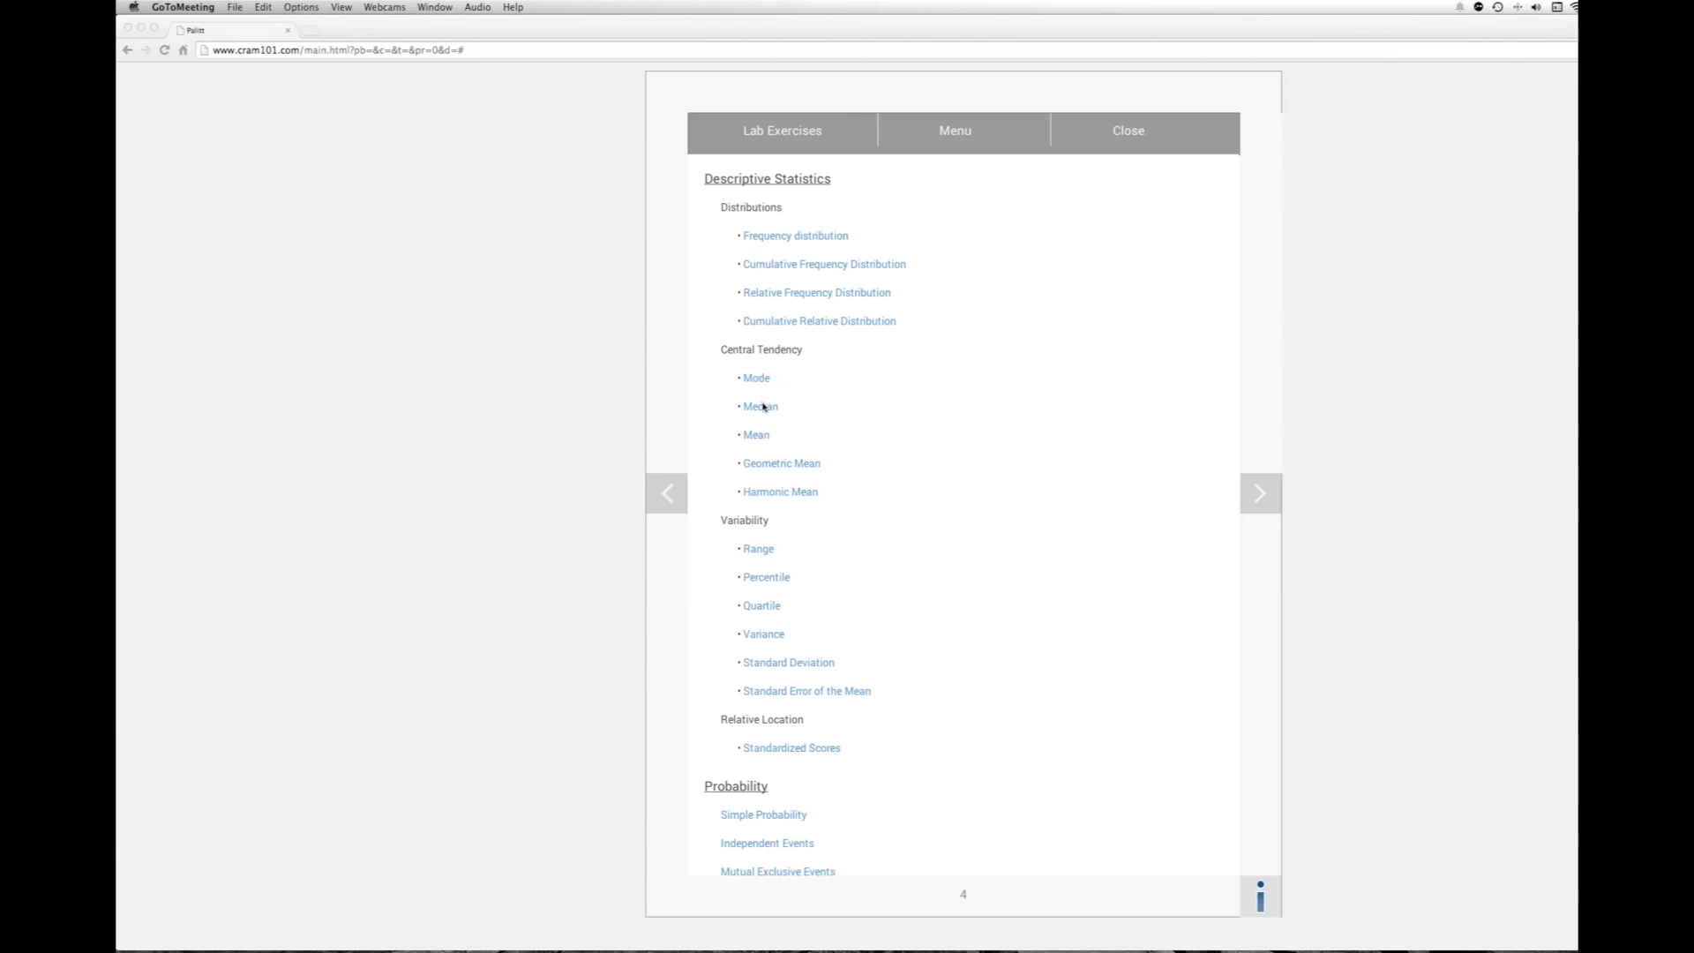
mouse_move(765, 412)
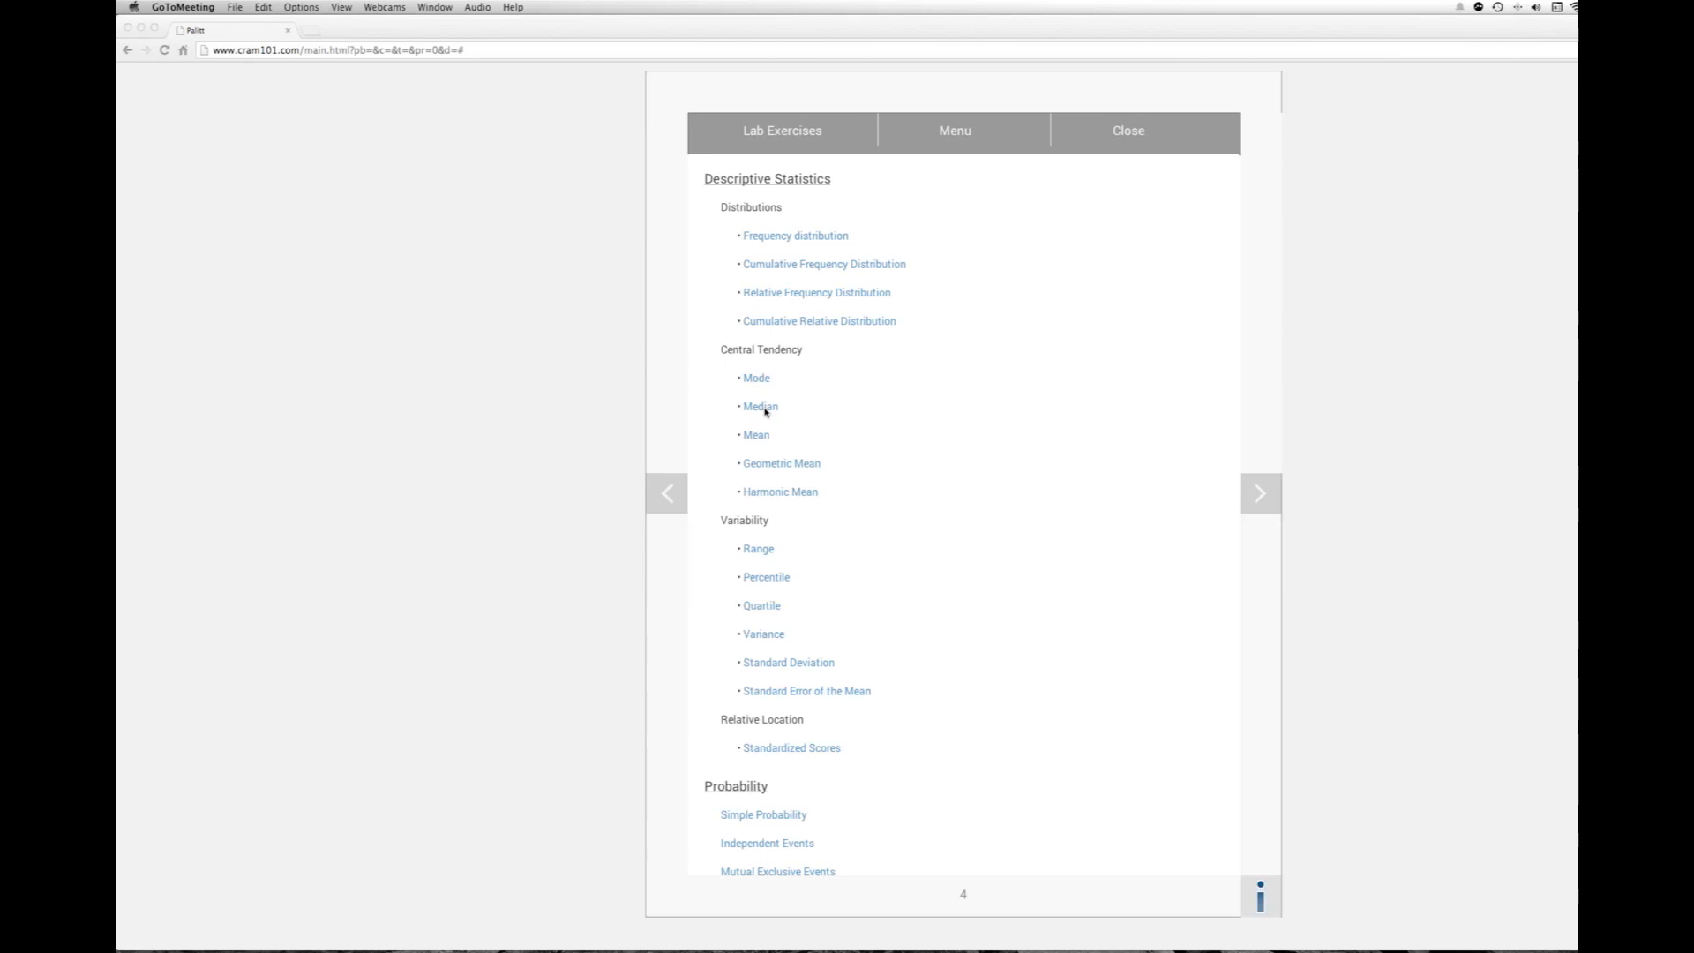
Step: Start the Median exercise with a distribution of 10 data points
left_click(758, 405)
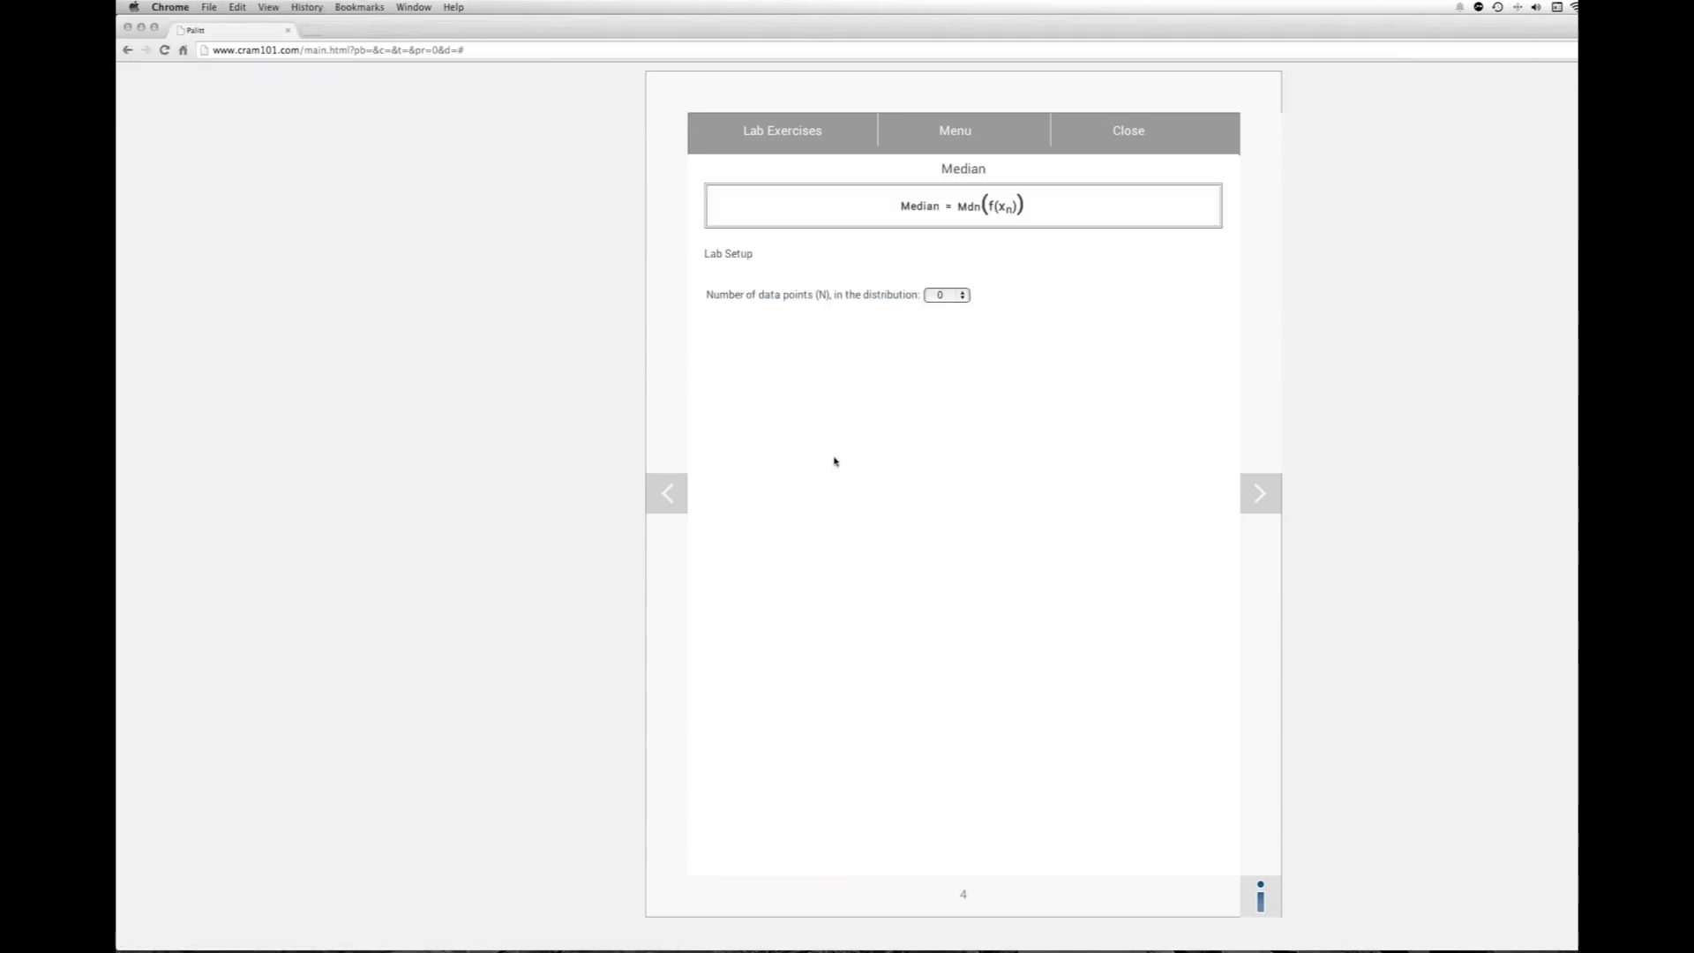
mouse_move(927, 318)
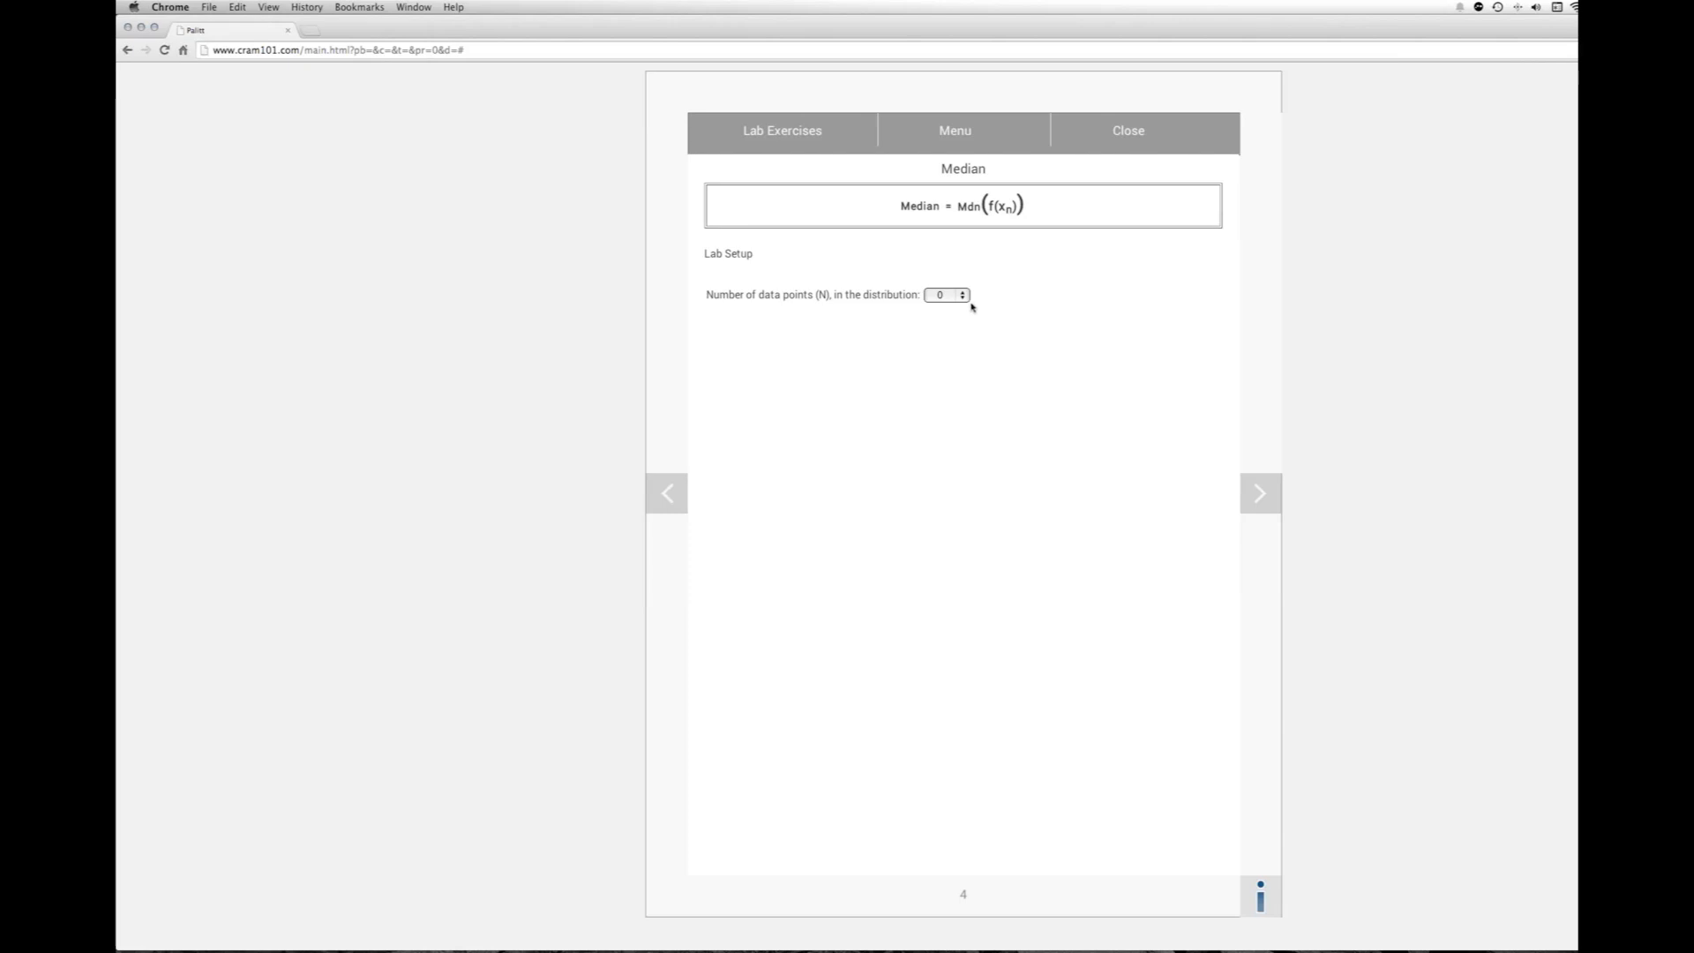
left_click(945, 295)
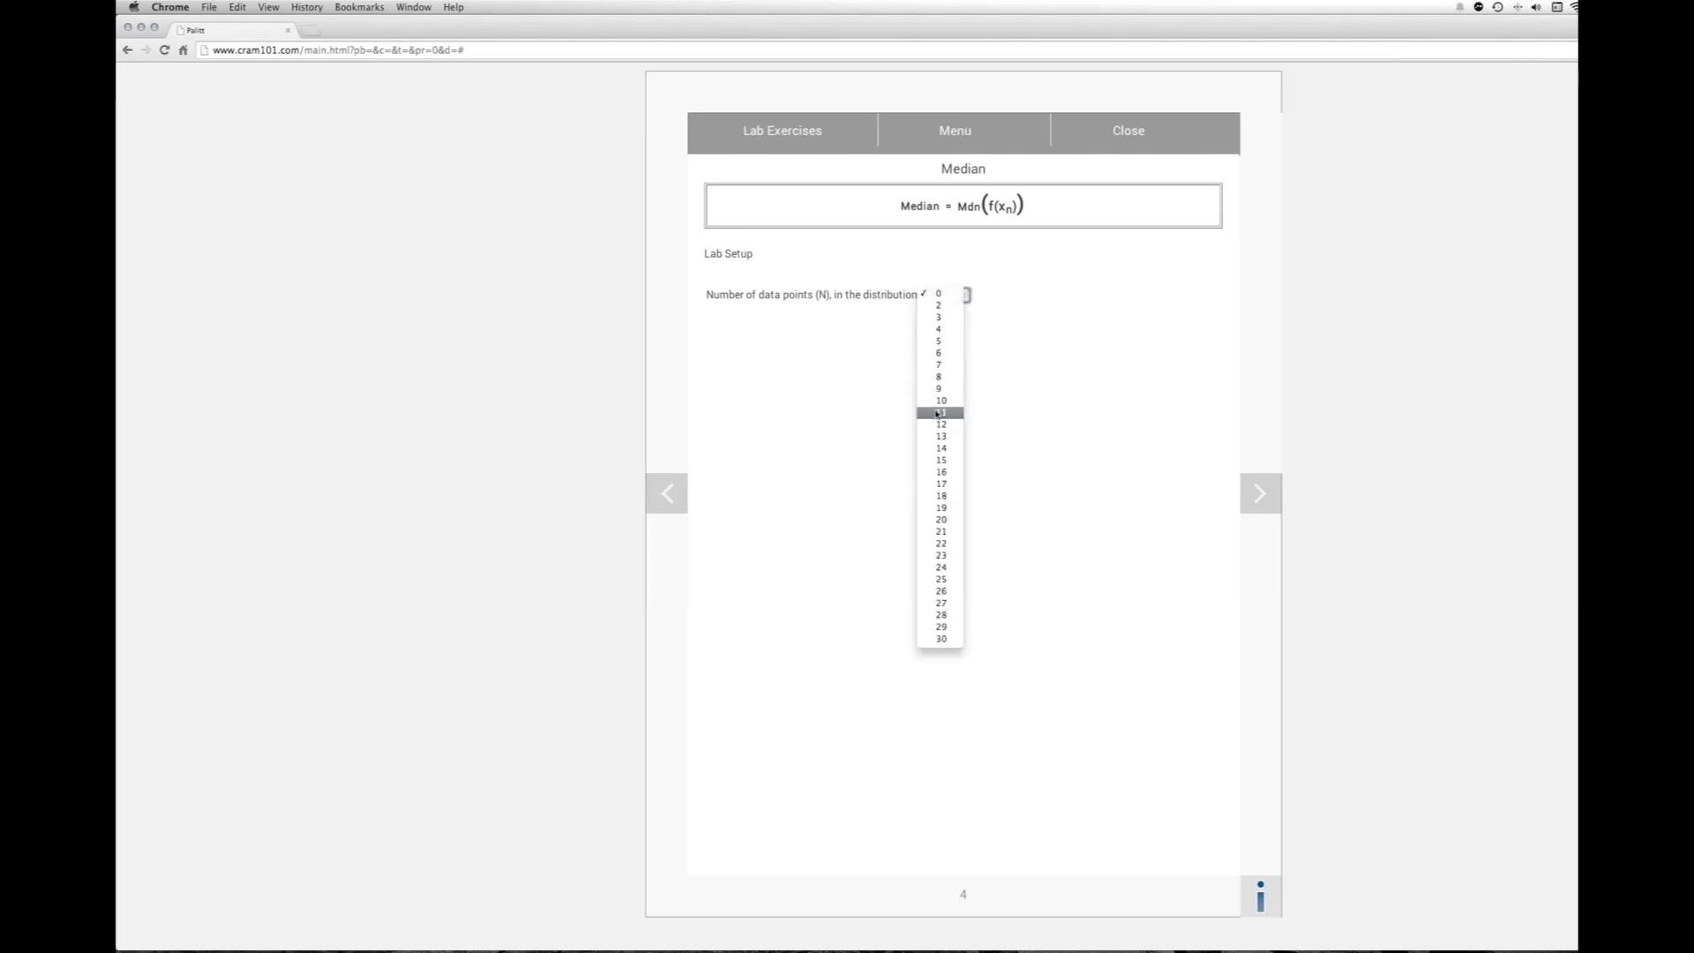
left_click(940, 401)
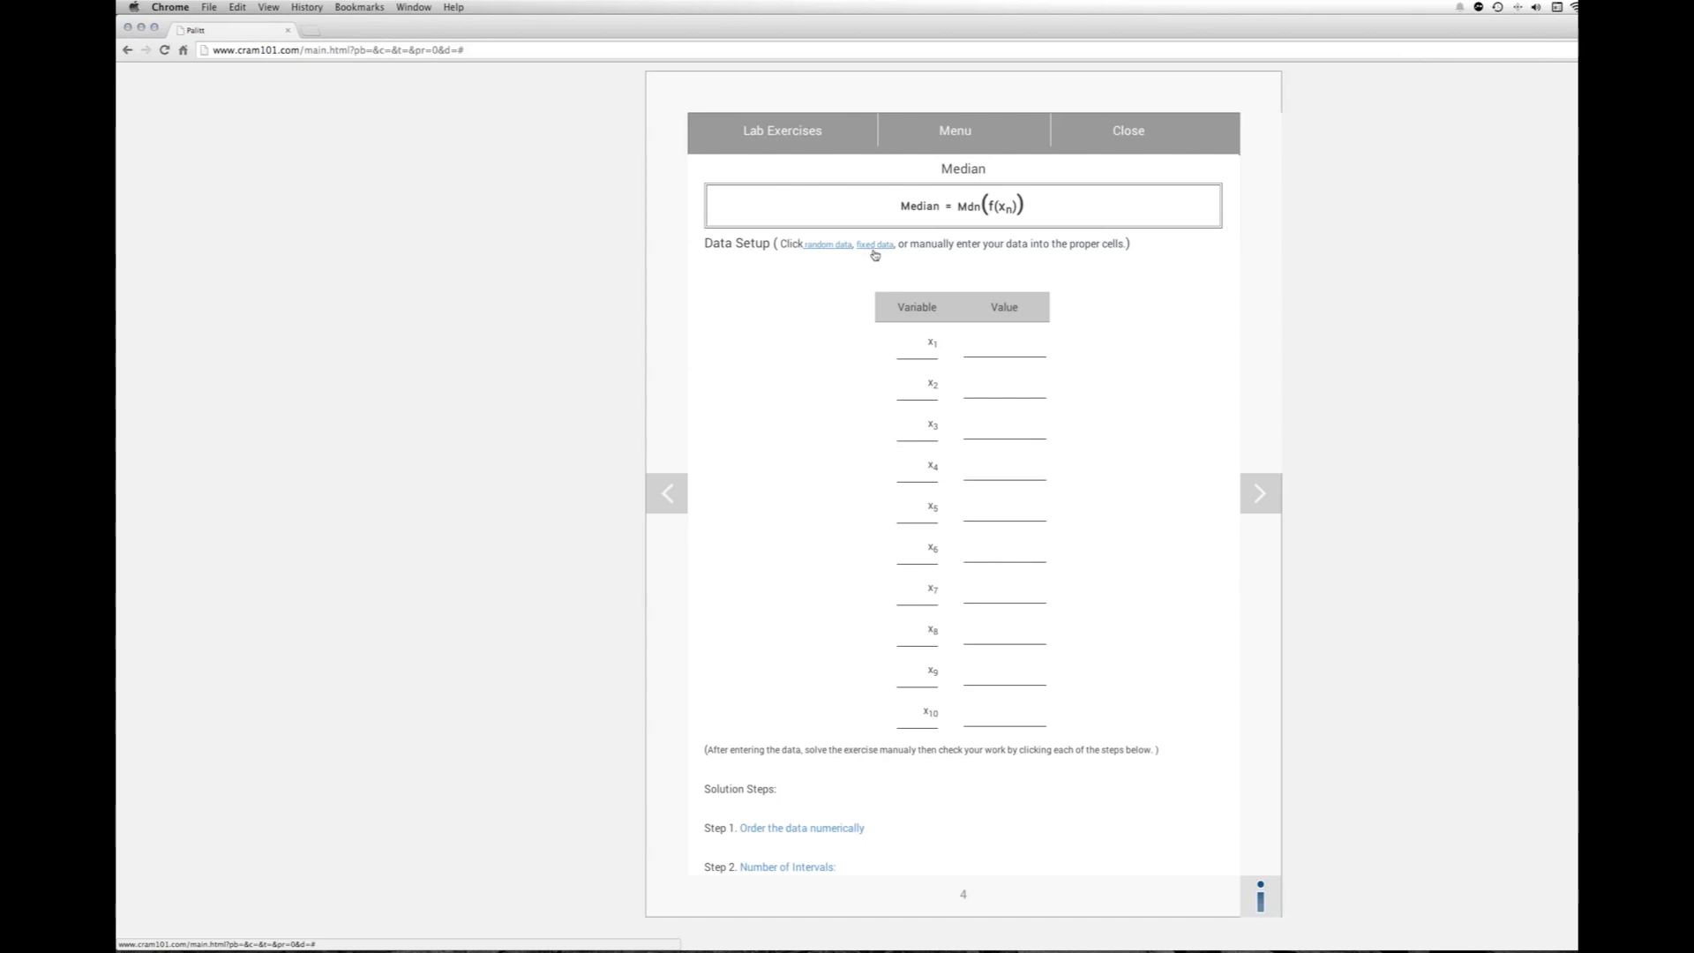
mouse_move(972, 358)
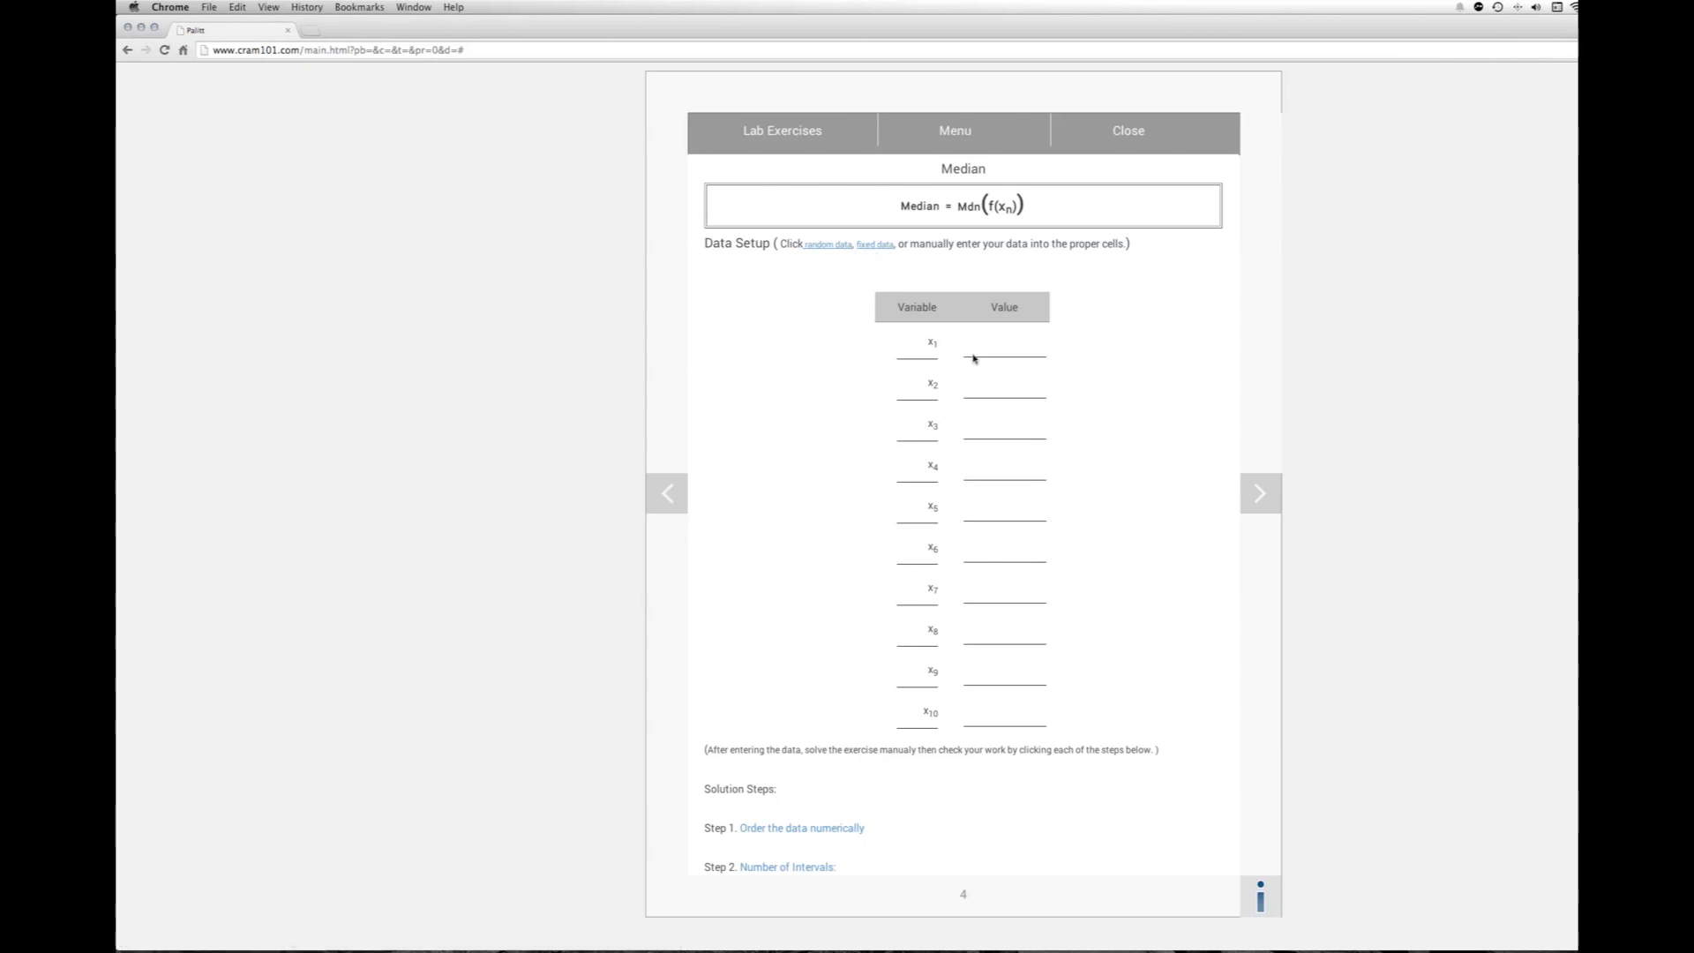
Step: Enter the values 1, 3, 68, 31, 1, 28, 93, 61, 40, 16 into fields x1–x10
left_click(1002, 343)
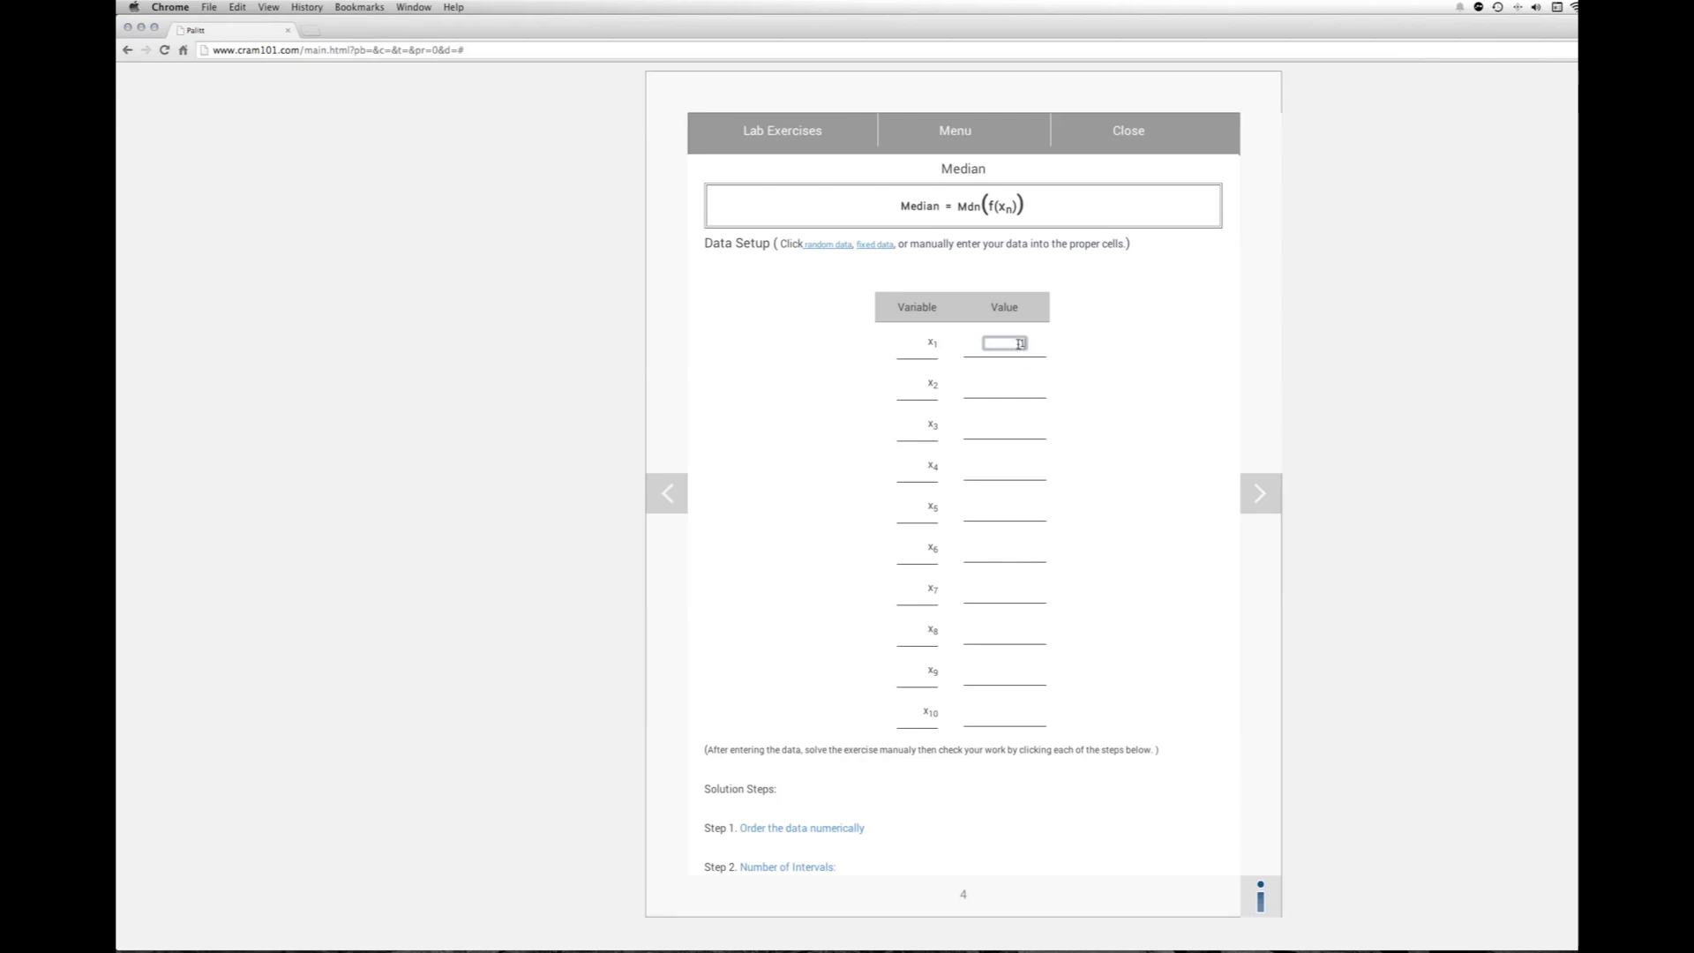
left_click(1002, 383)
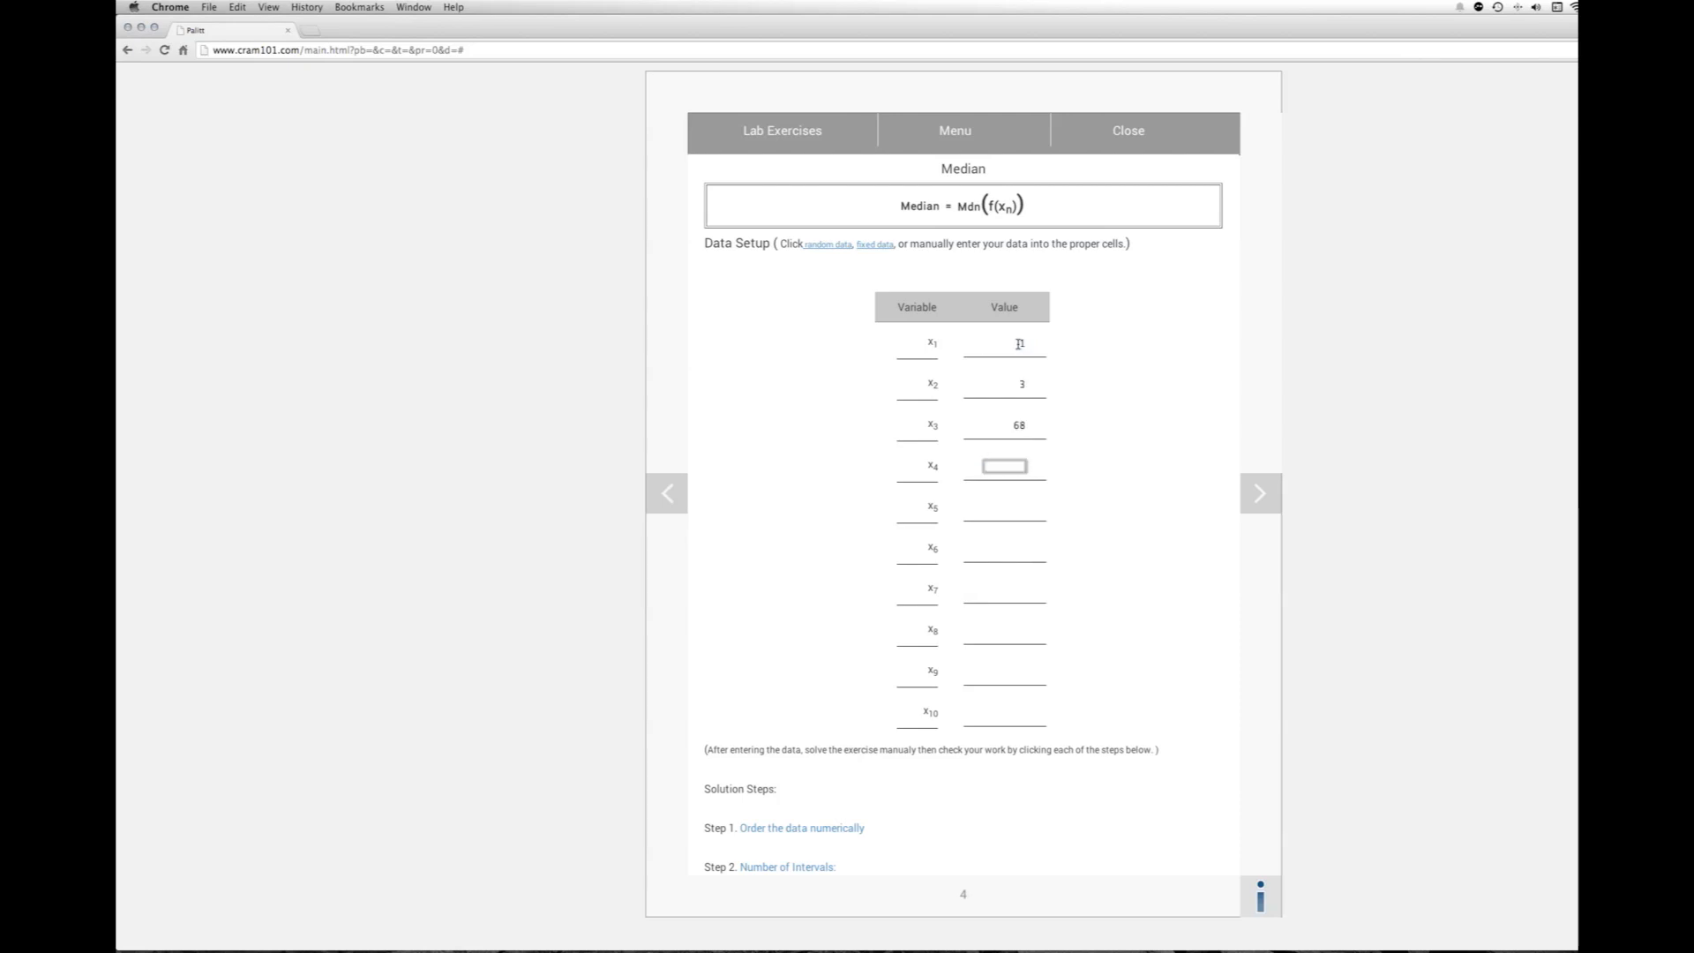
type("31")
left_click(1004, 547)
type("28")
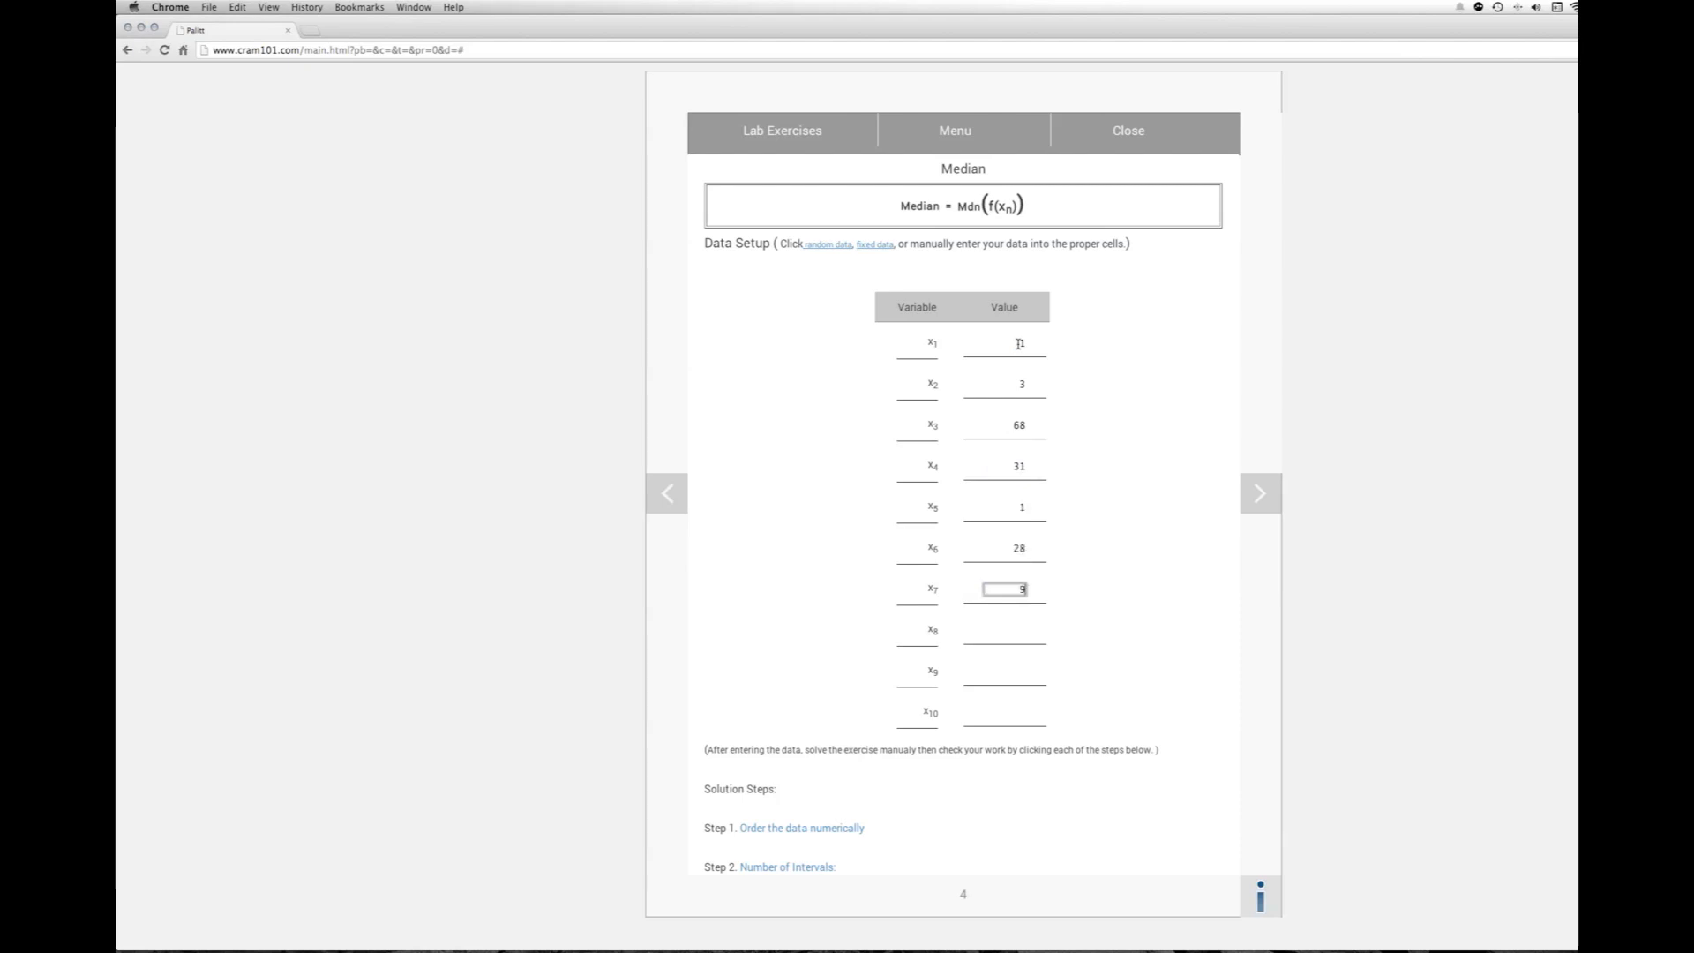
type("61")
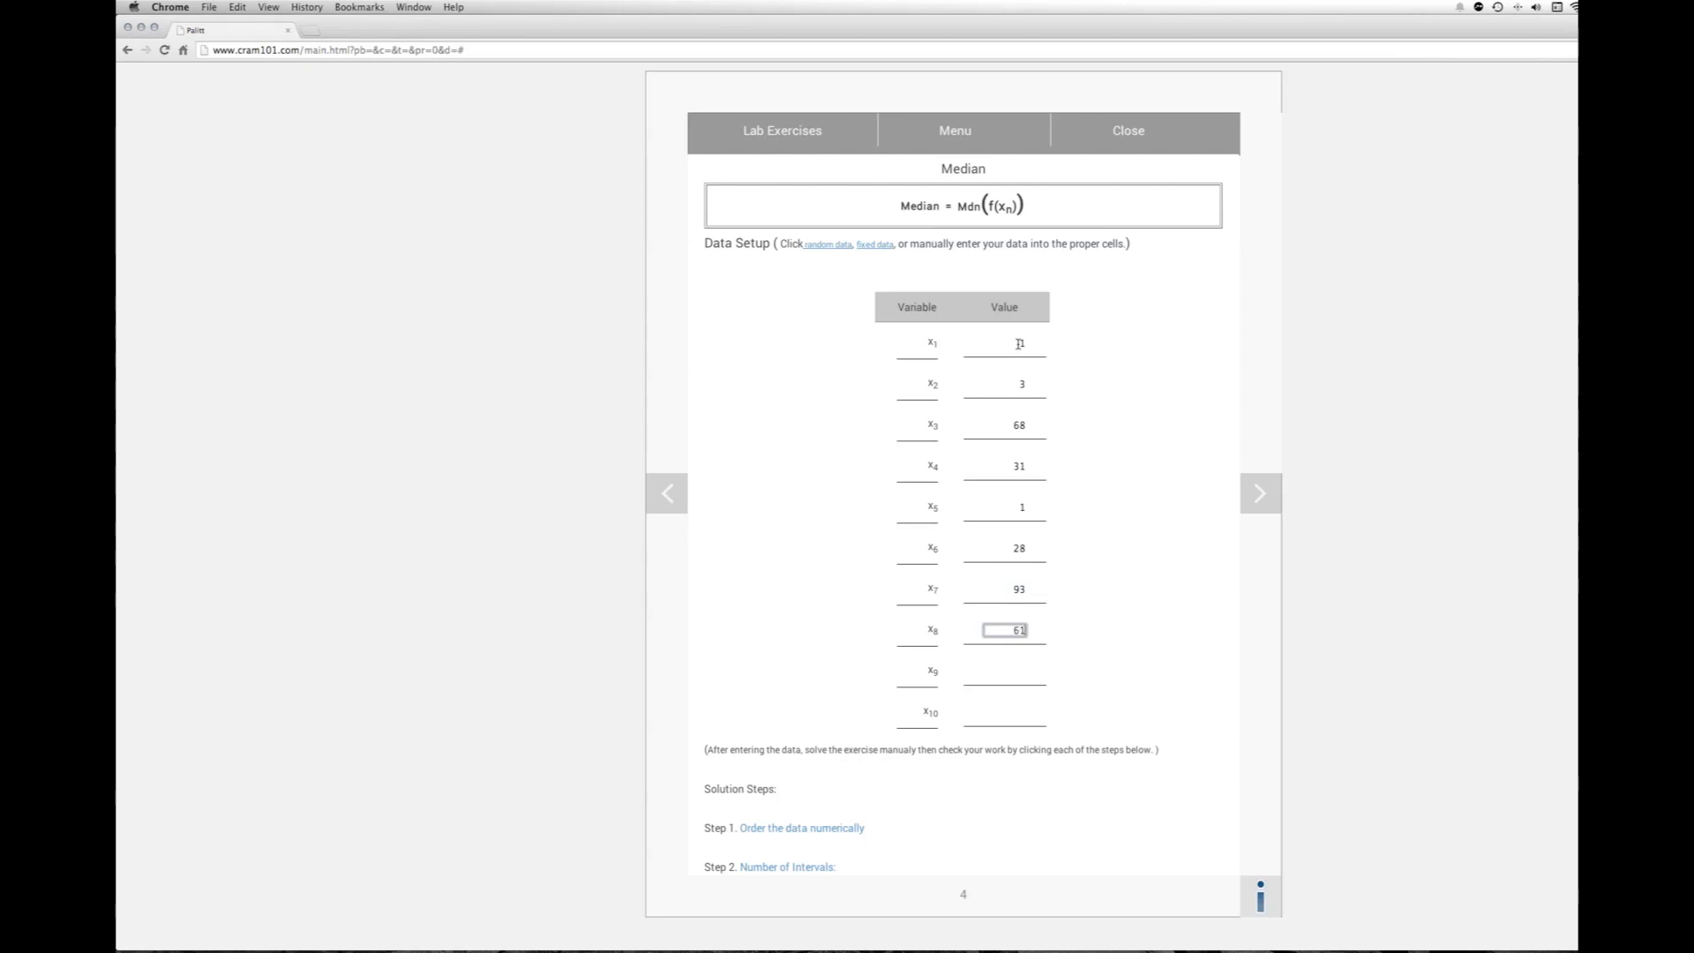
type("40")
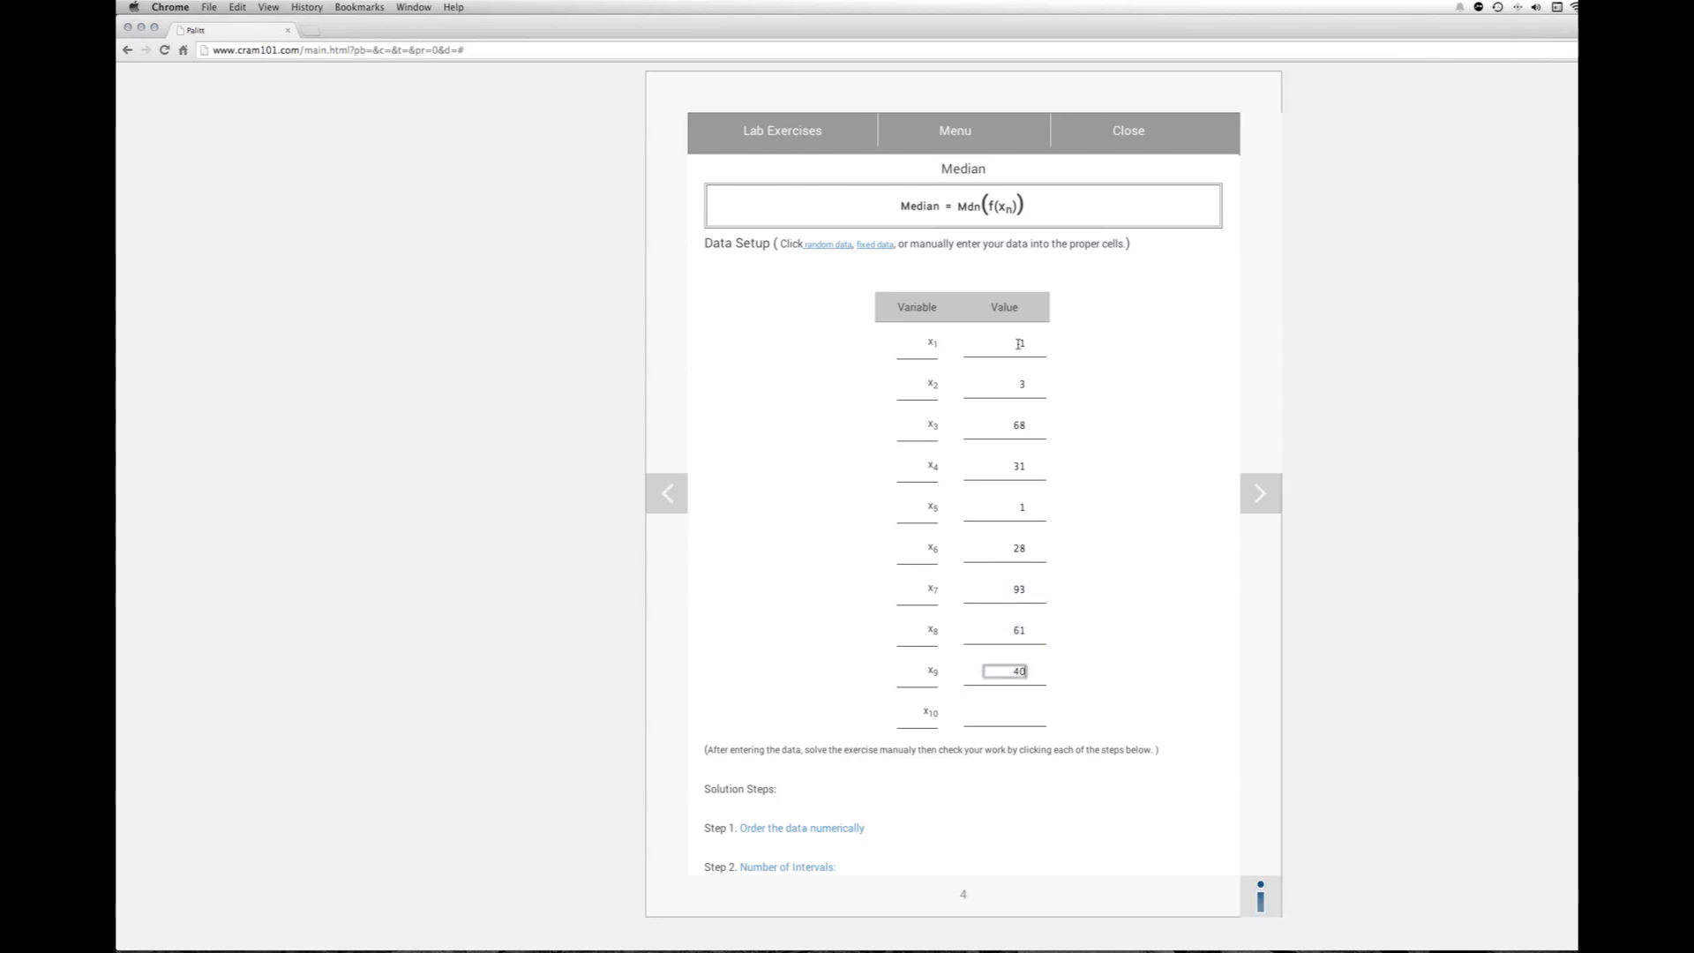
type("16")
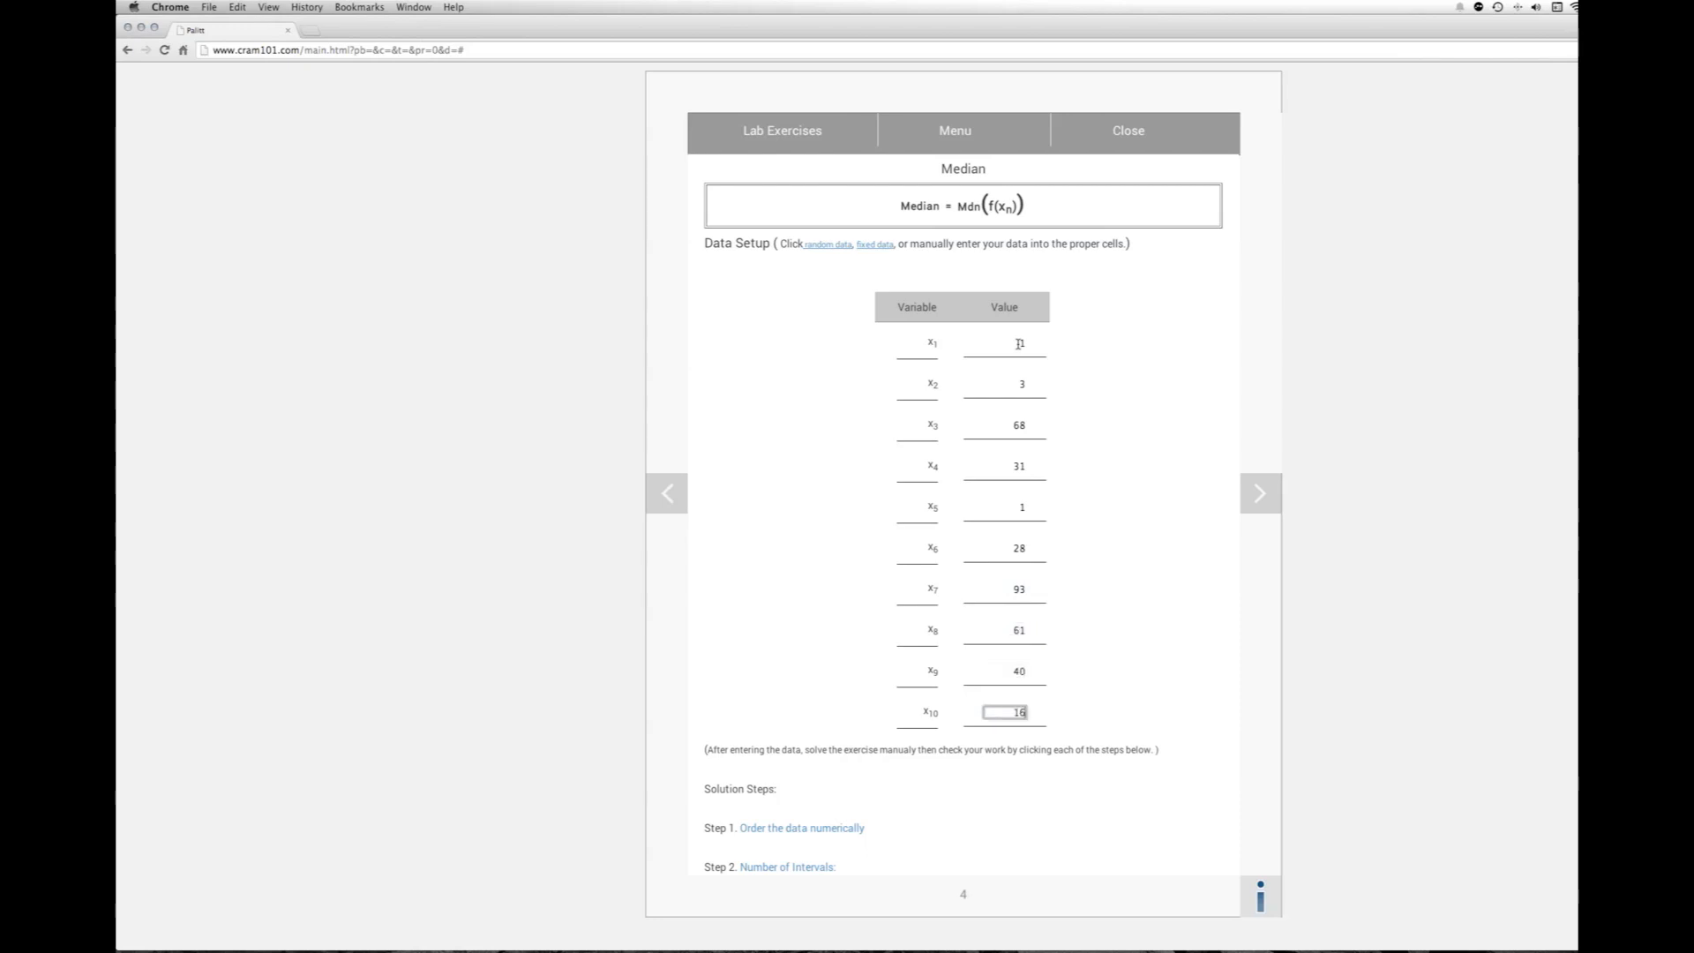
left_click(801, 825)
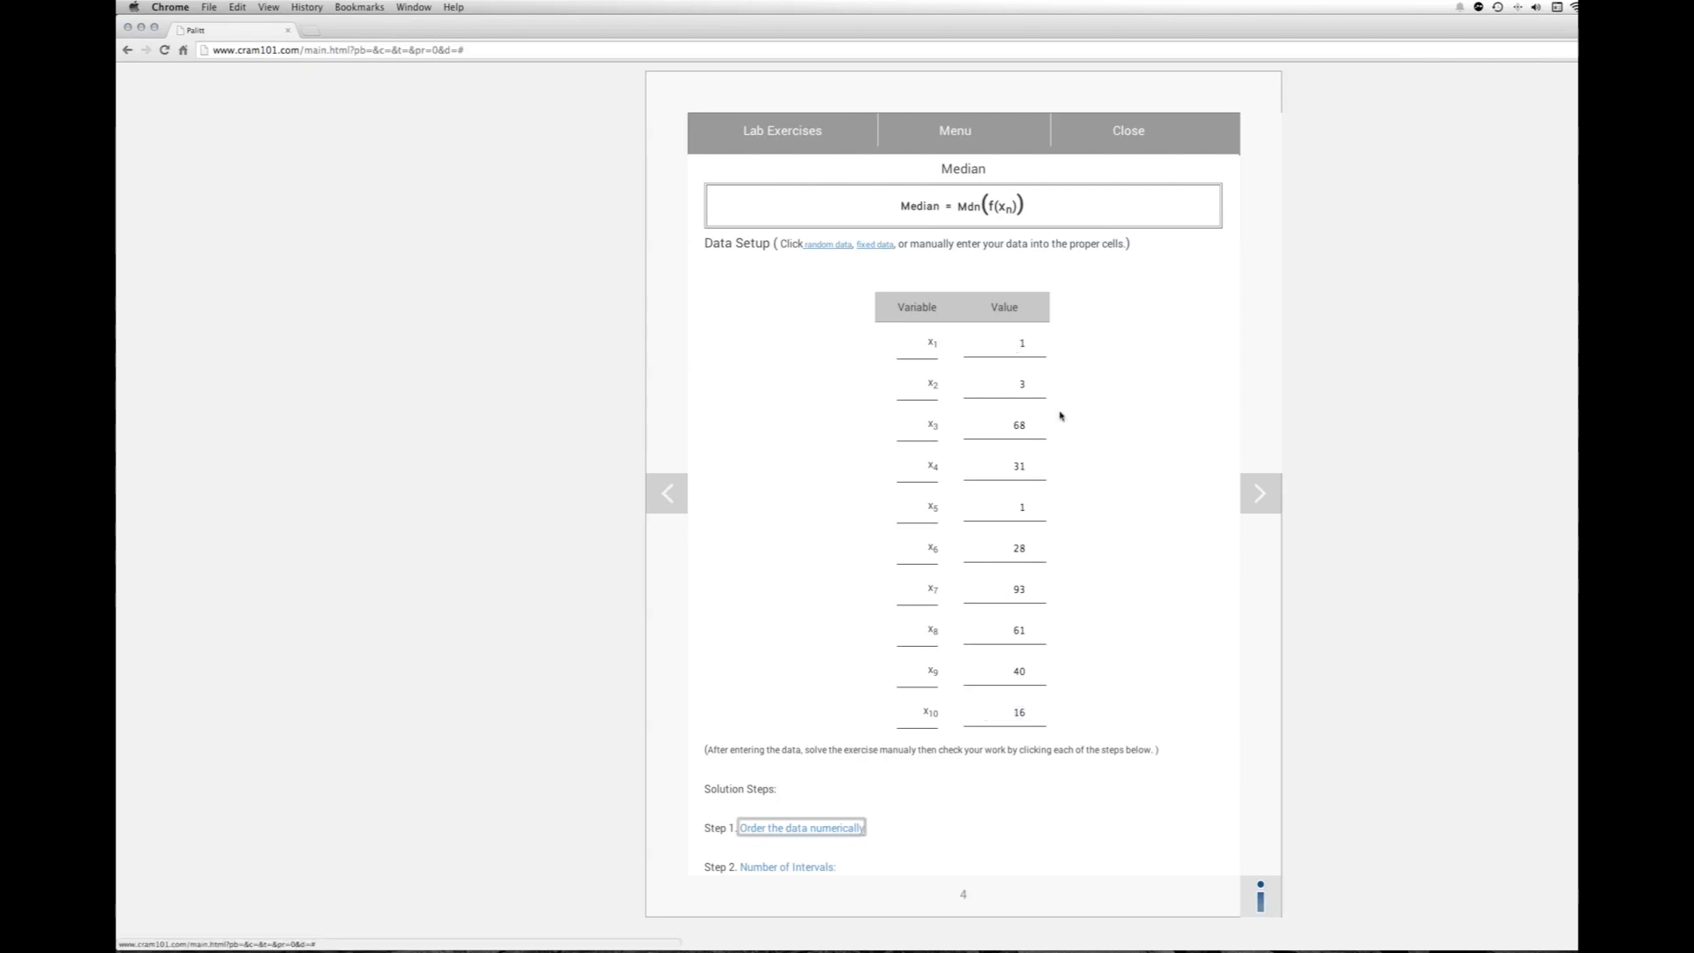
Step: Reveal Step 1 with the data sorted as 1, 1, 3, 16, 28, 31, 40, 61, 68, 93
scroll("down", 3)
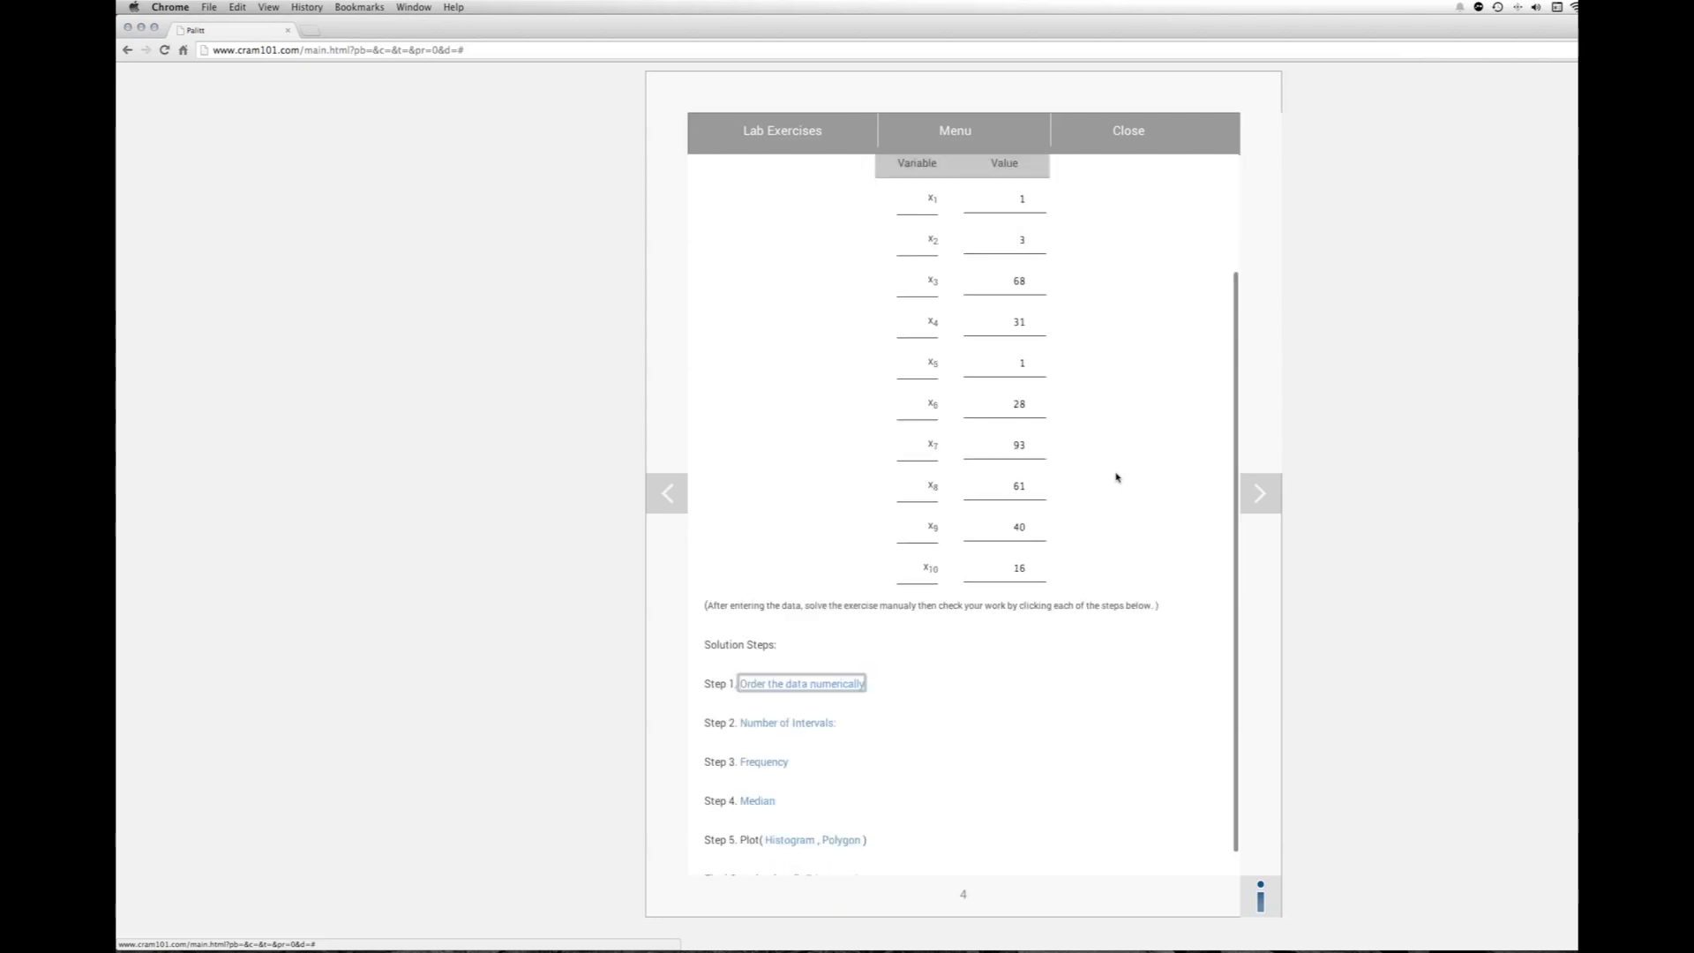
scroll("down", 3)
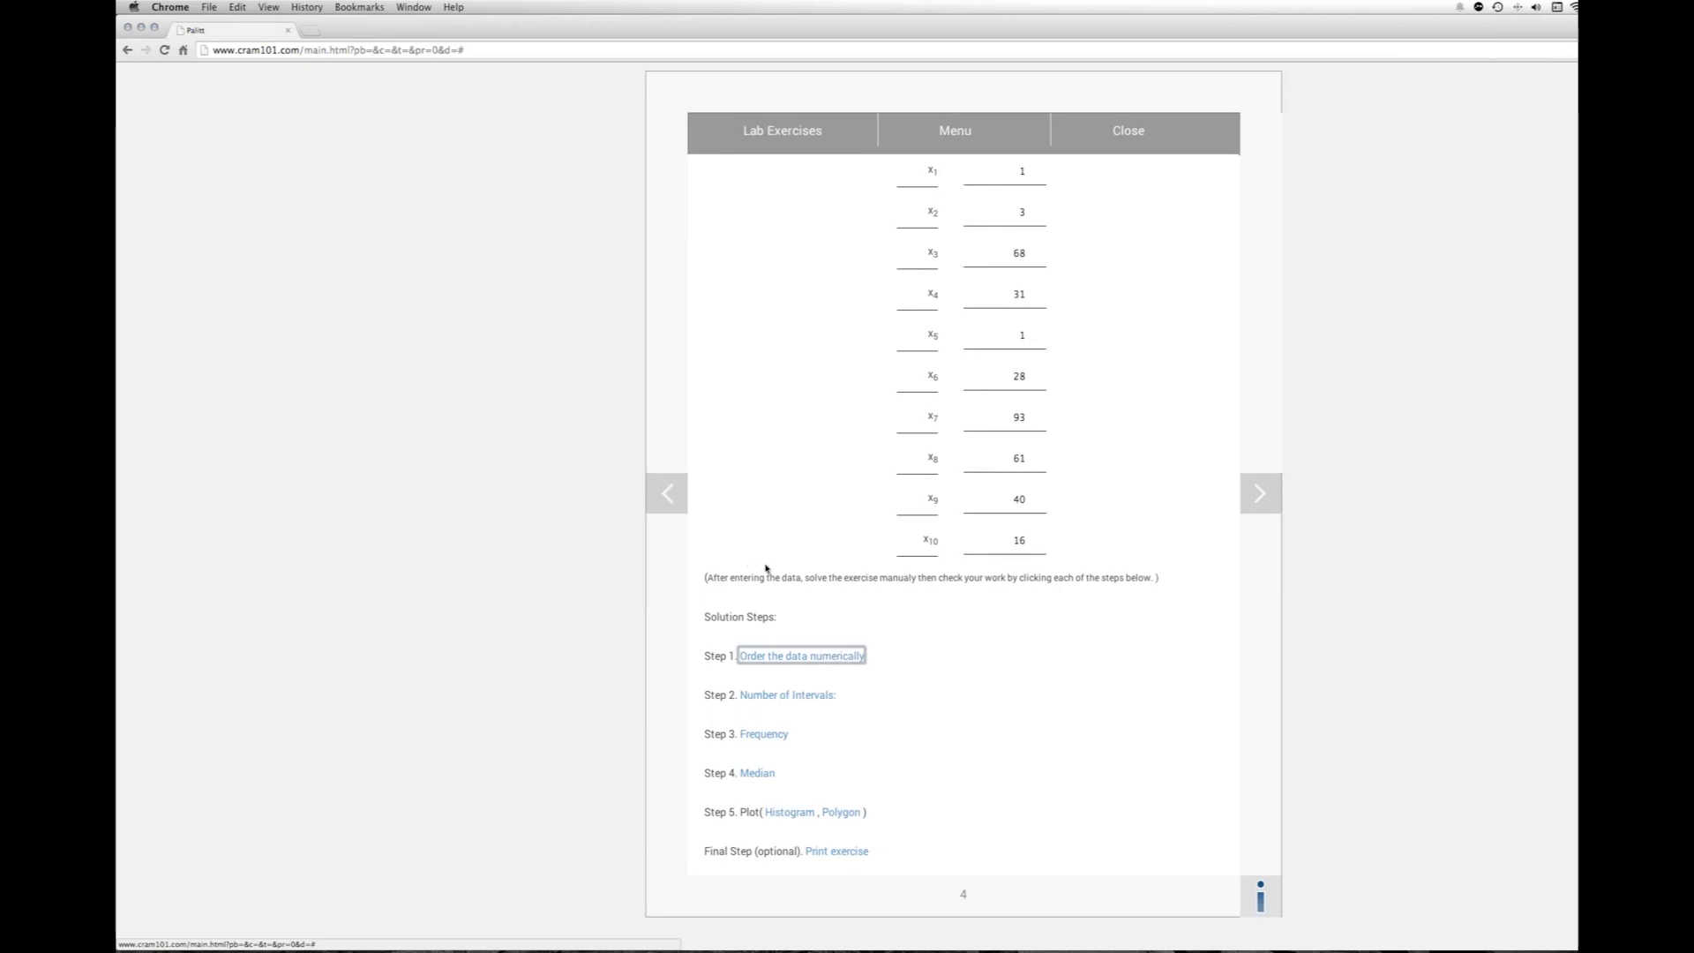
mouse_move(792, 674)
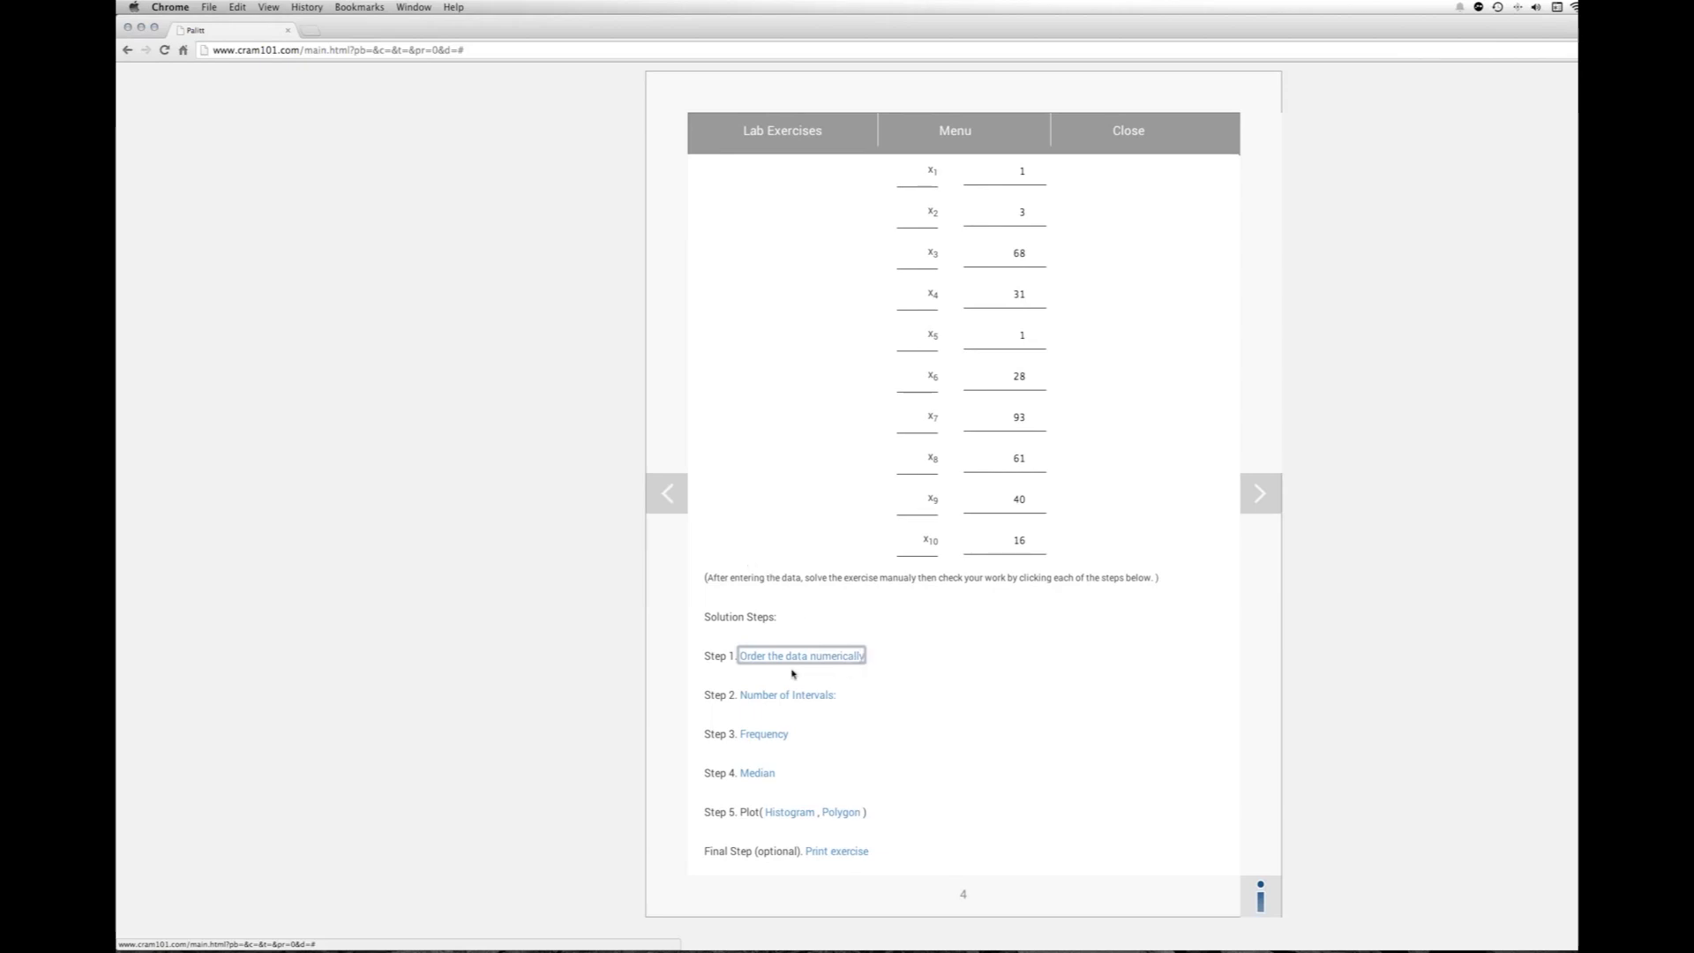
mouse_move(748, 677)
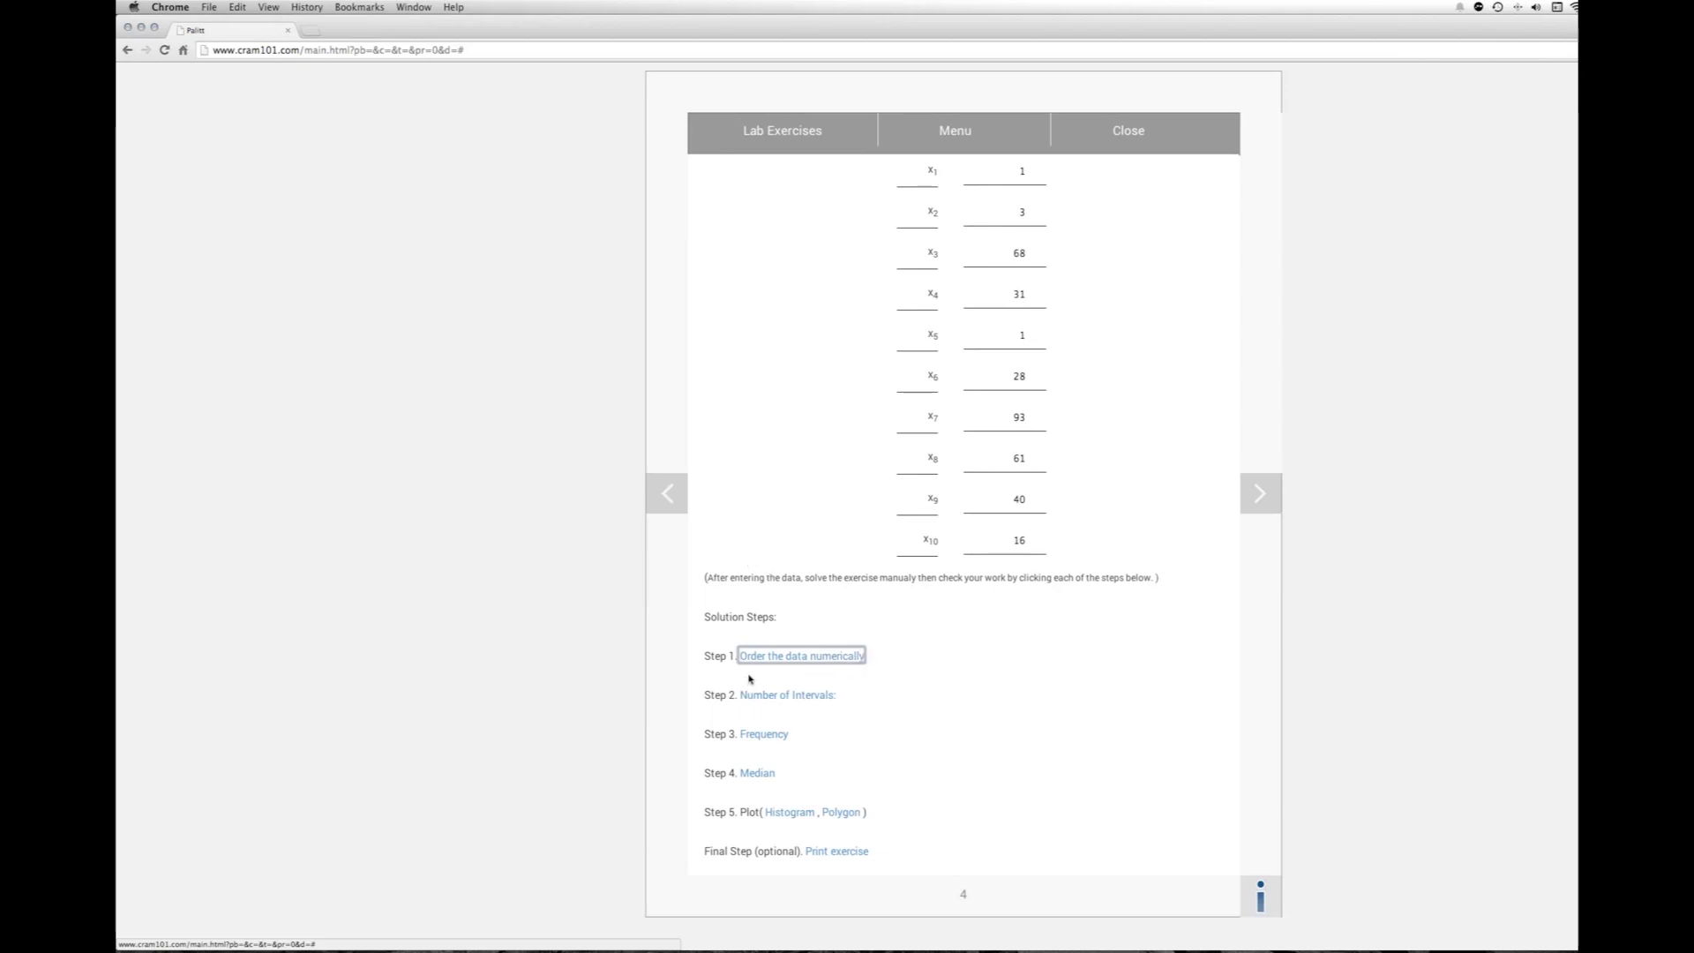
left_click(801, 657)
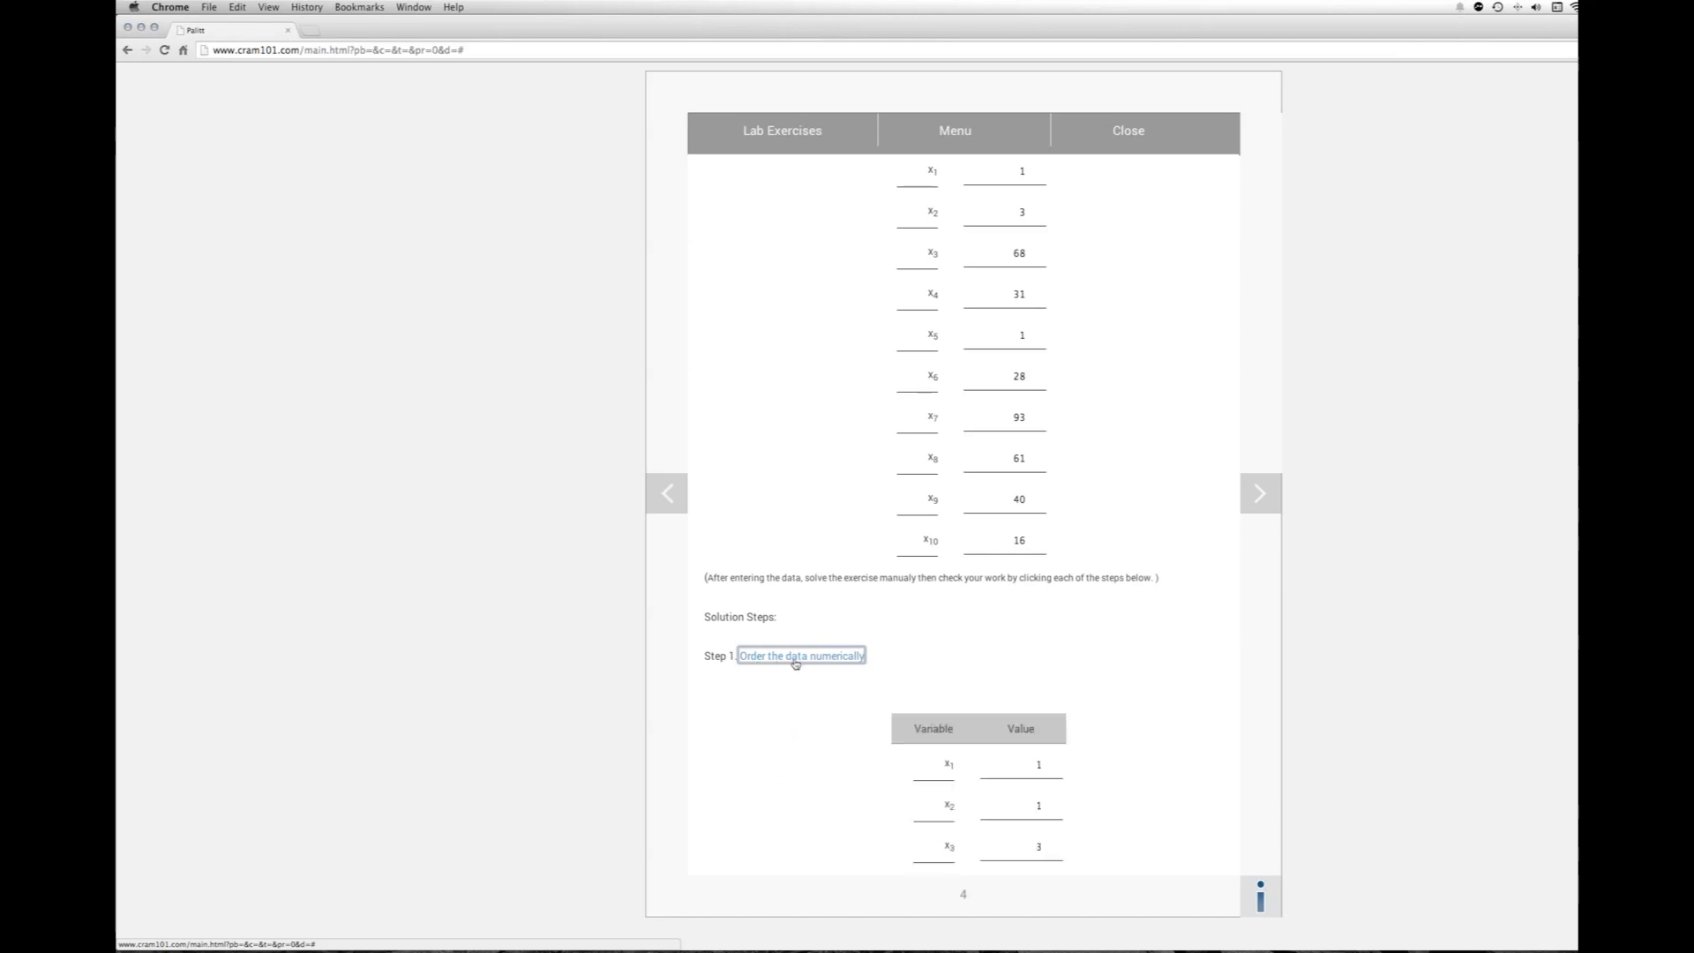
scroll("down", 3)
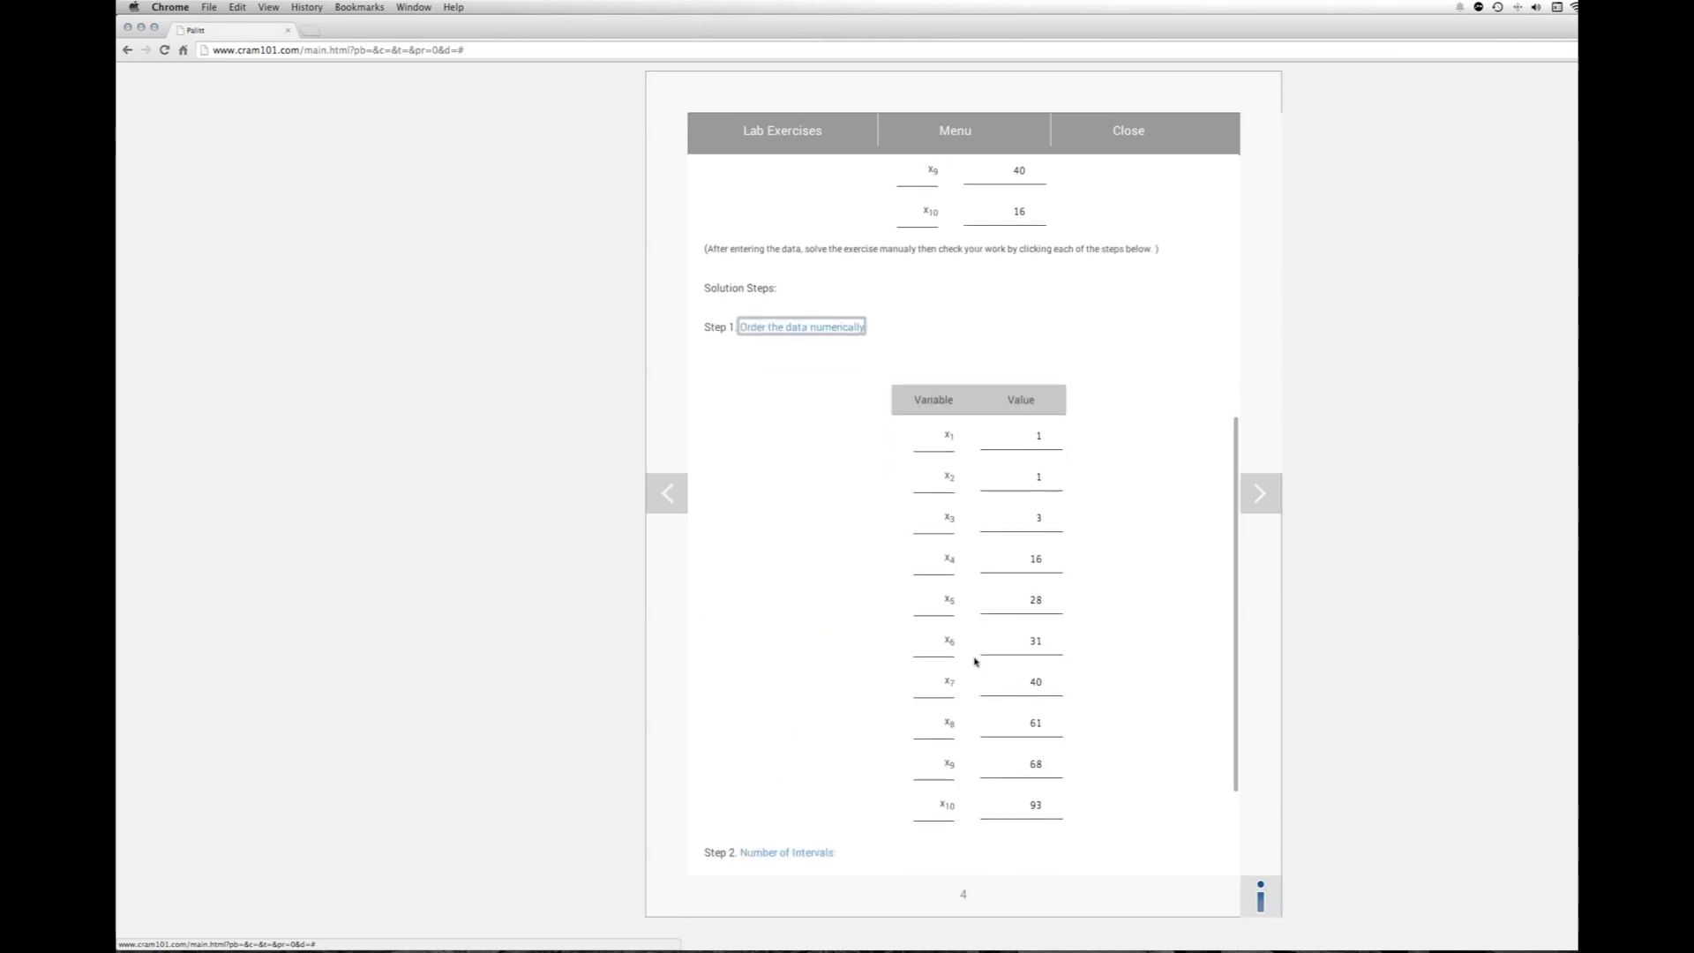
scroll("down", 3)
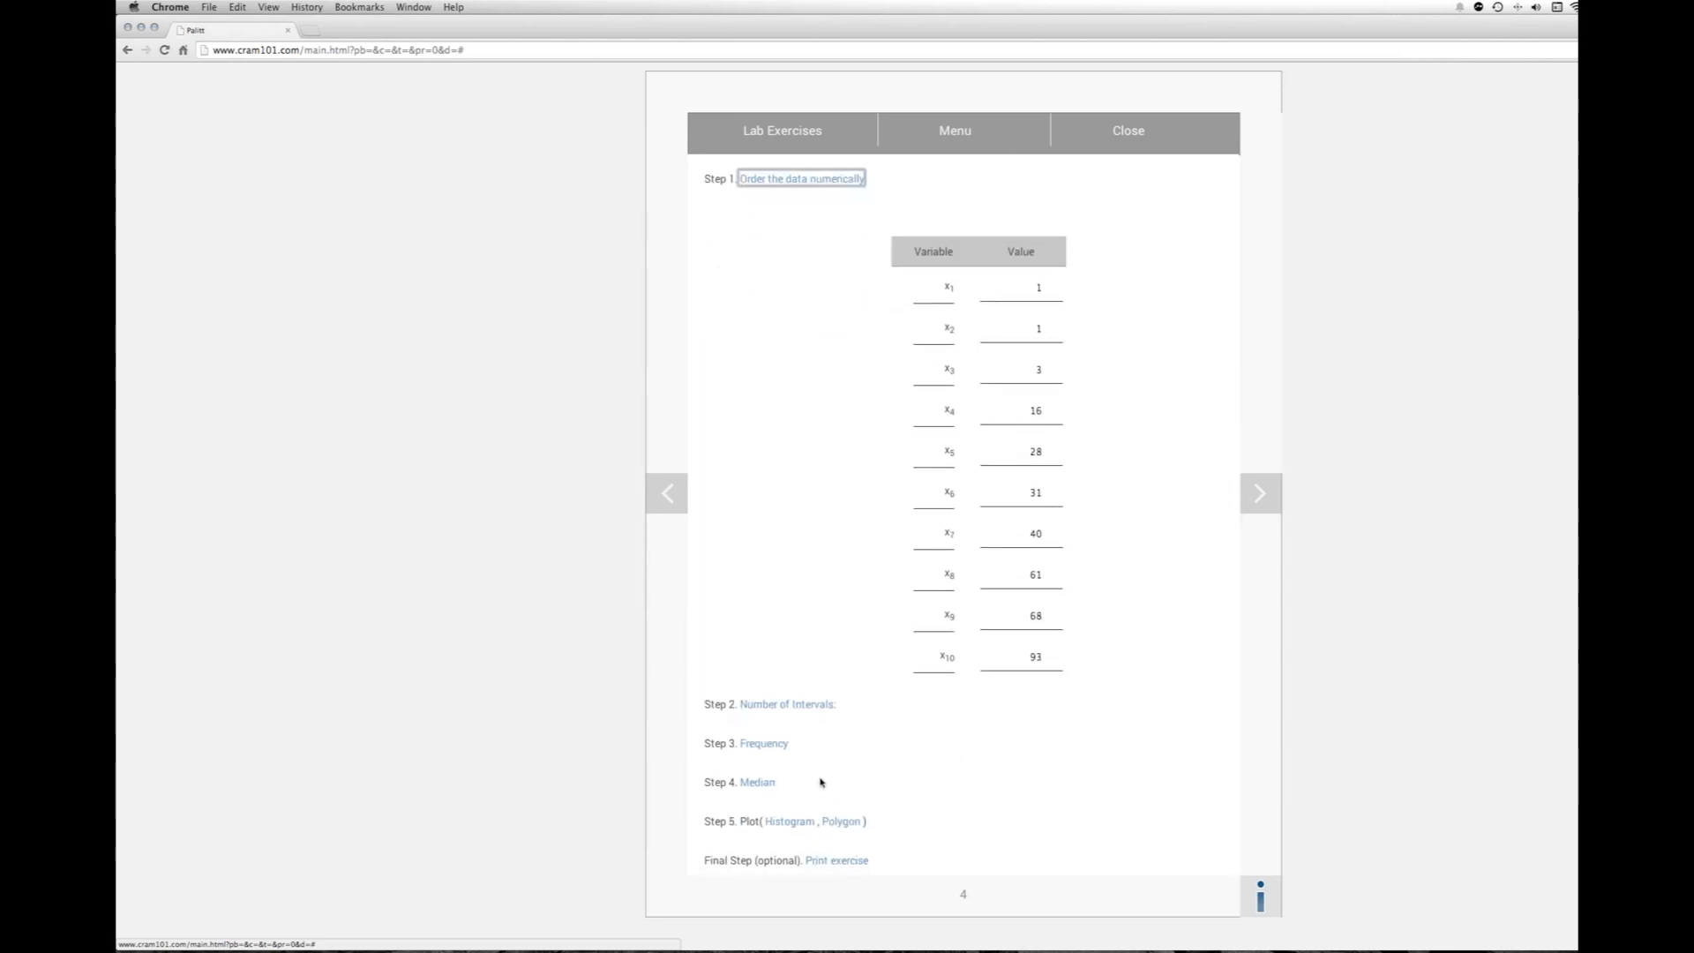
mouse_move(787, 711)
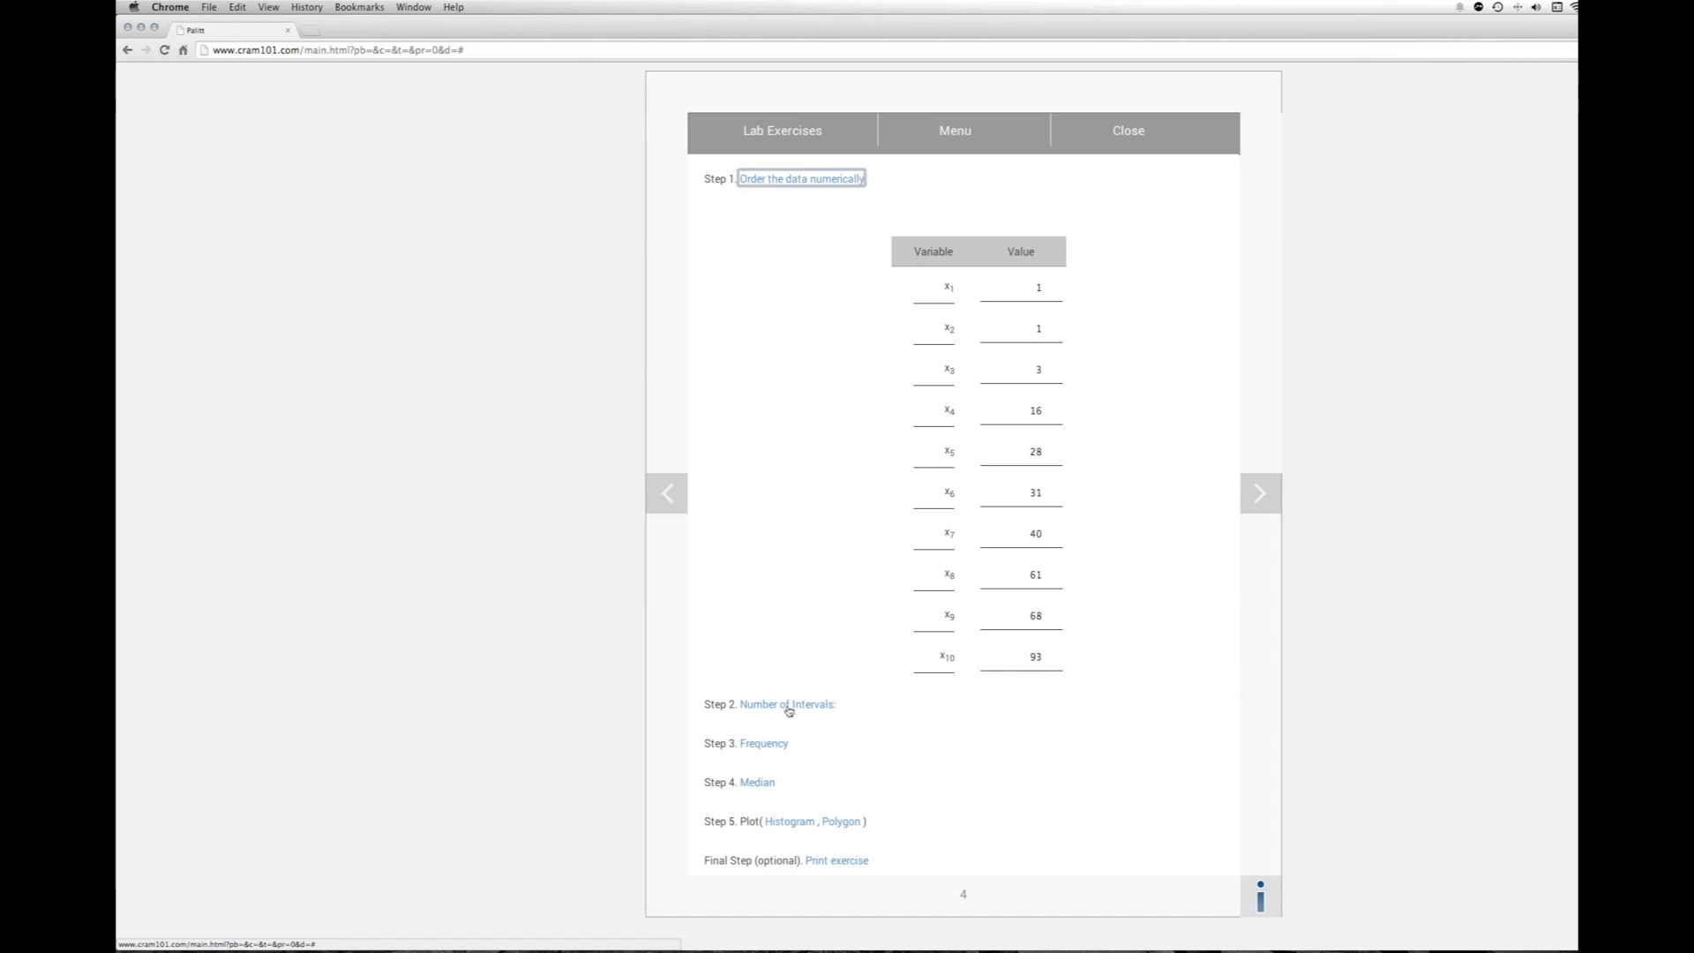
Step: Choose 5 intervals, giving upper limit 93, lower limit 1, range 92, interval size 19
left_click(785, 704)
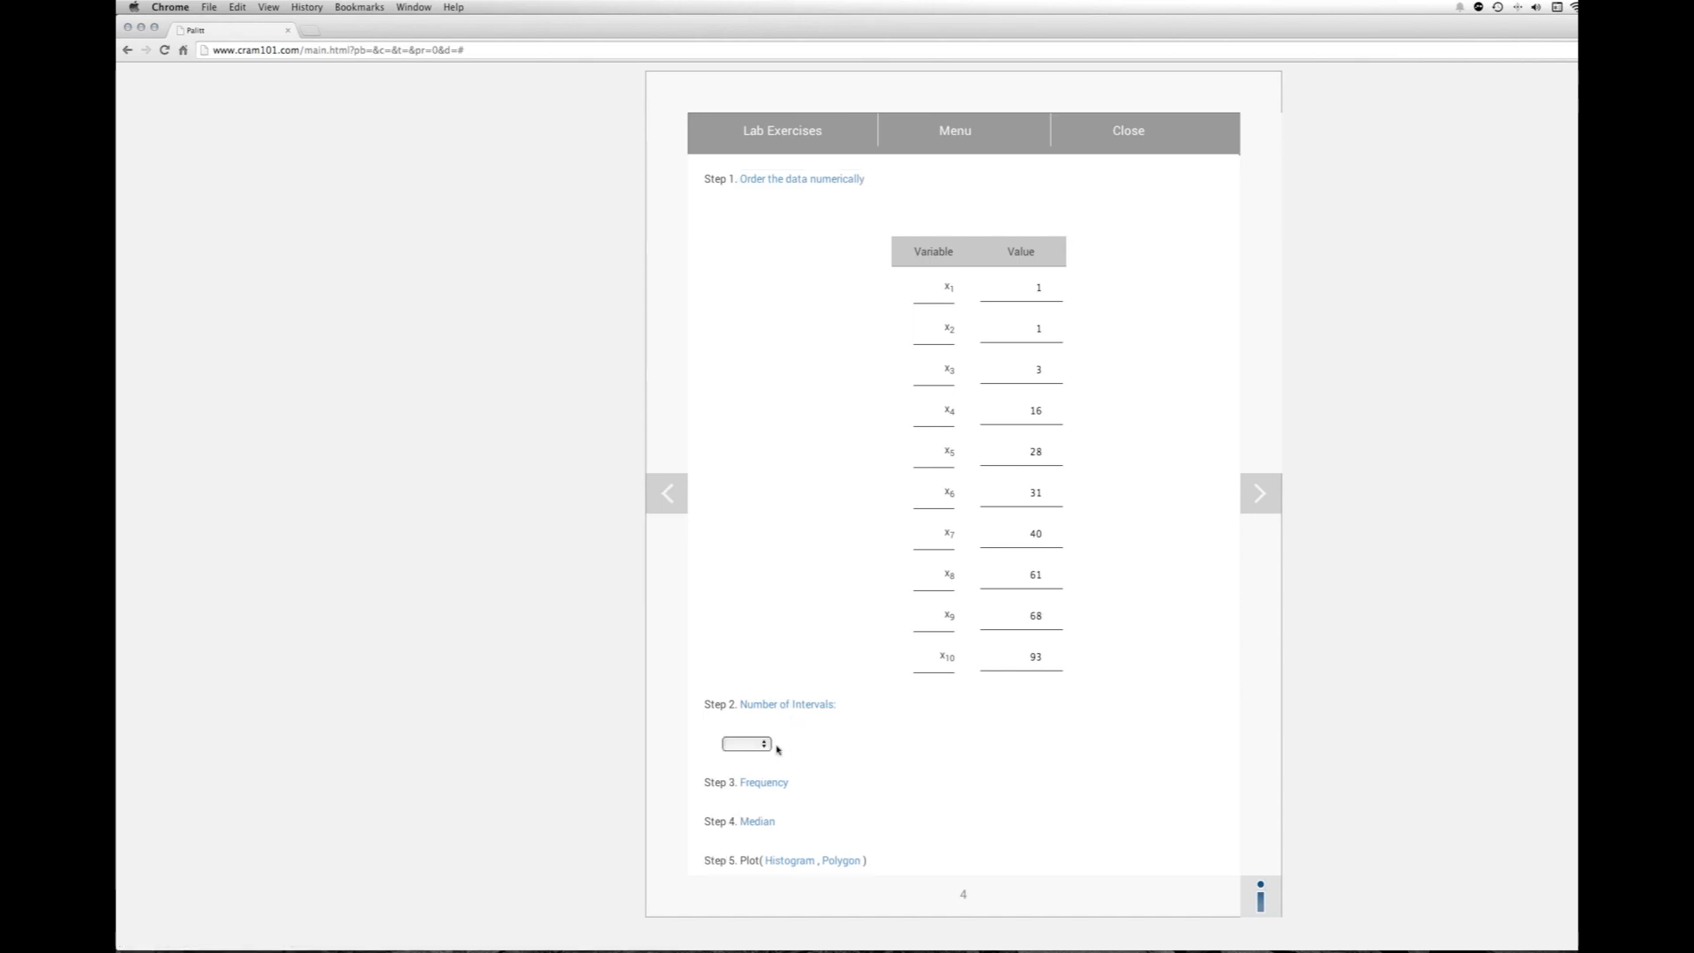
left_click(745, 745)
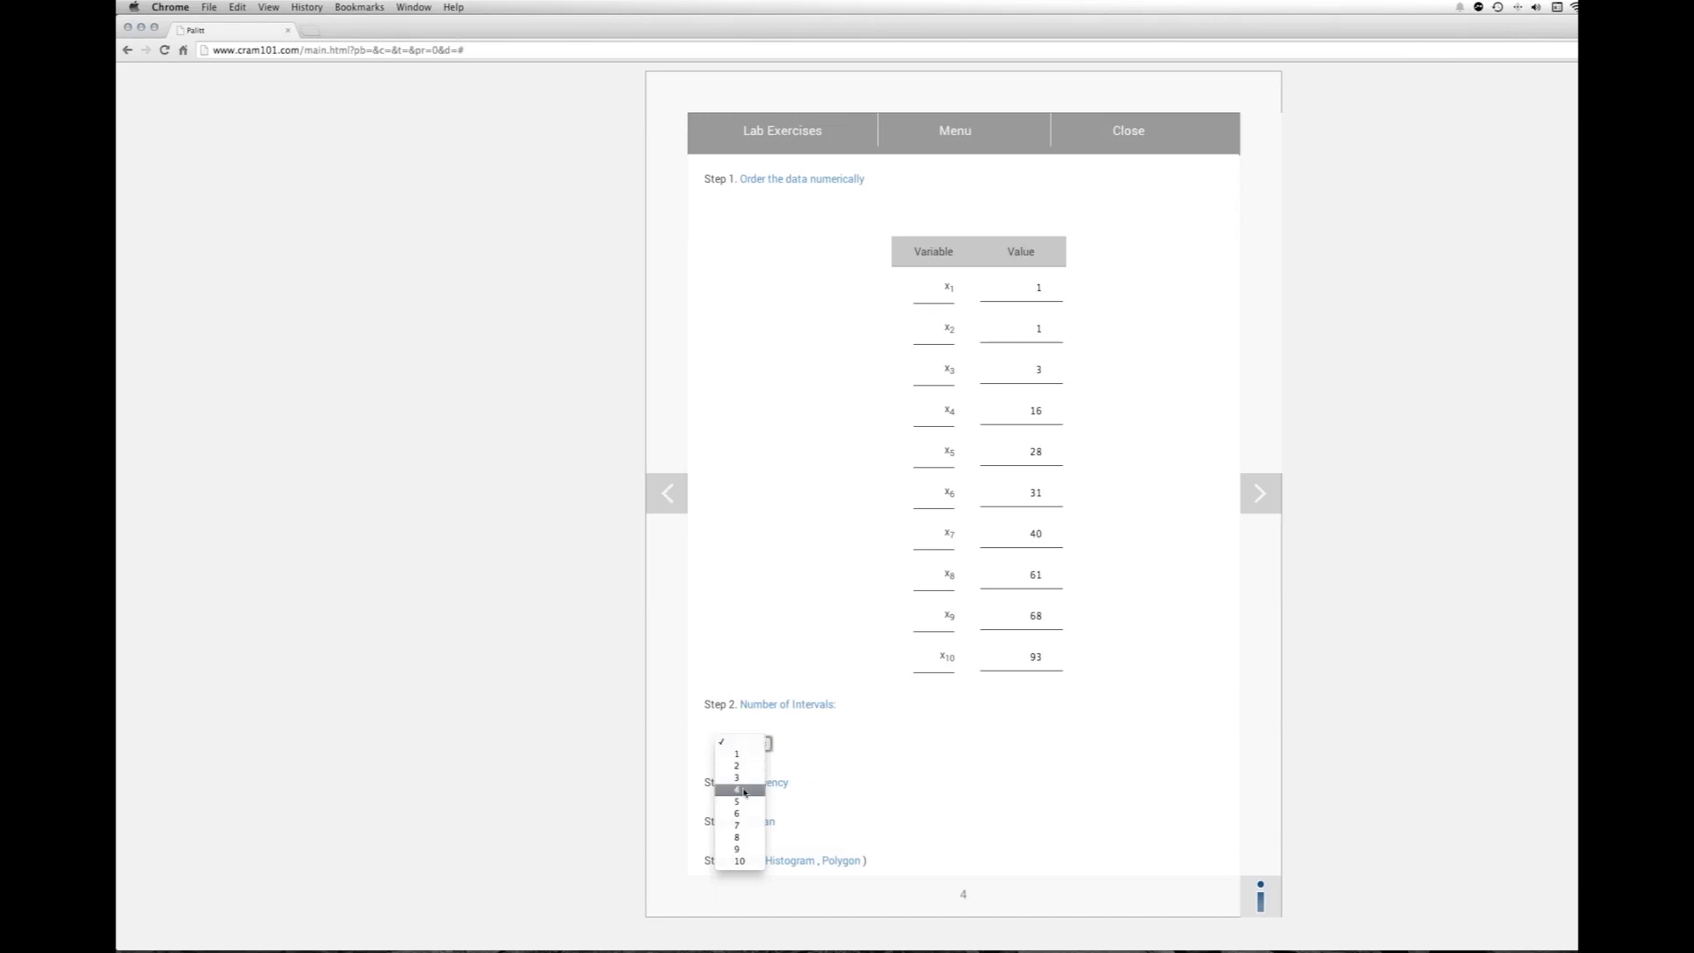
left_click(737, 801)
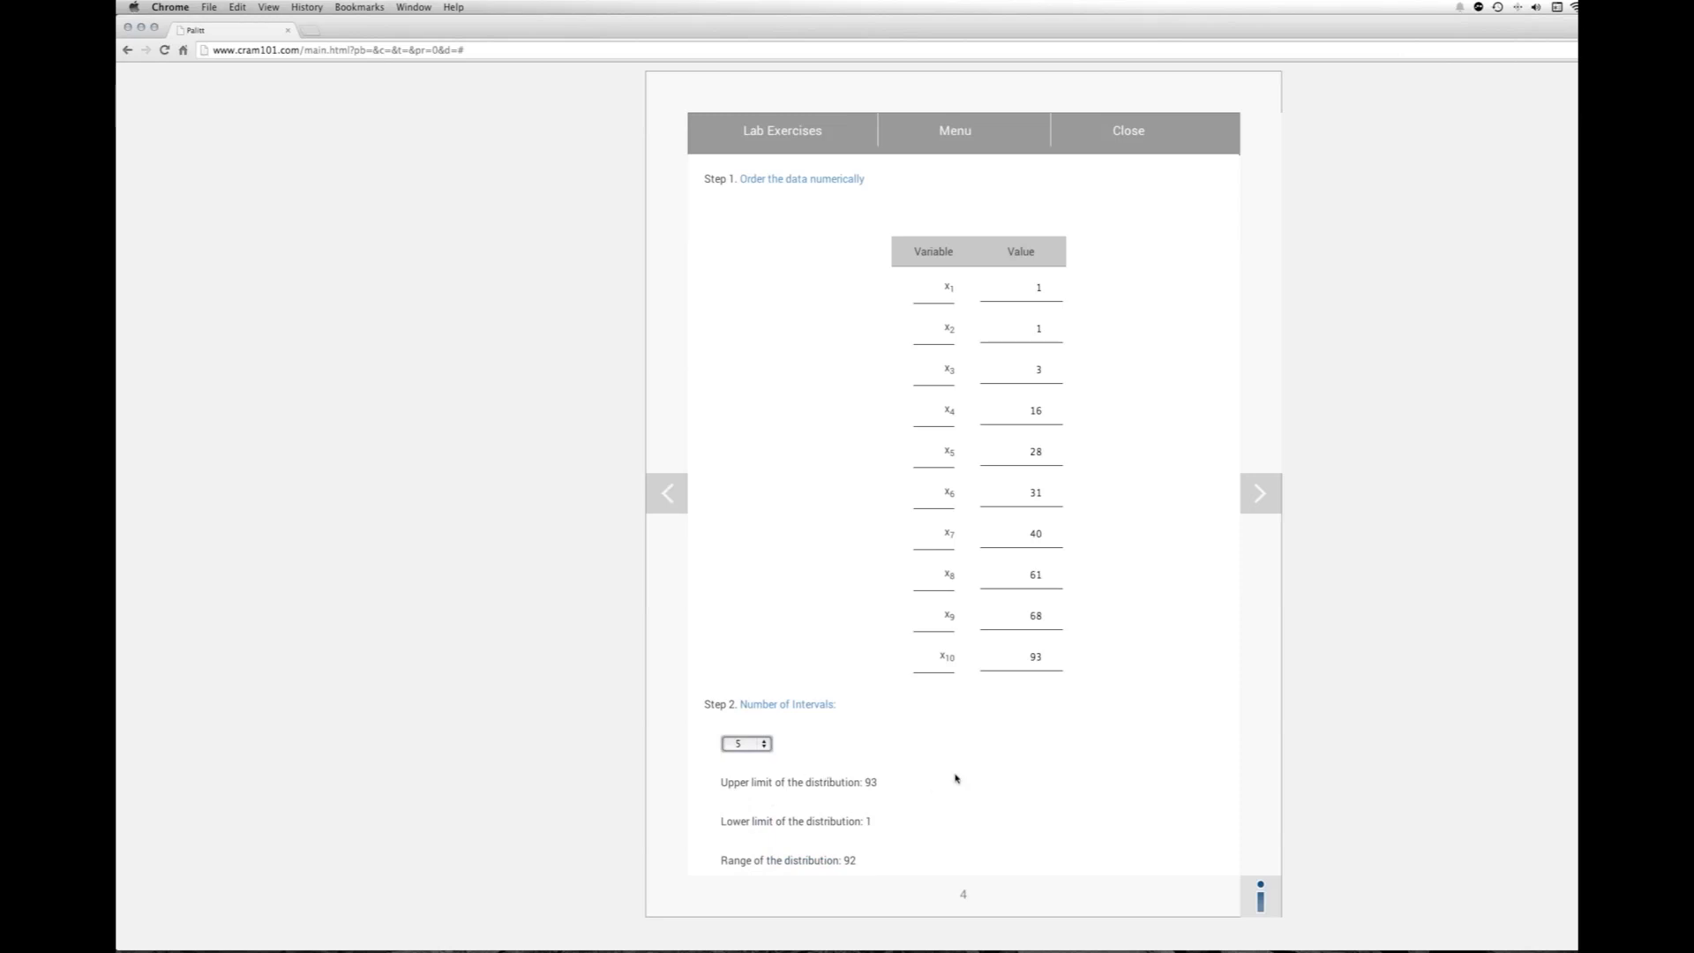
scroll("down", 3)
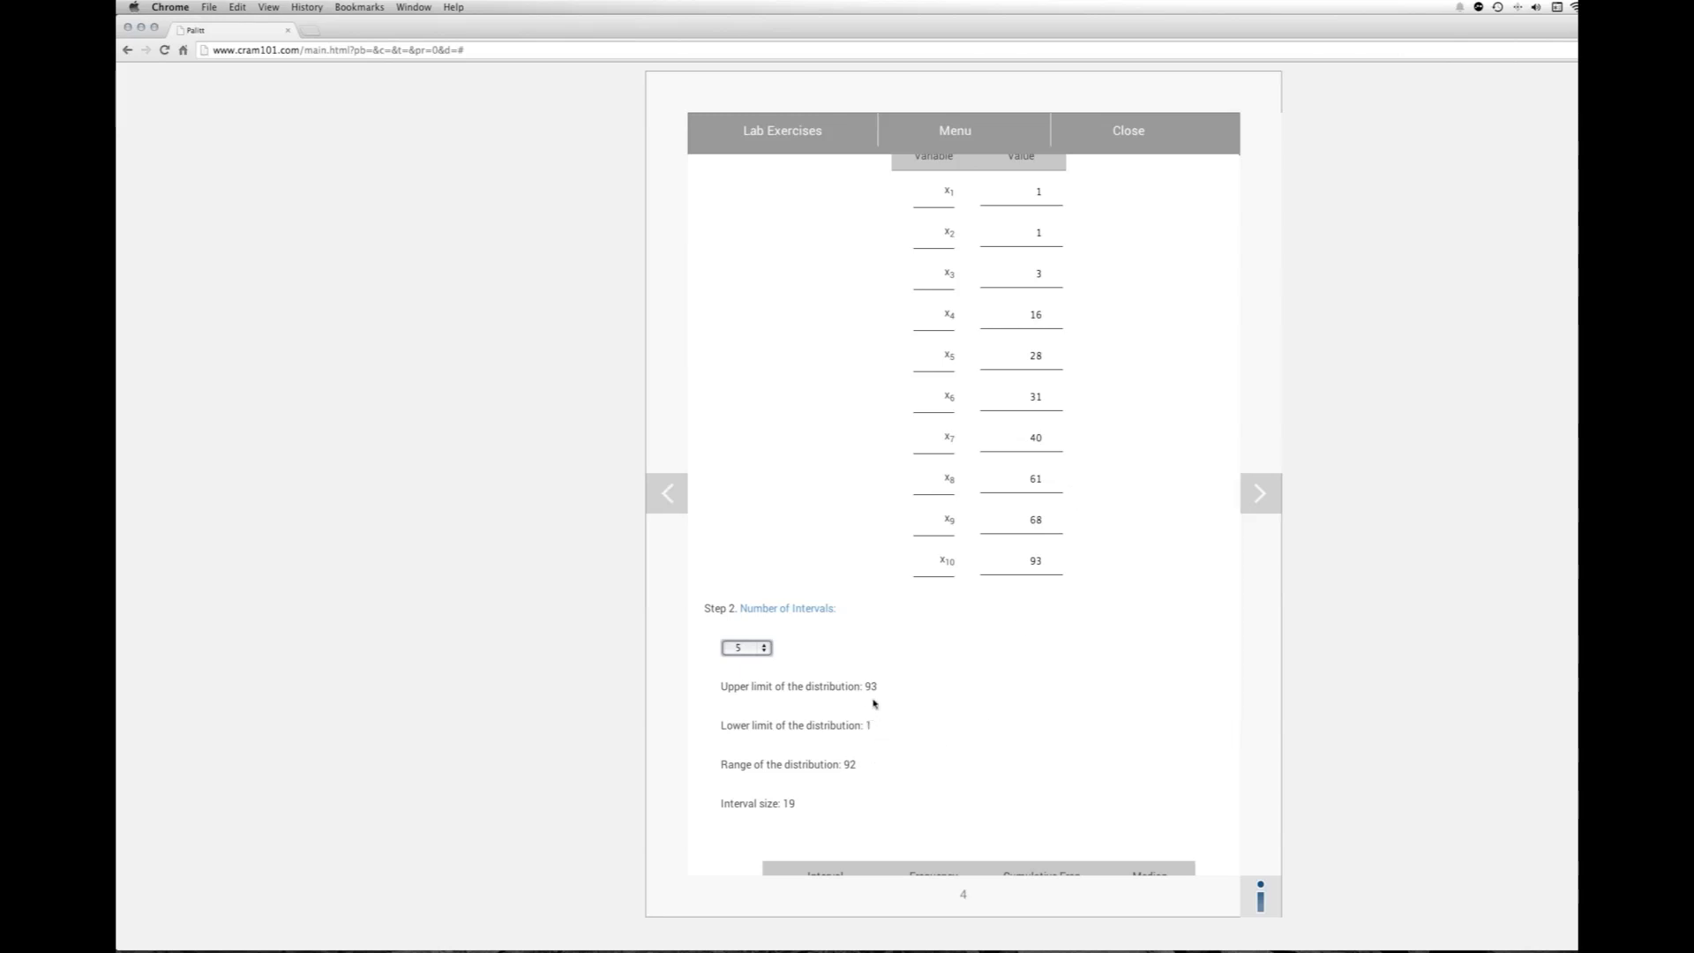
mouse_move(819, 777)
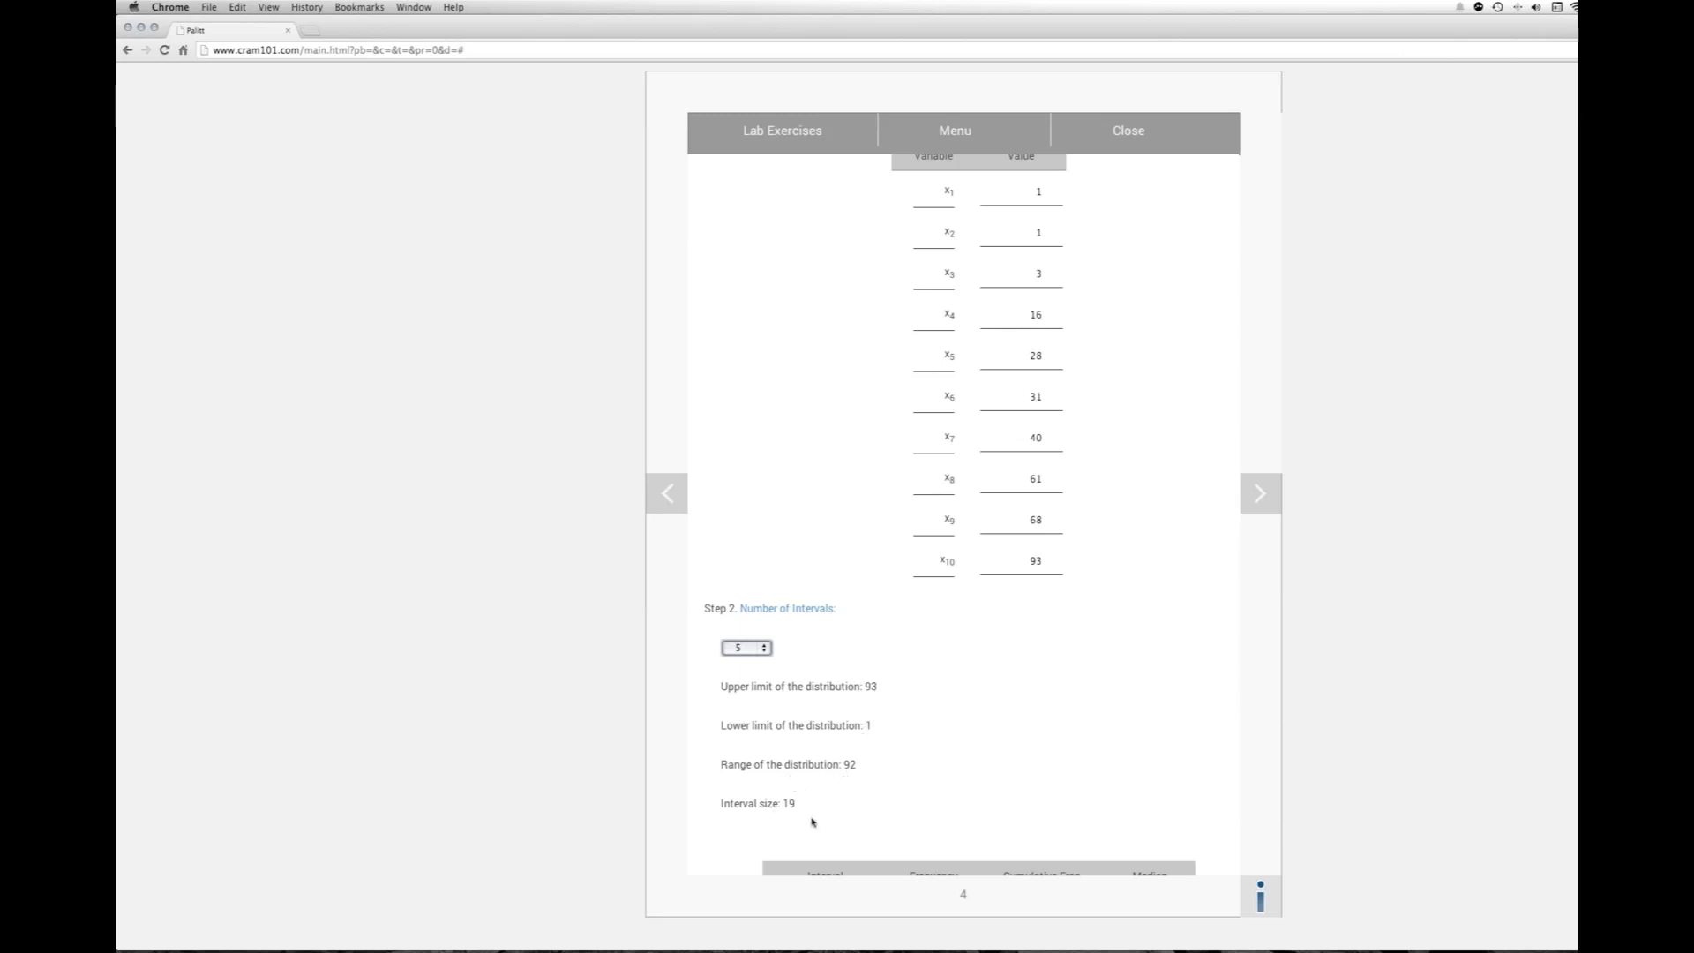
mouse_move(759, 669)
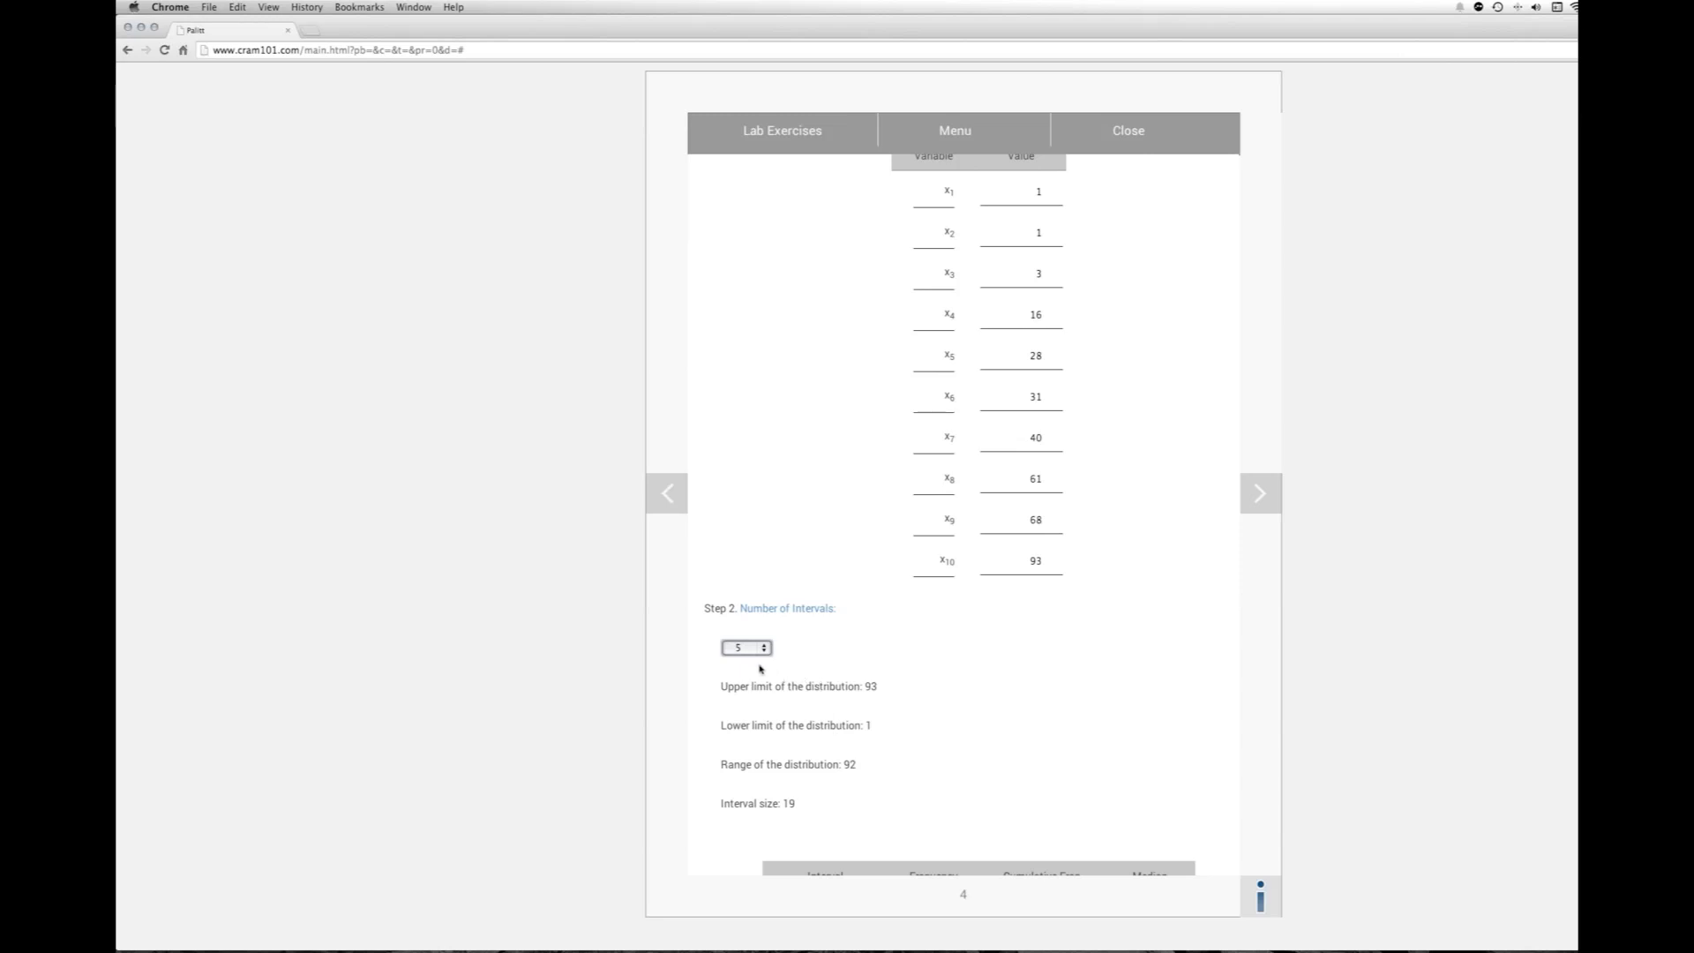
mouse_move(916, 766)
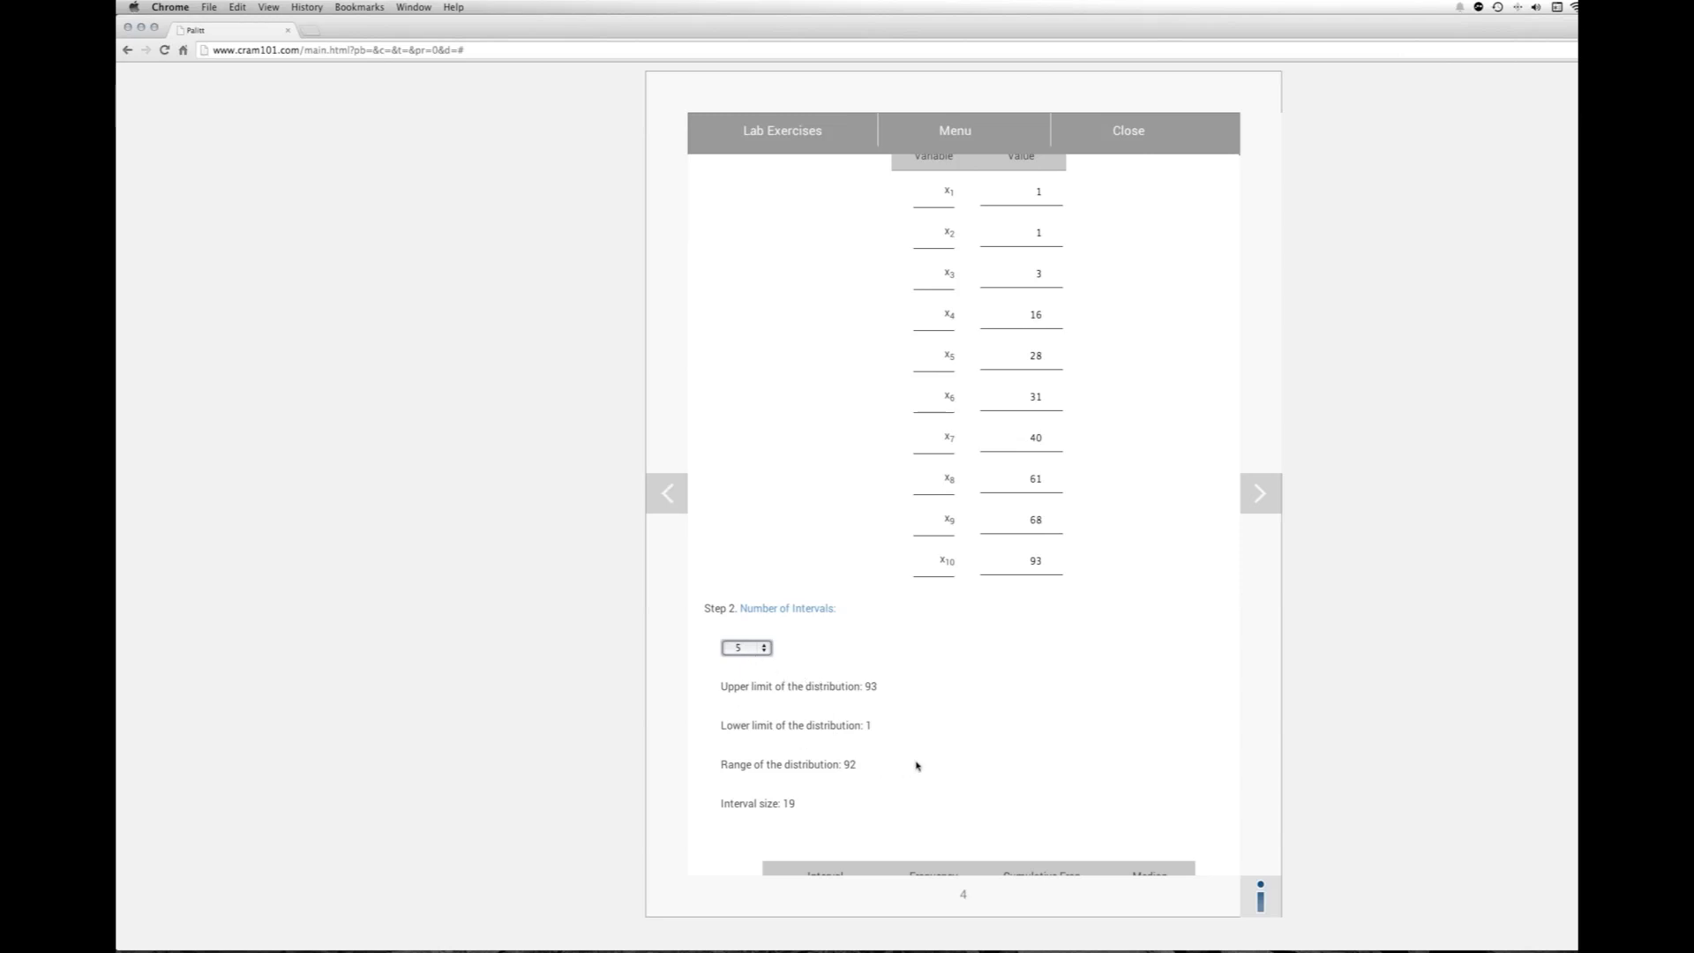
scroll("down", 3)
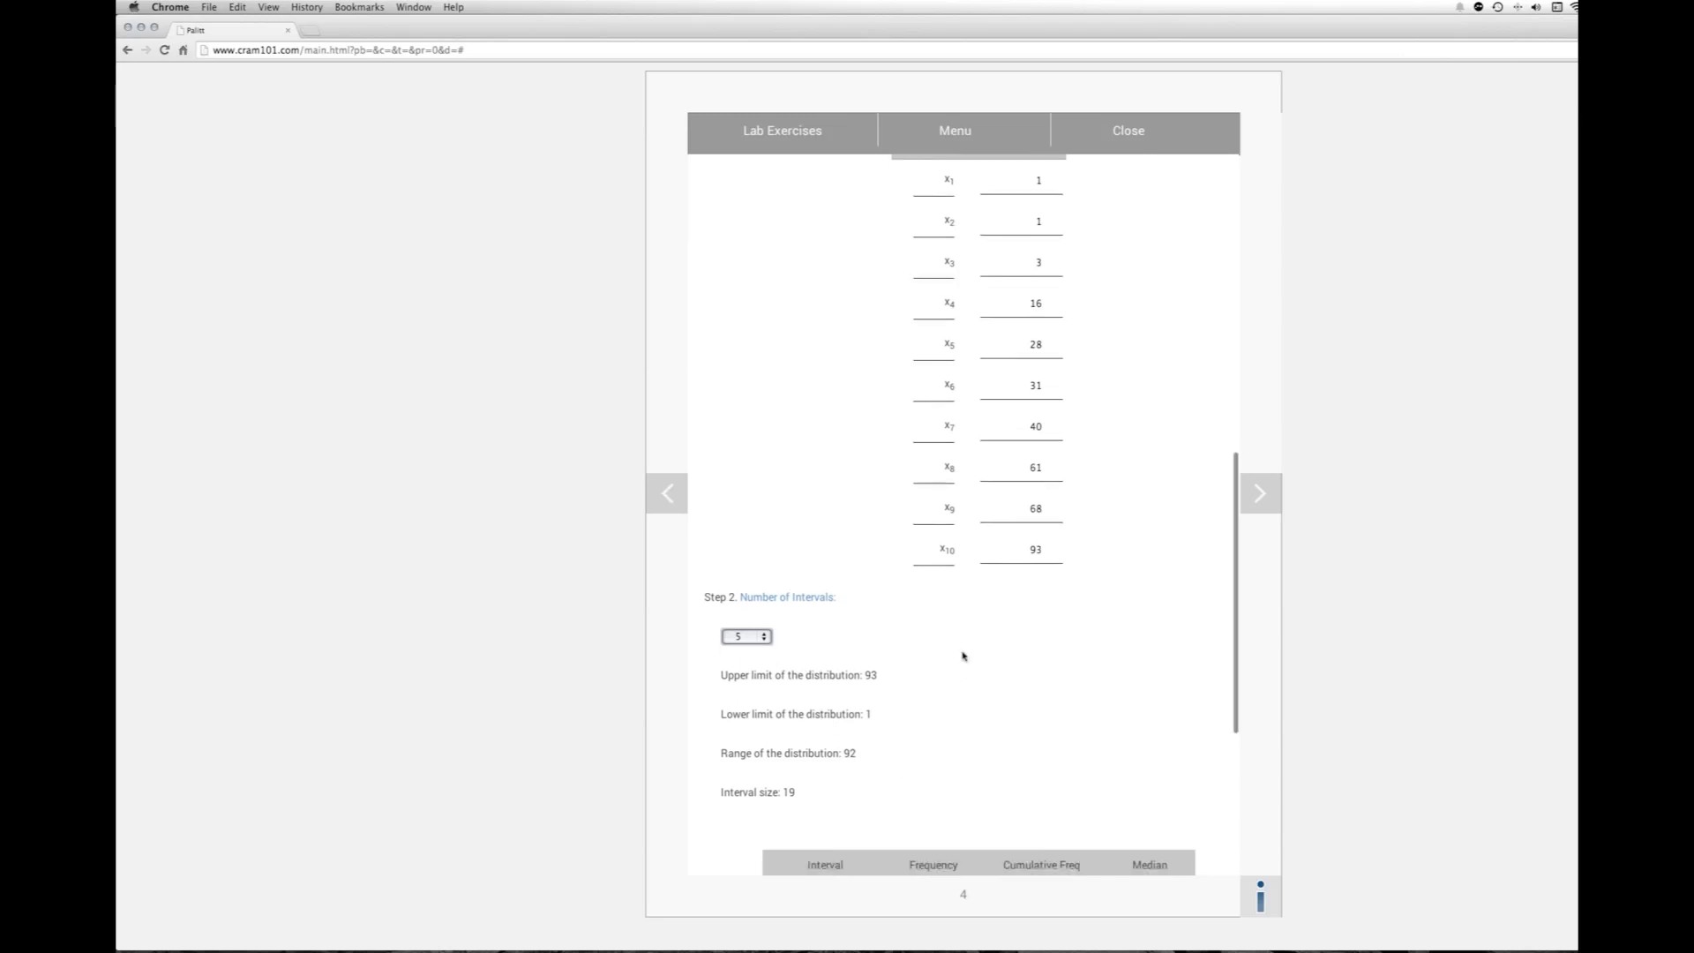
scroll("down", 3)
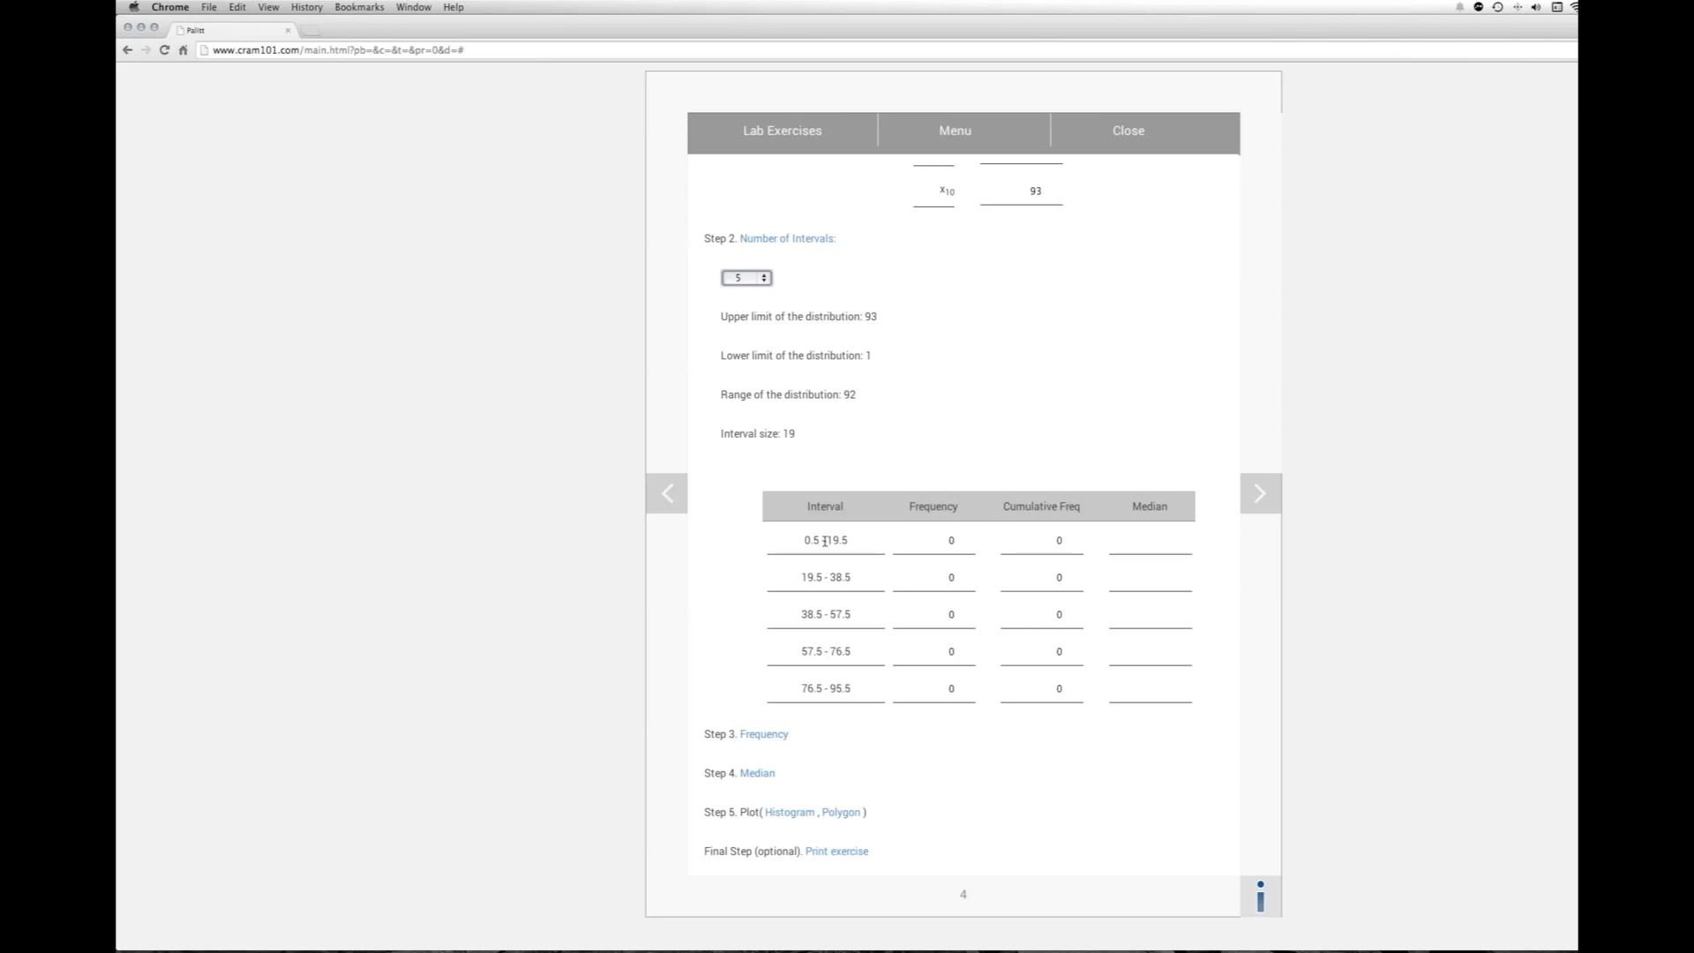
mouse_move(832, 595)
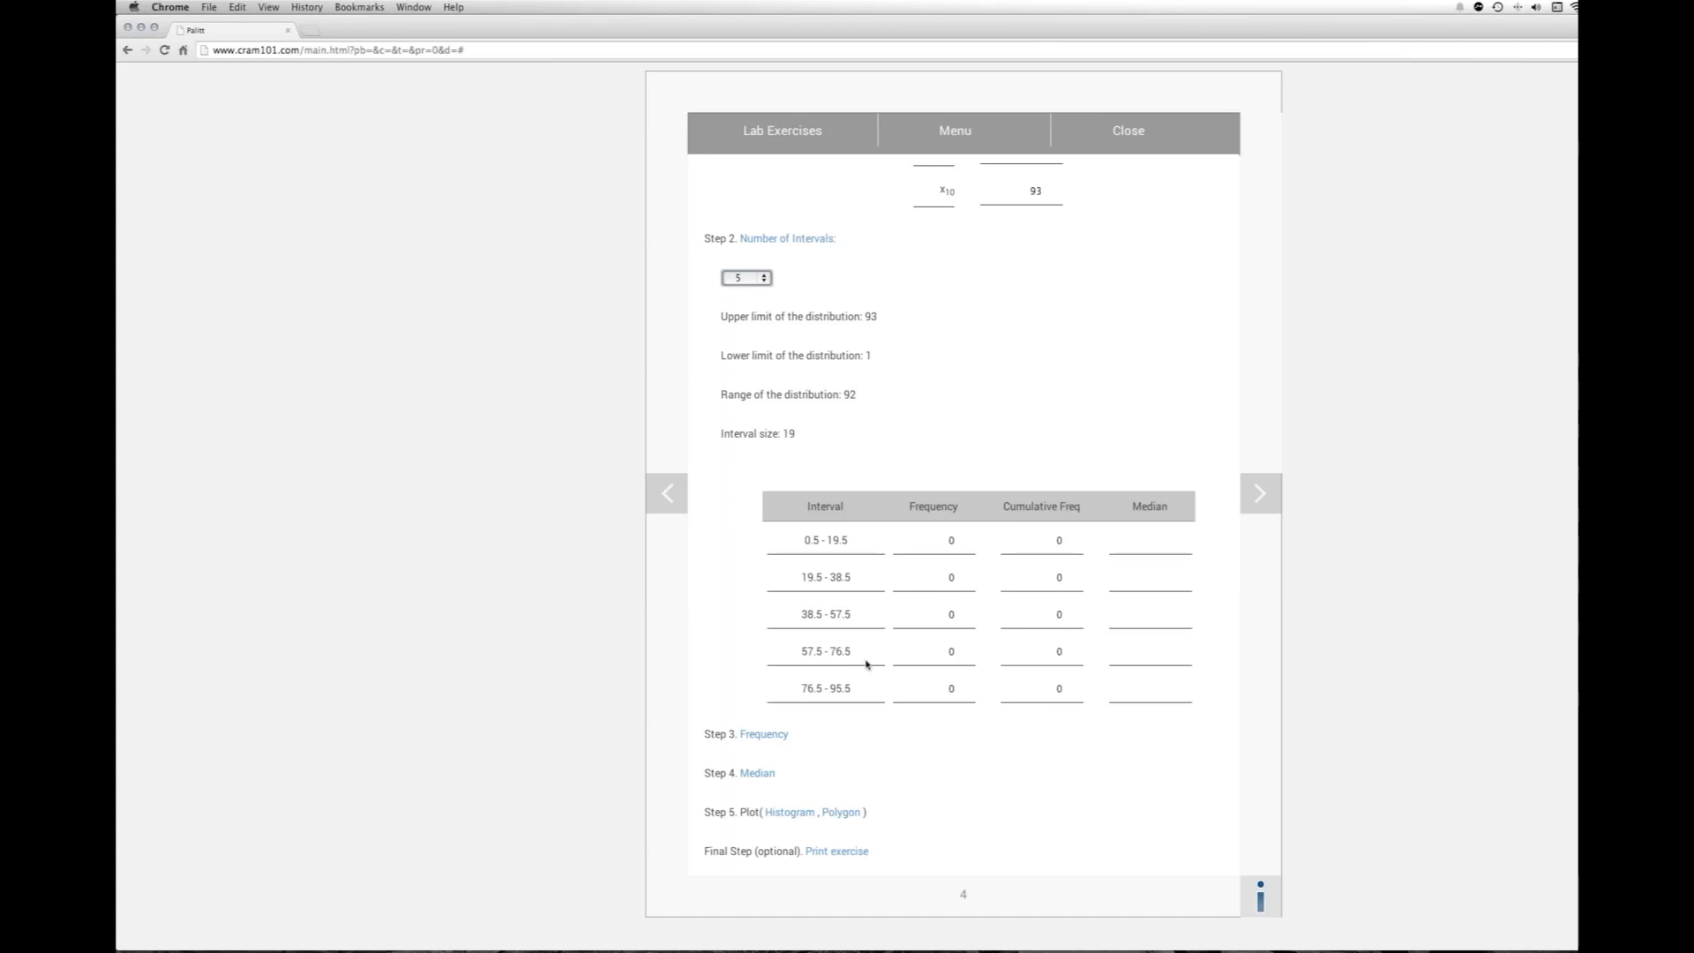
mouse_move(821, 701)
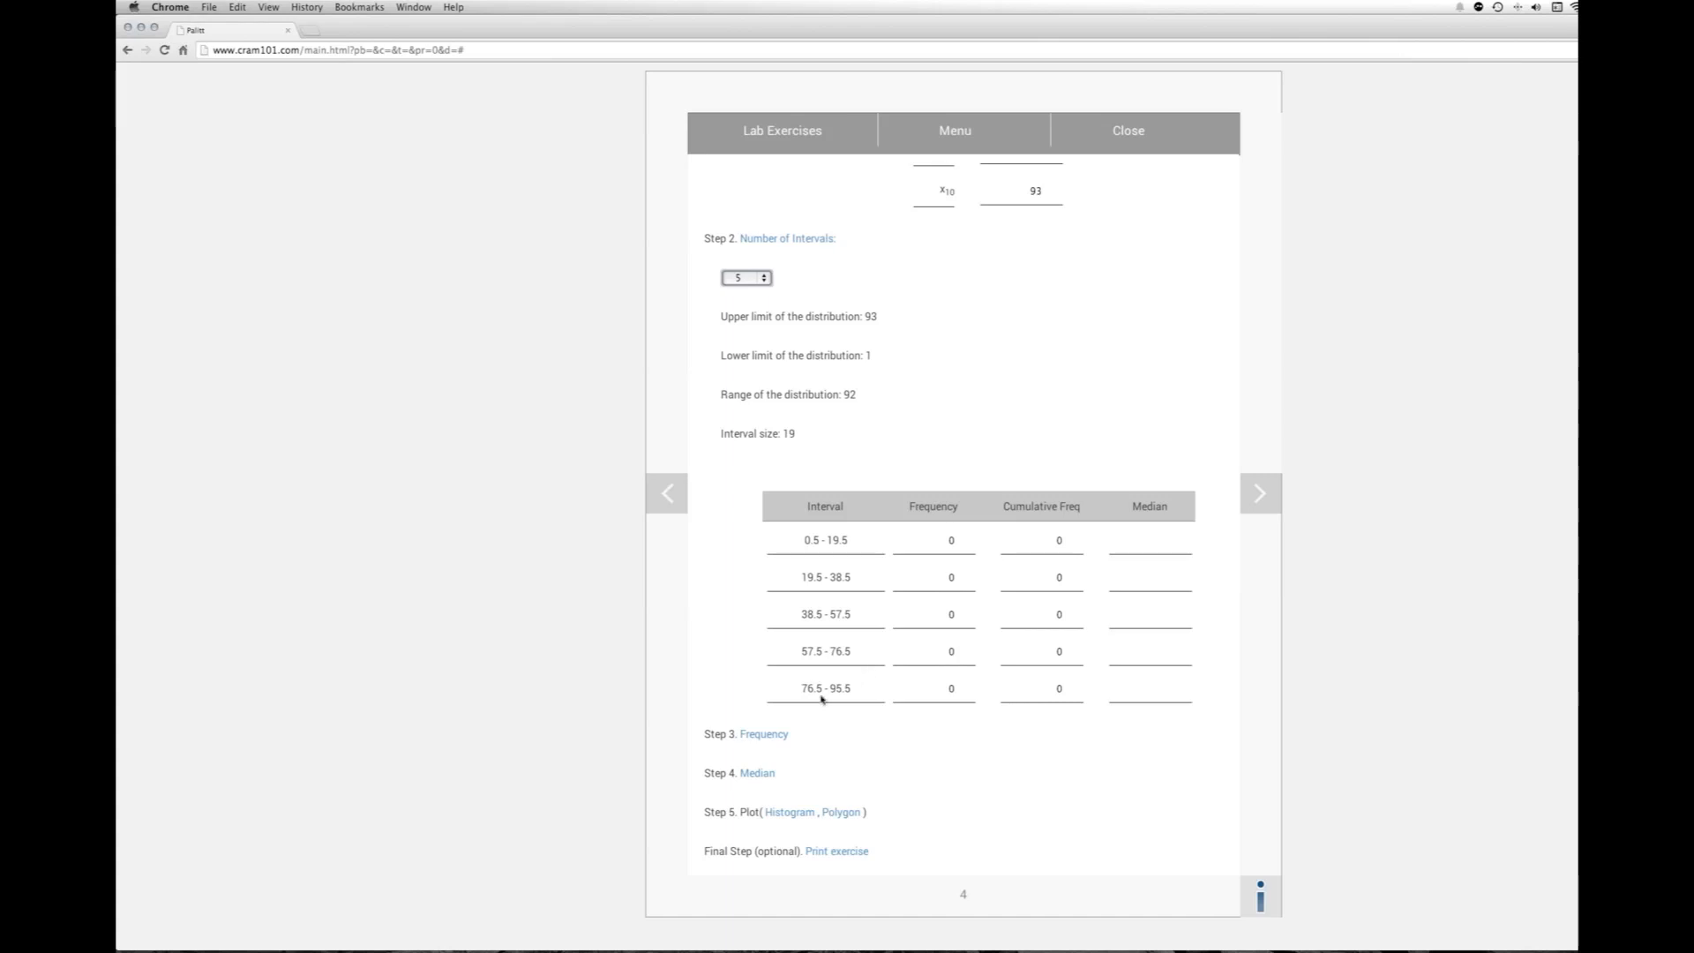
Step: Populate Step 3 with frequencies 4, 2, 1, 2, 1 and cumulative frequencies 4, 6, 7, 9, 10
left_click(764, 734)
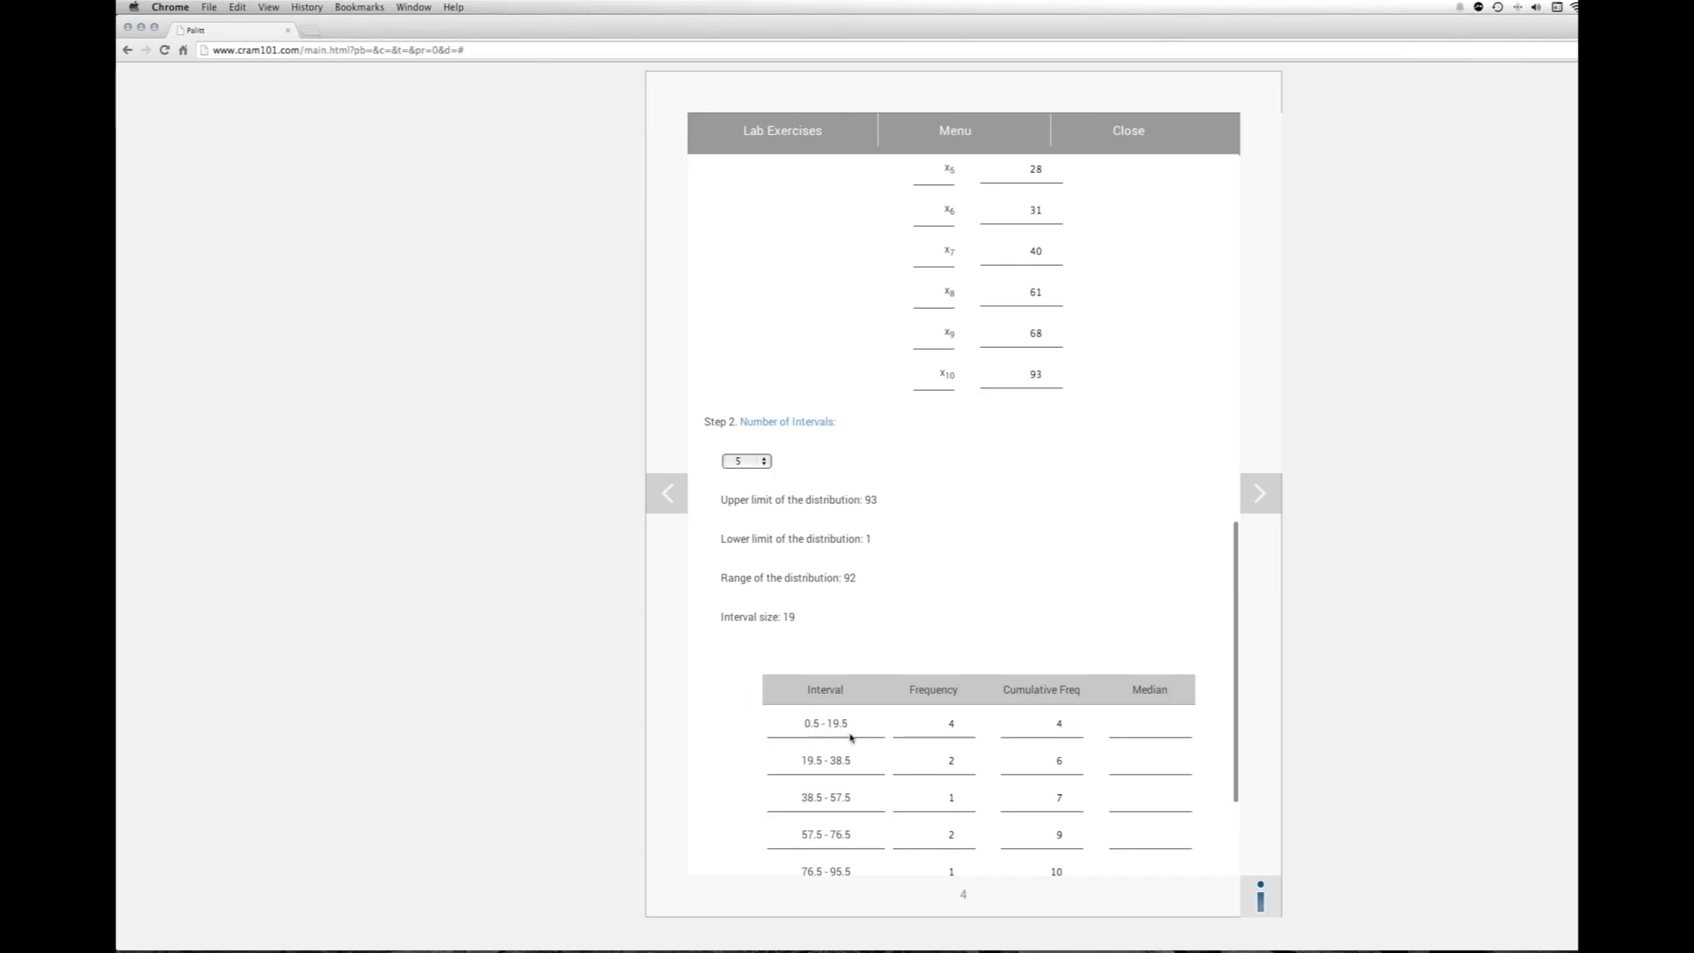
scroll("down", 3)
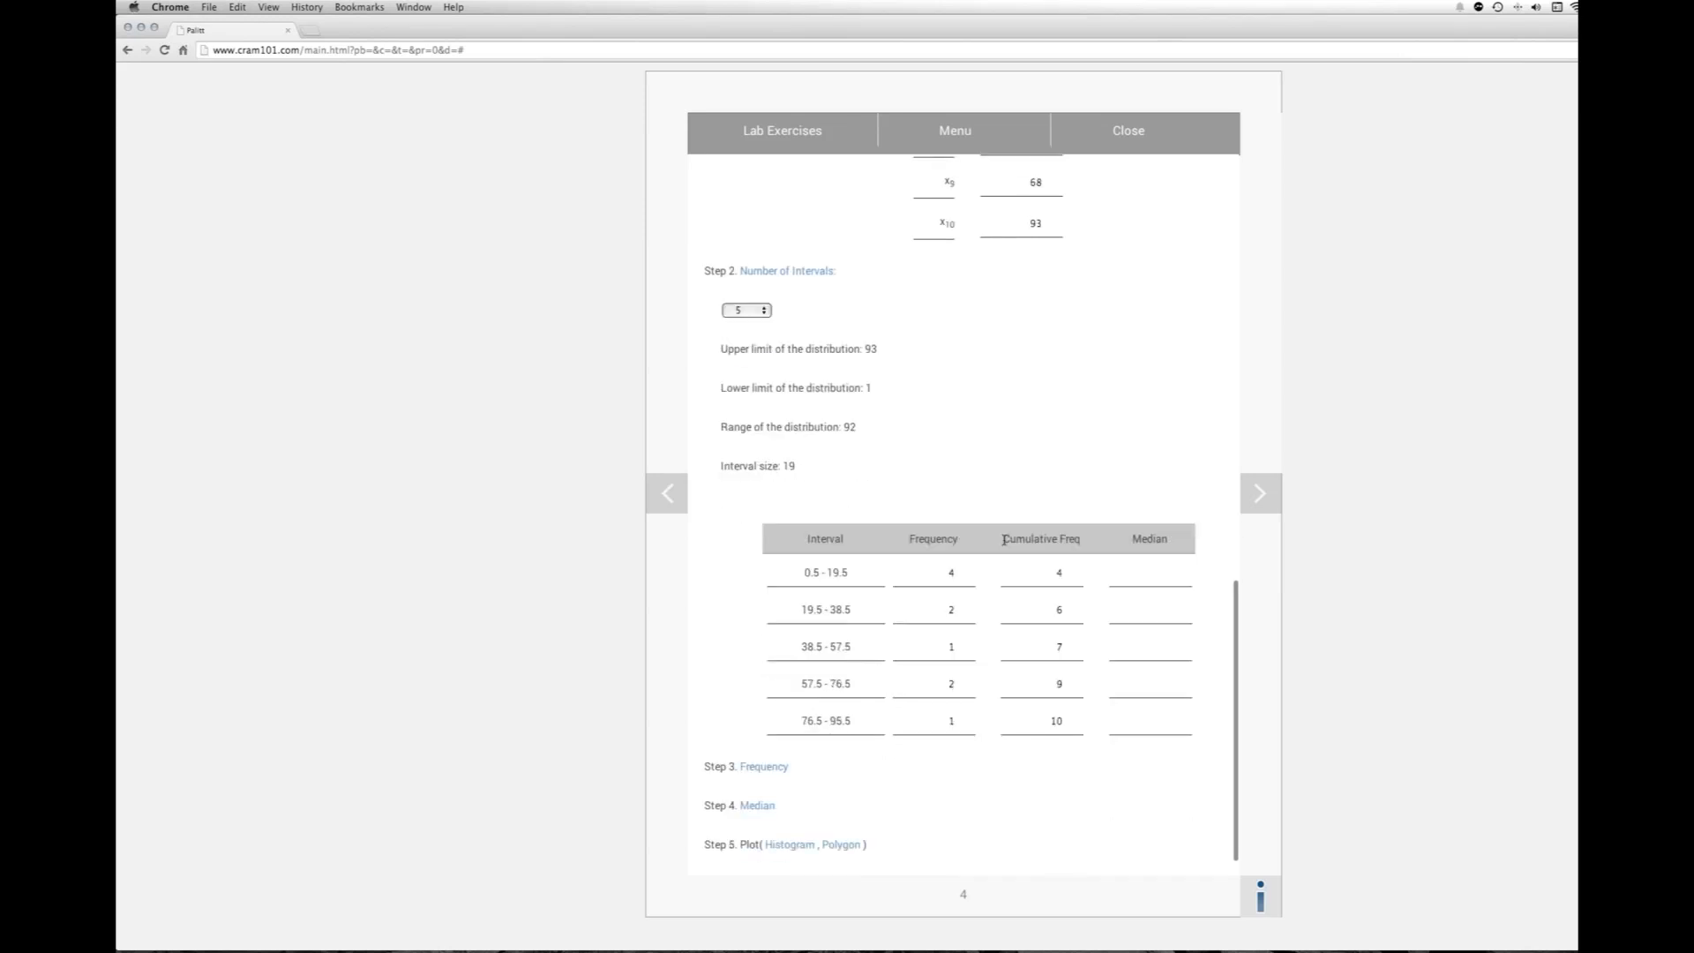
scroll("up", 3)
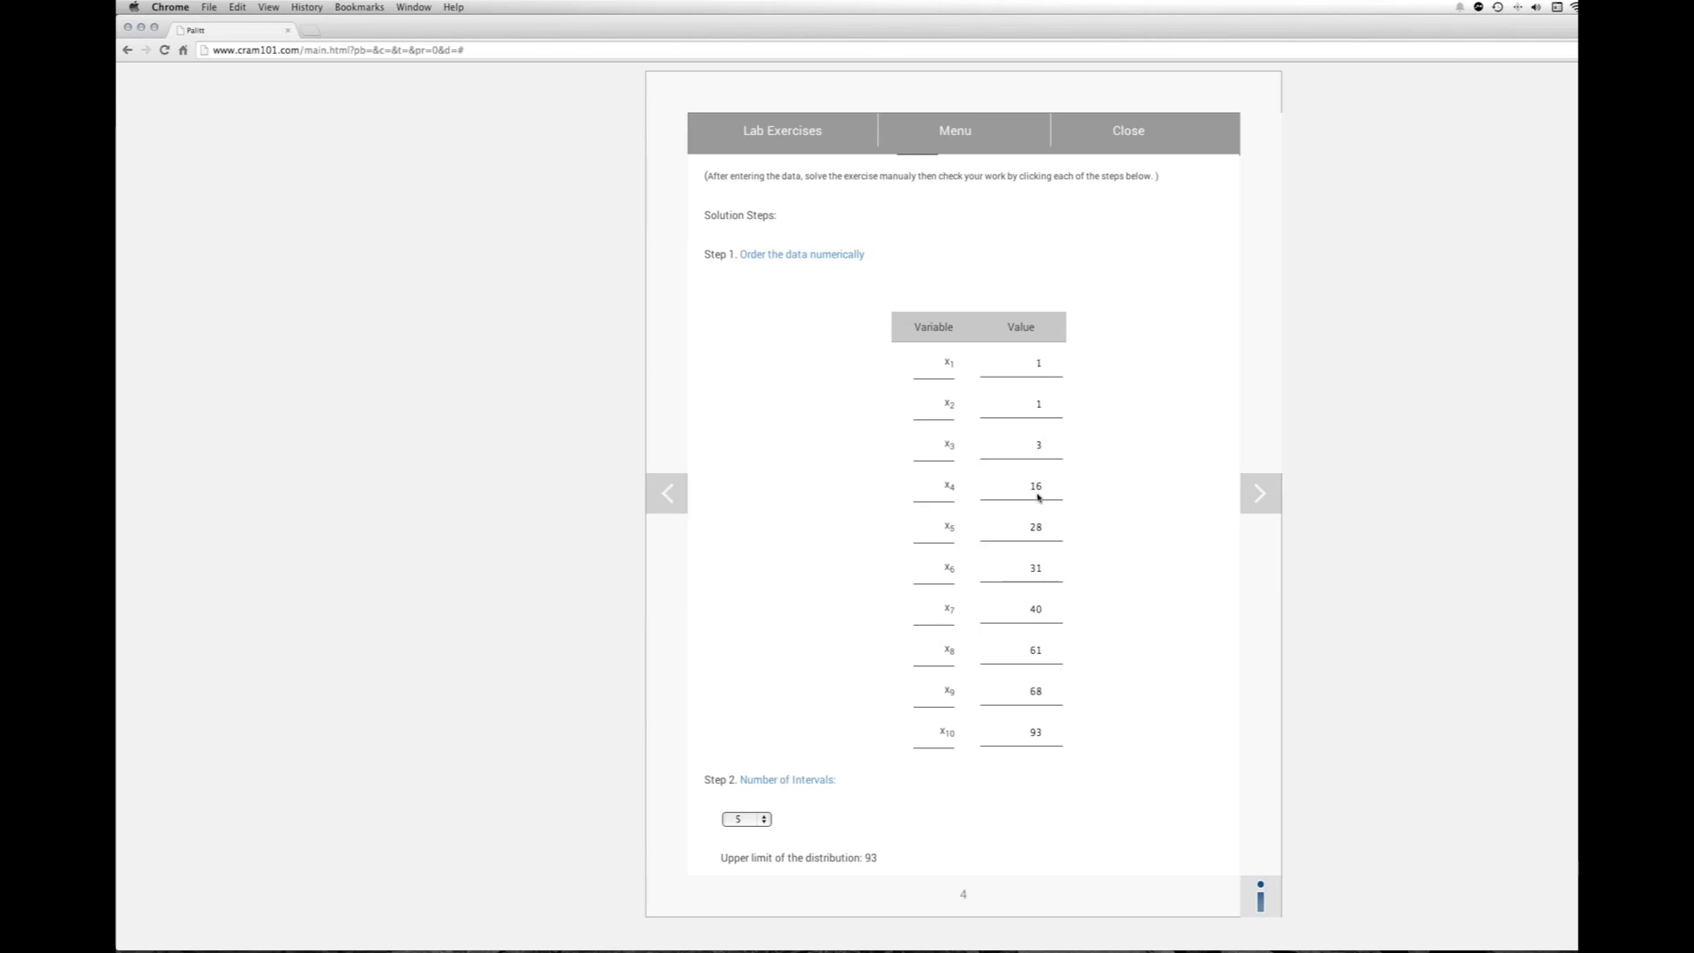
scroll("down", 3)
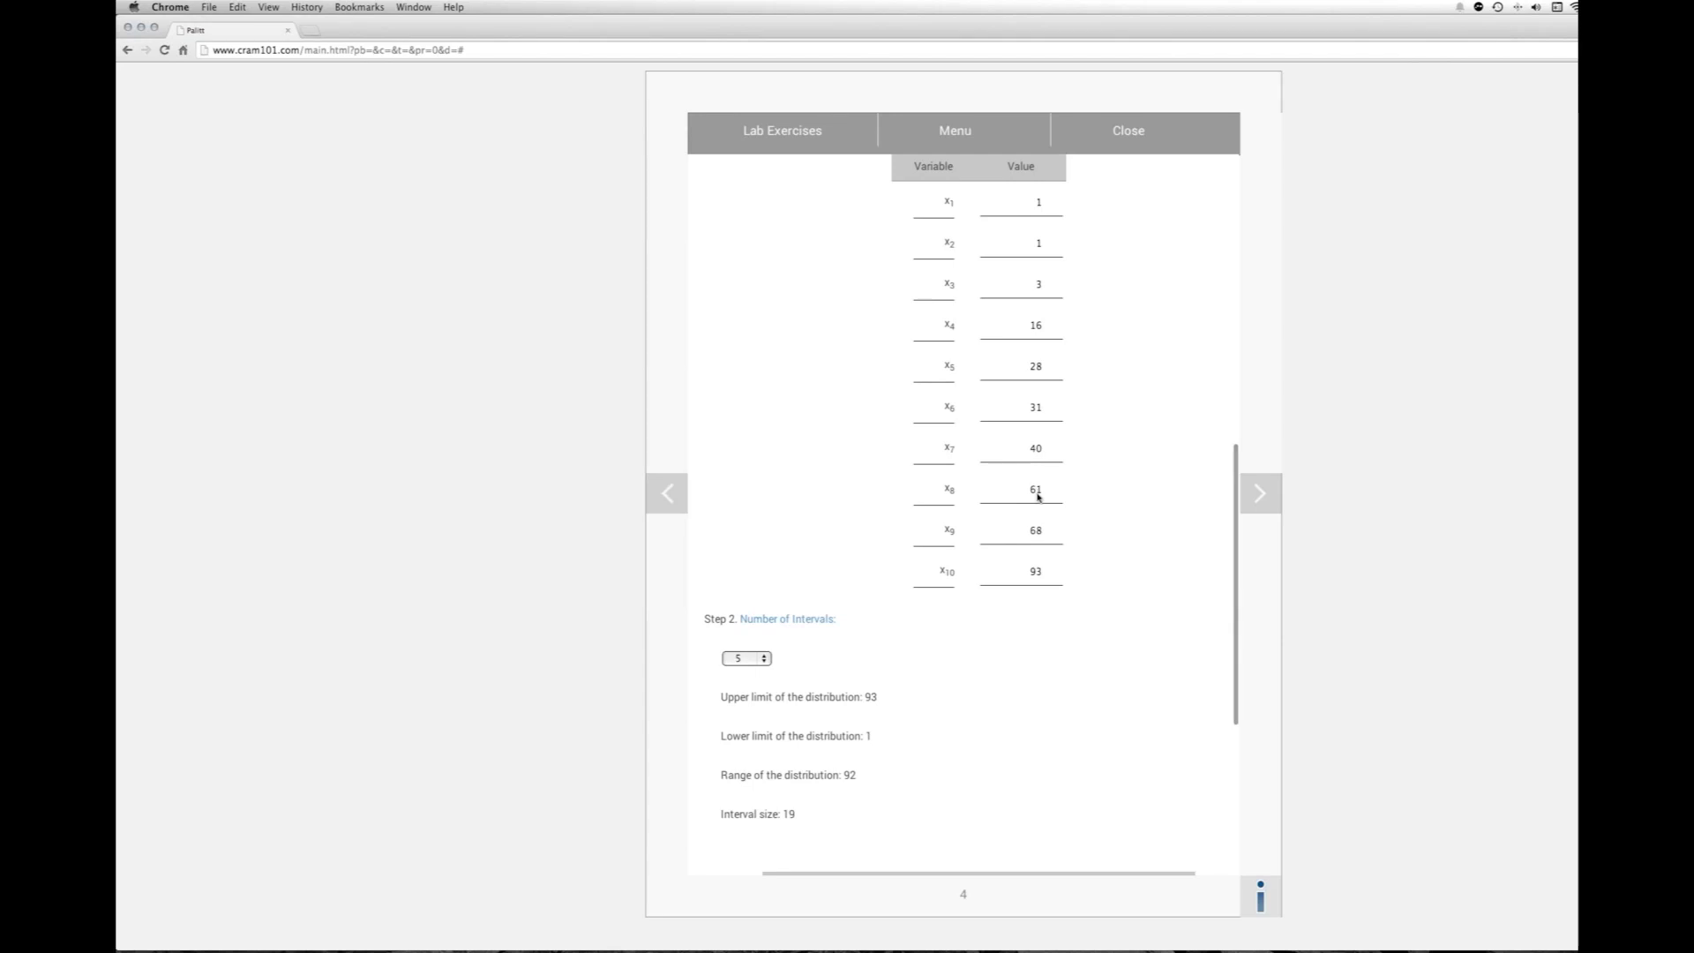
scroll("down", 3)
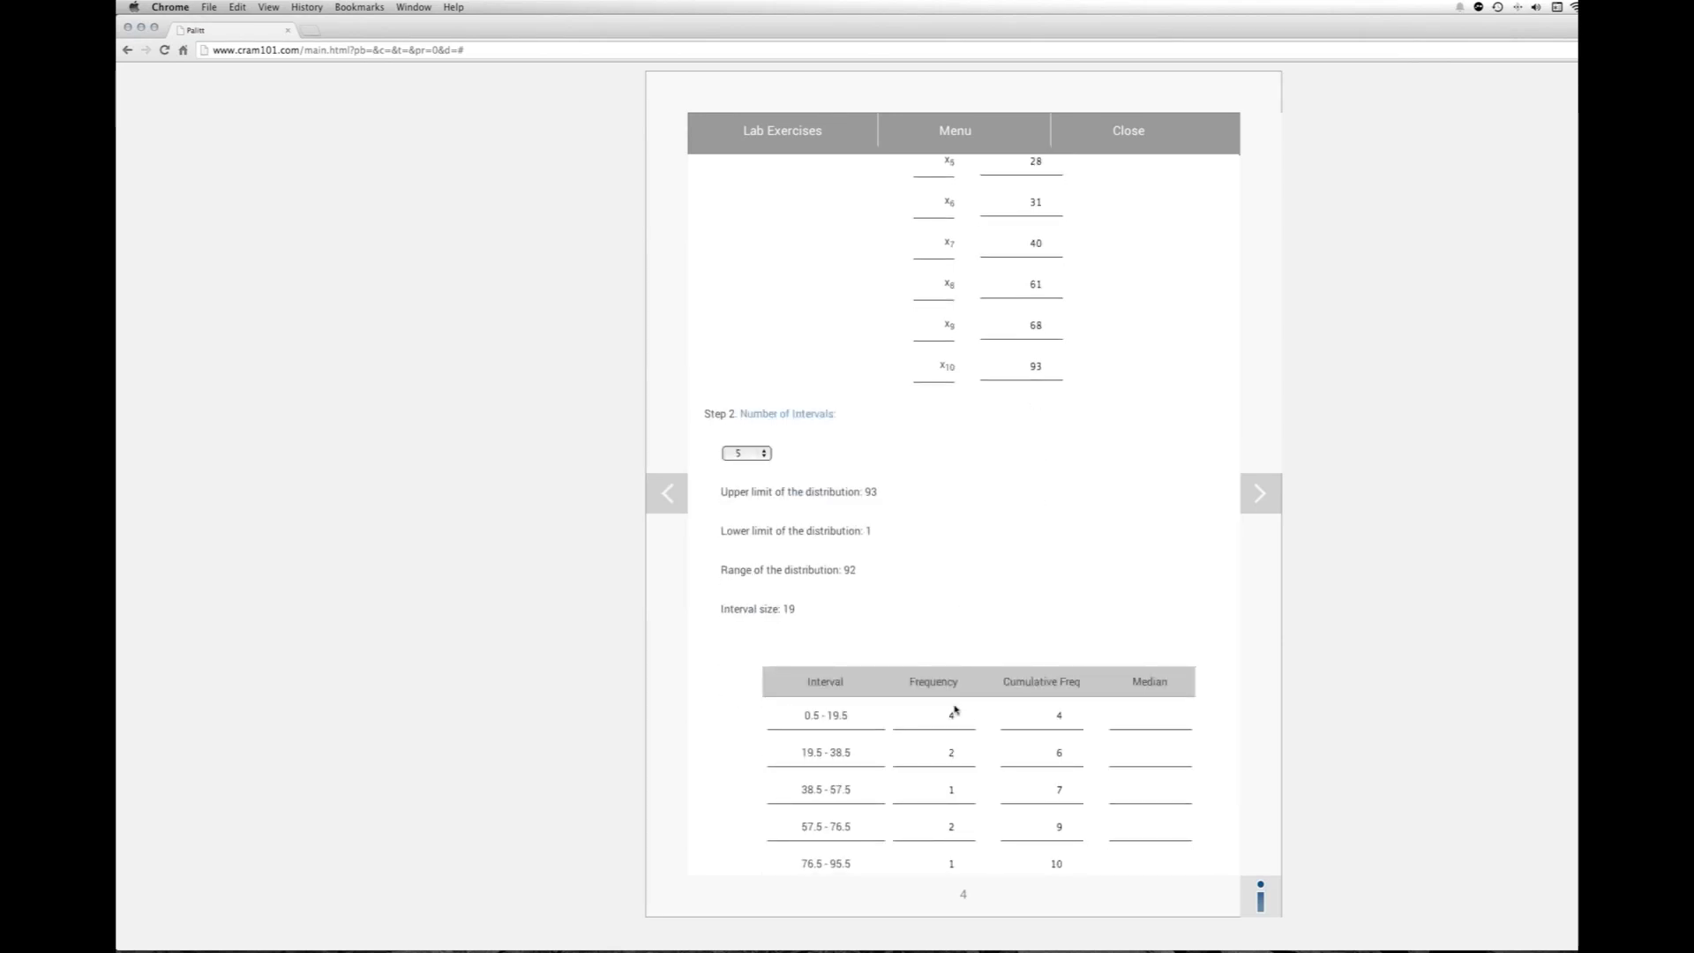
scroll("down", 3)
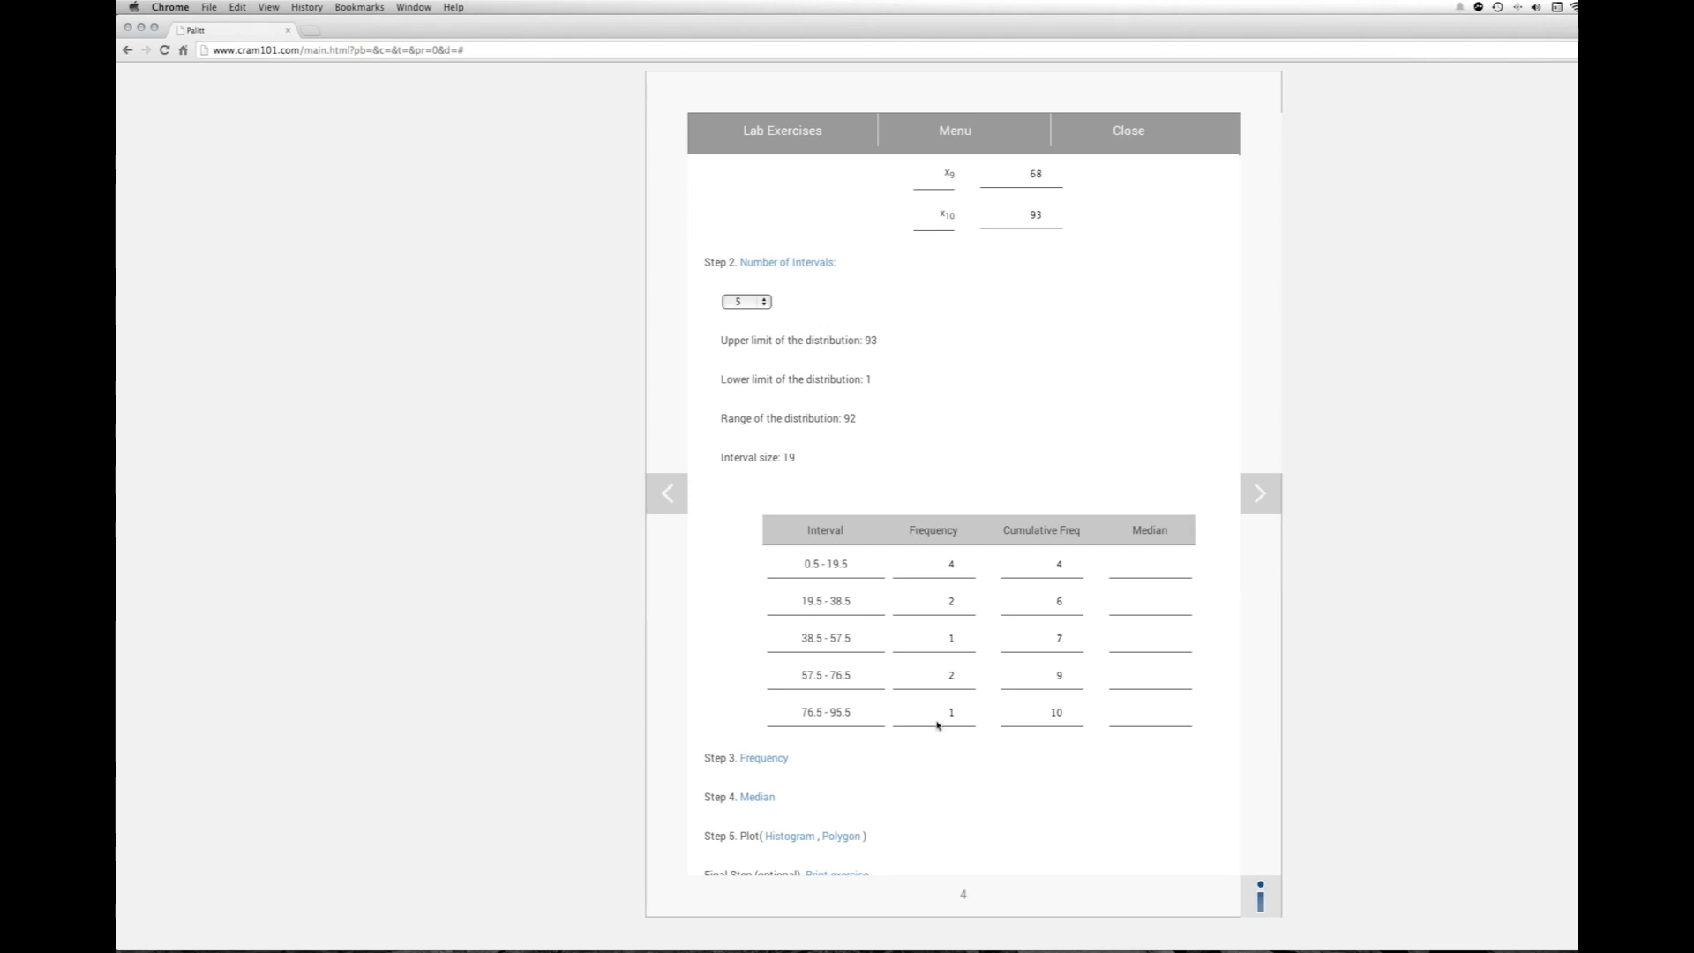
mouse_move(1033, 567)
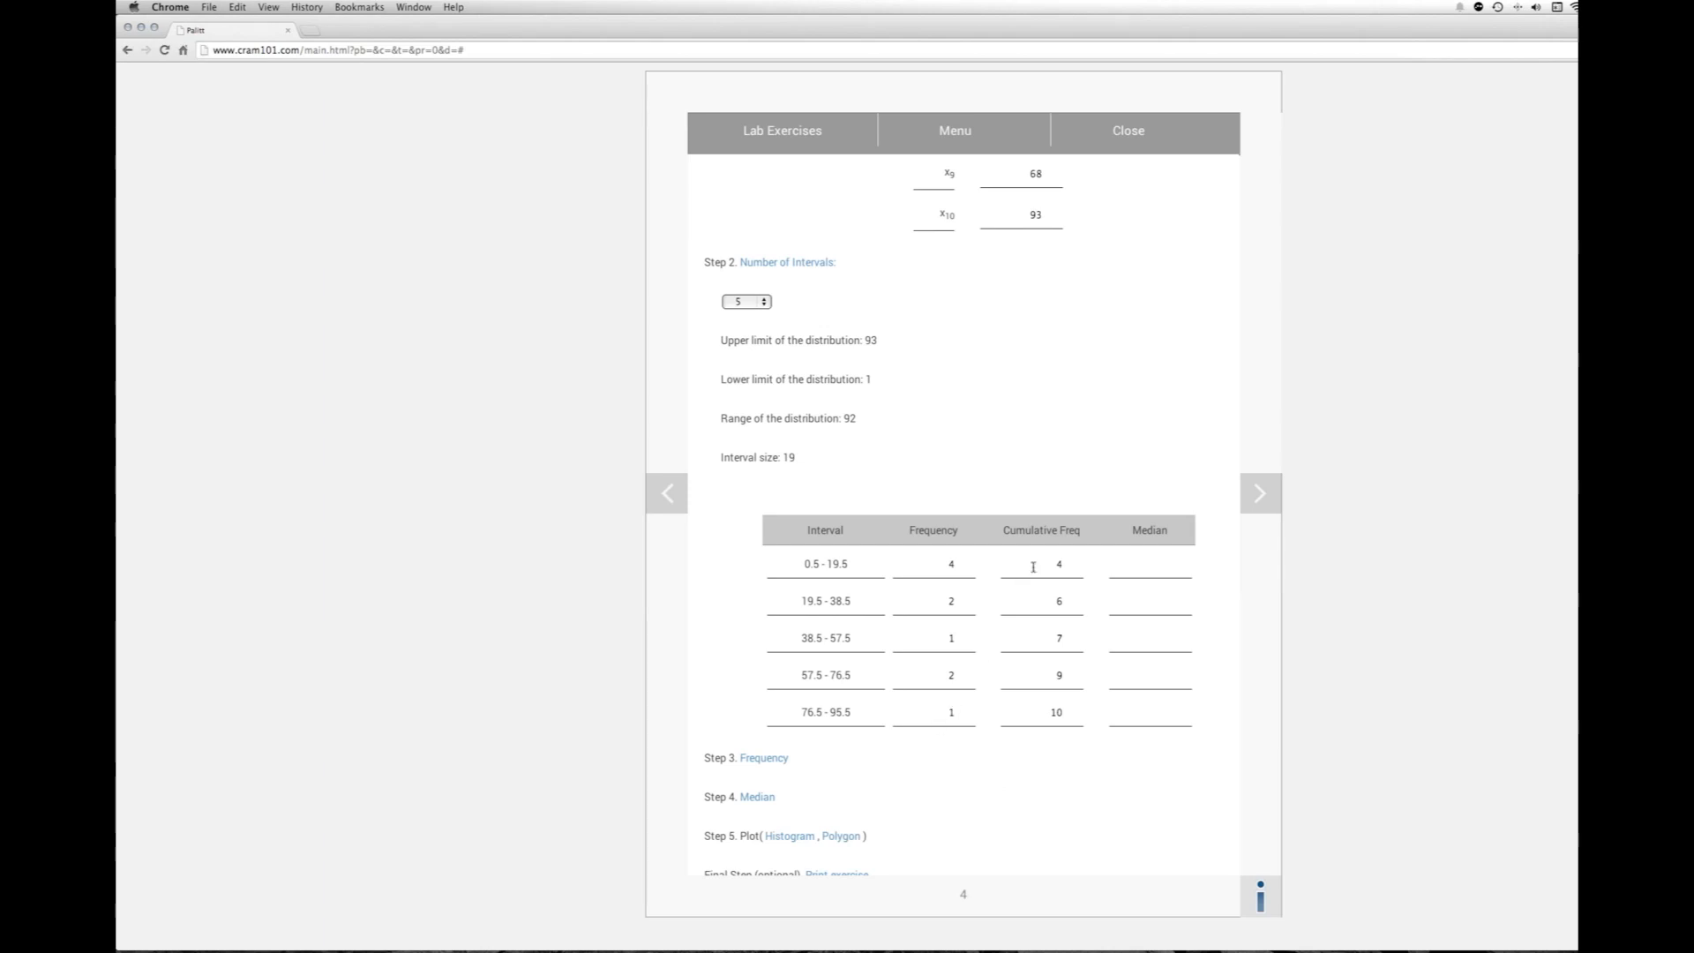
mouse_move(1038, 561)
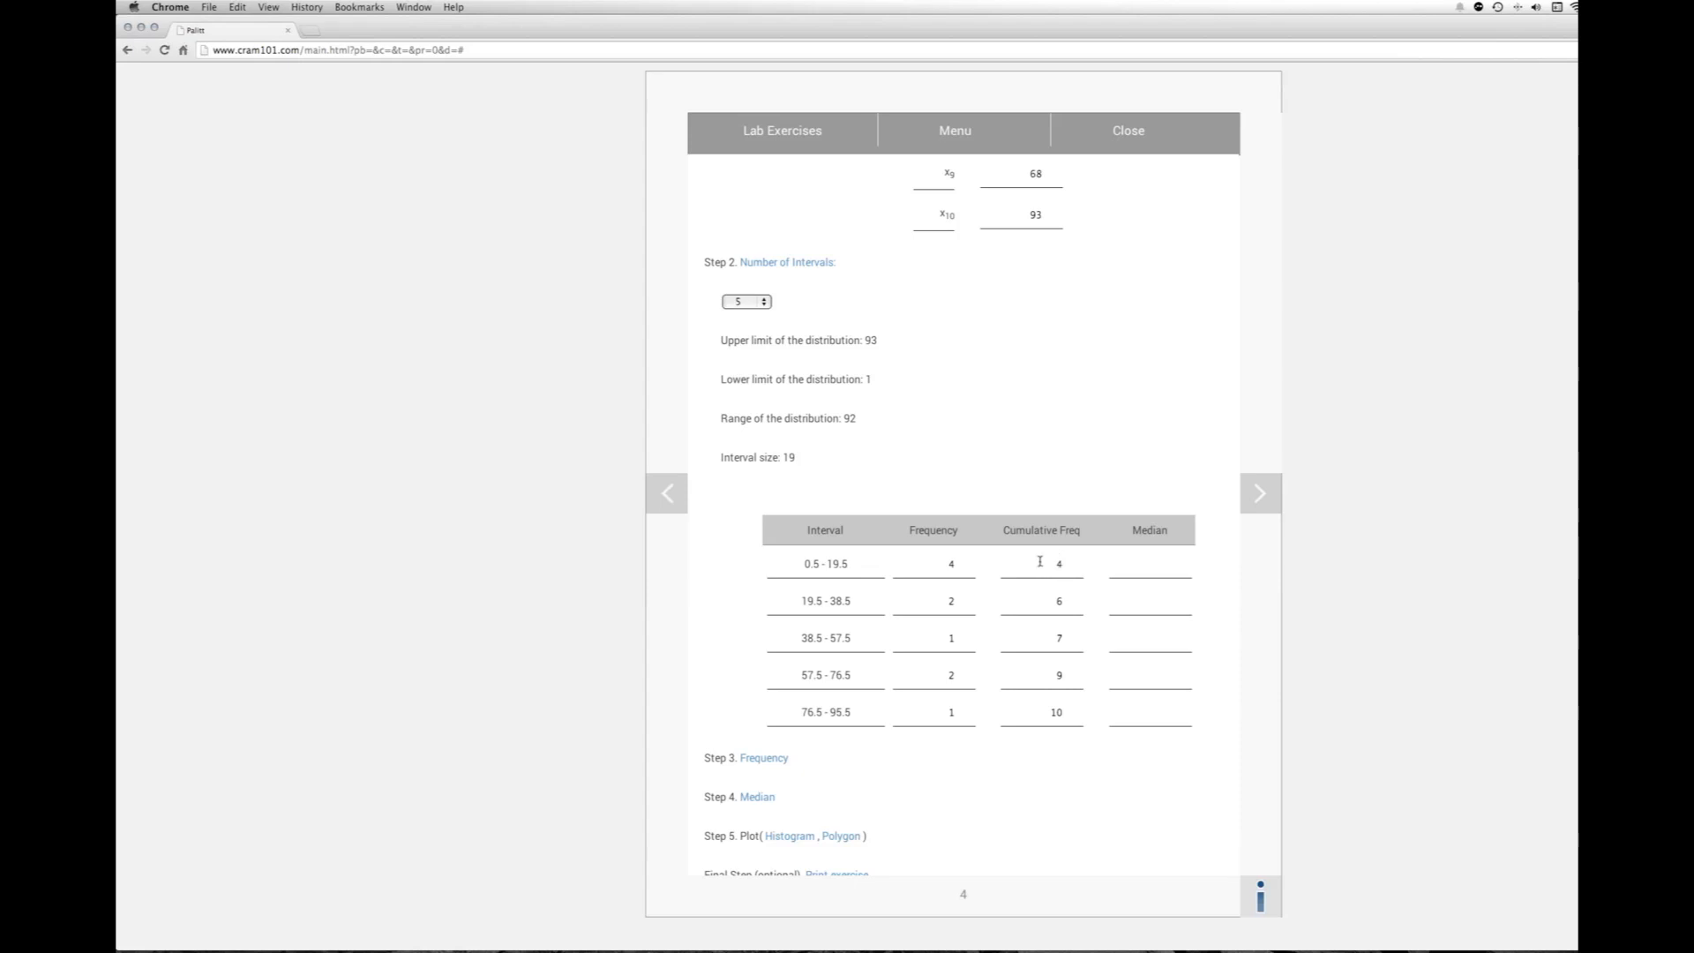
mouse_move(962, 566)
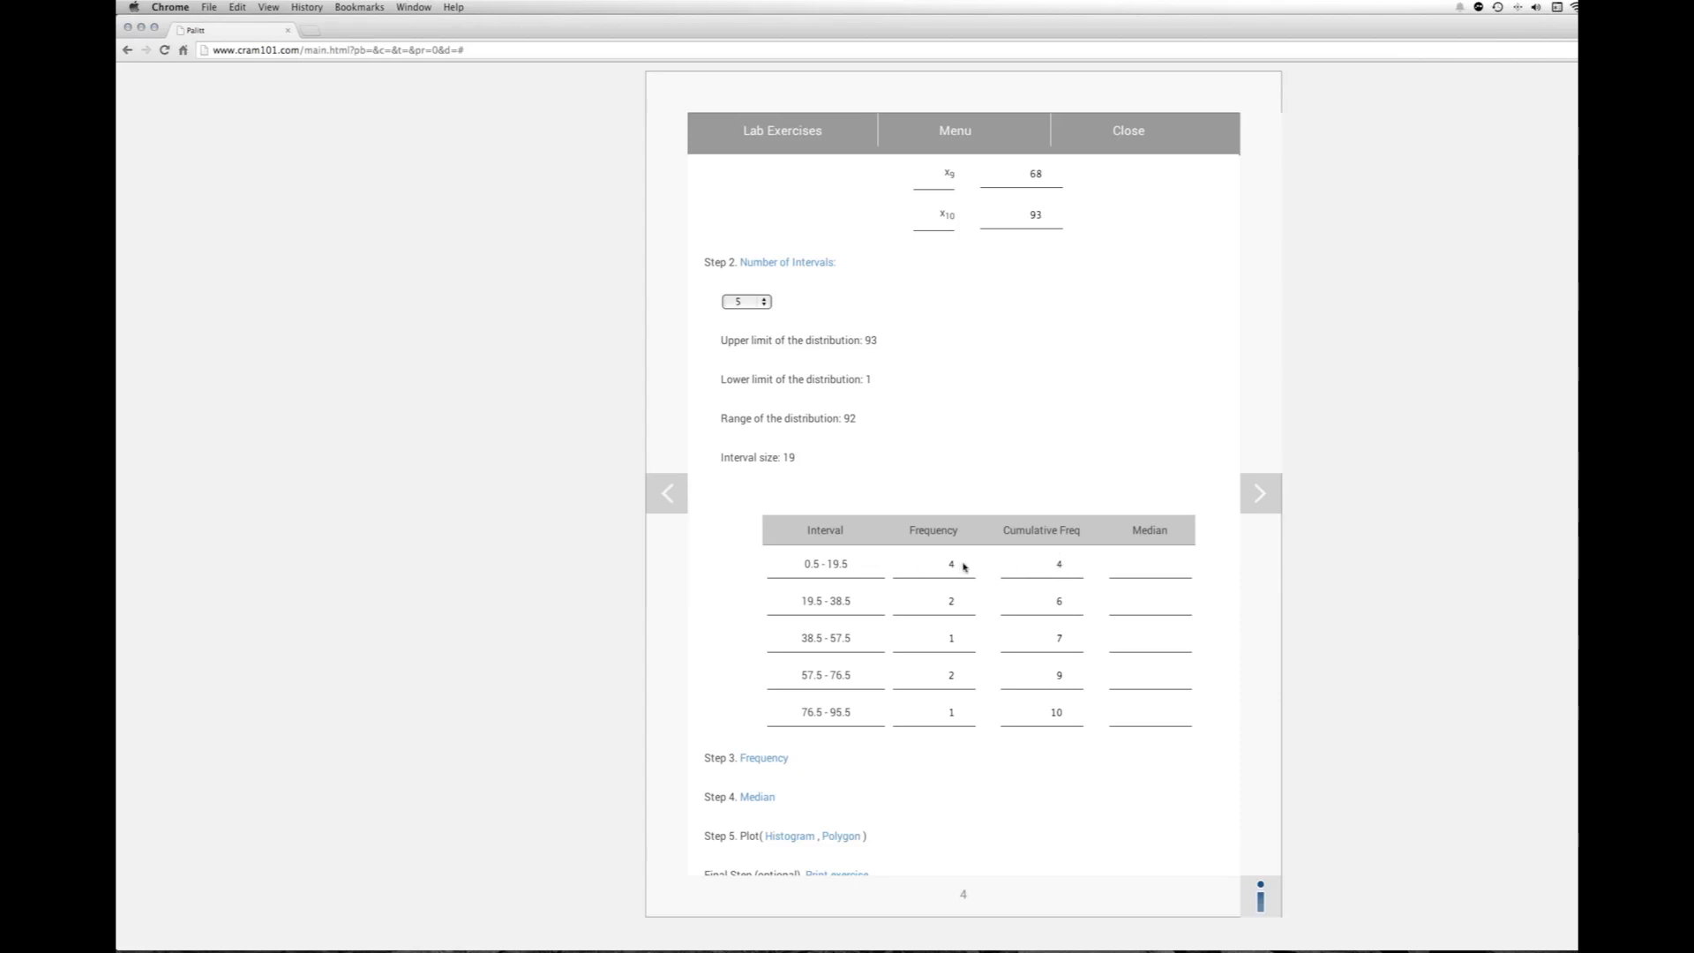
mouse_move(955, 565)
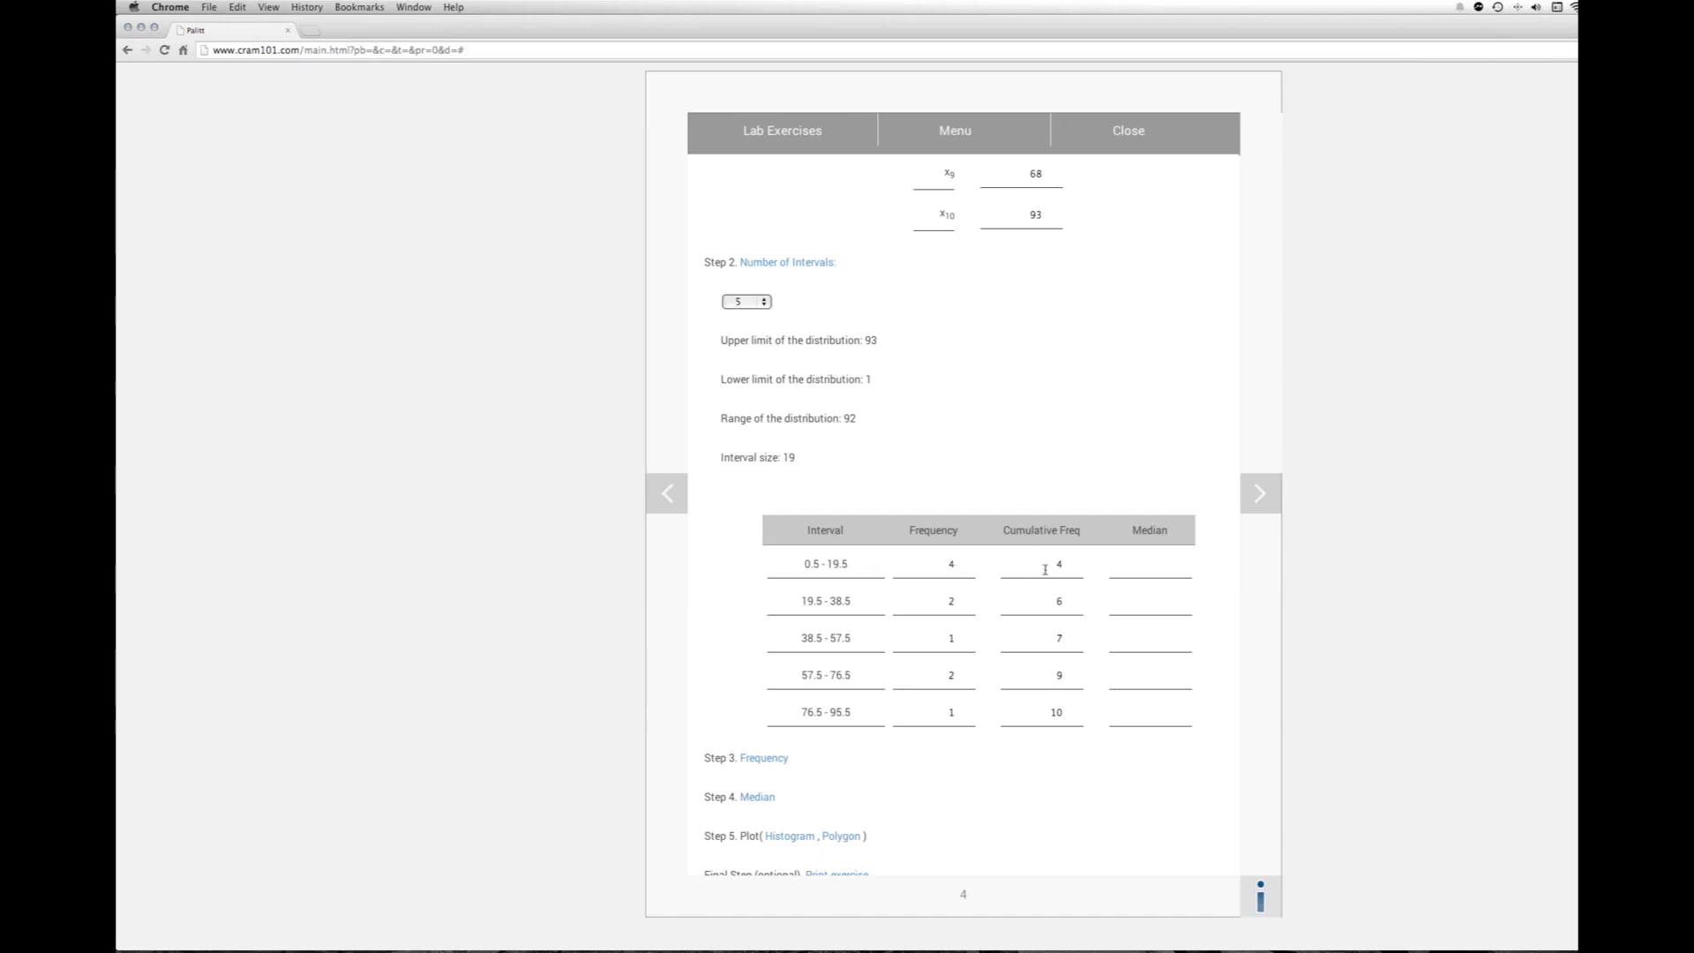
mouse_move(970, 565)
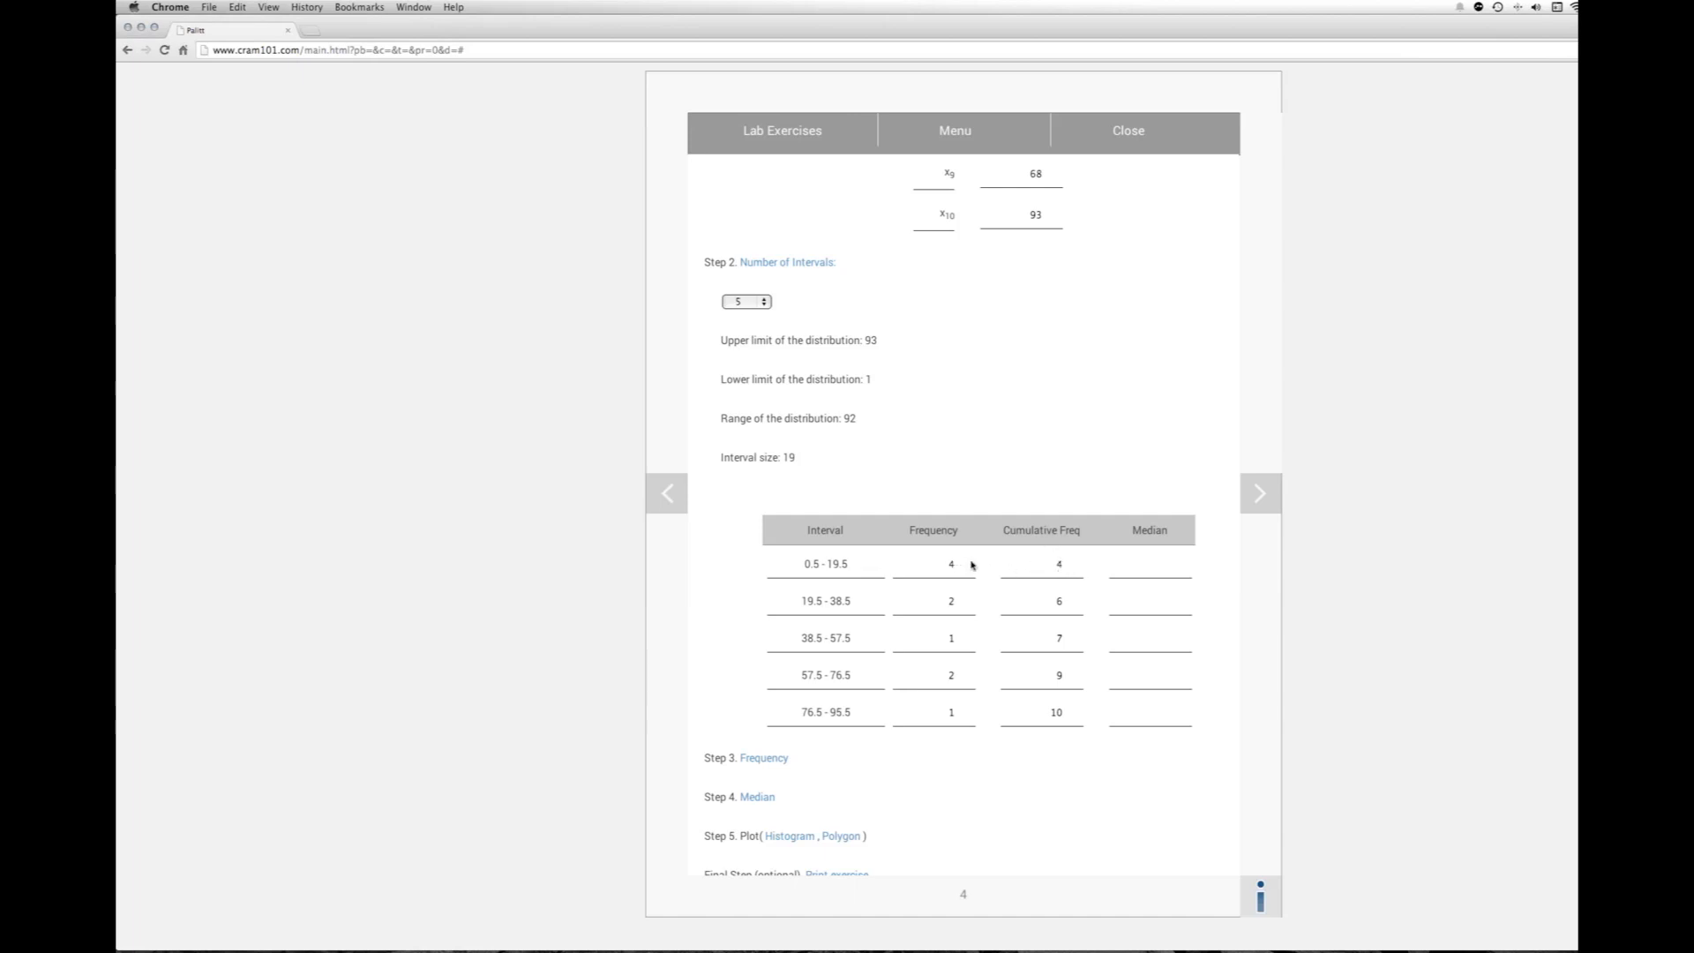
mouse_move(1042, 605)
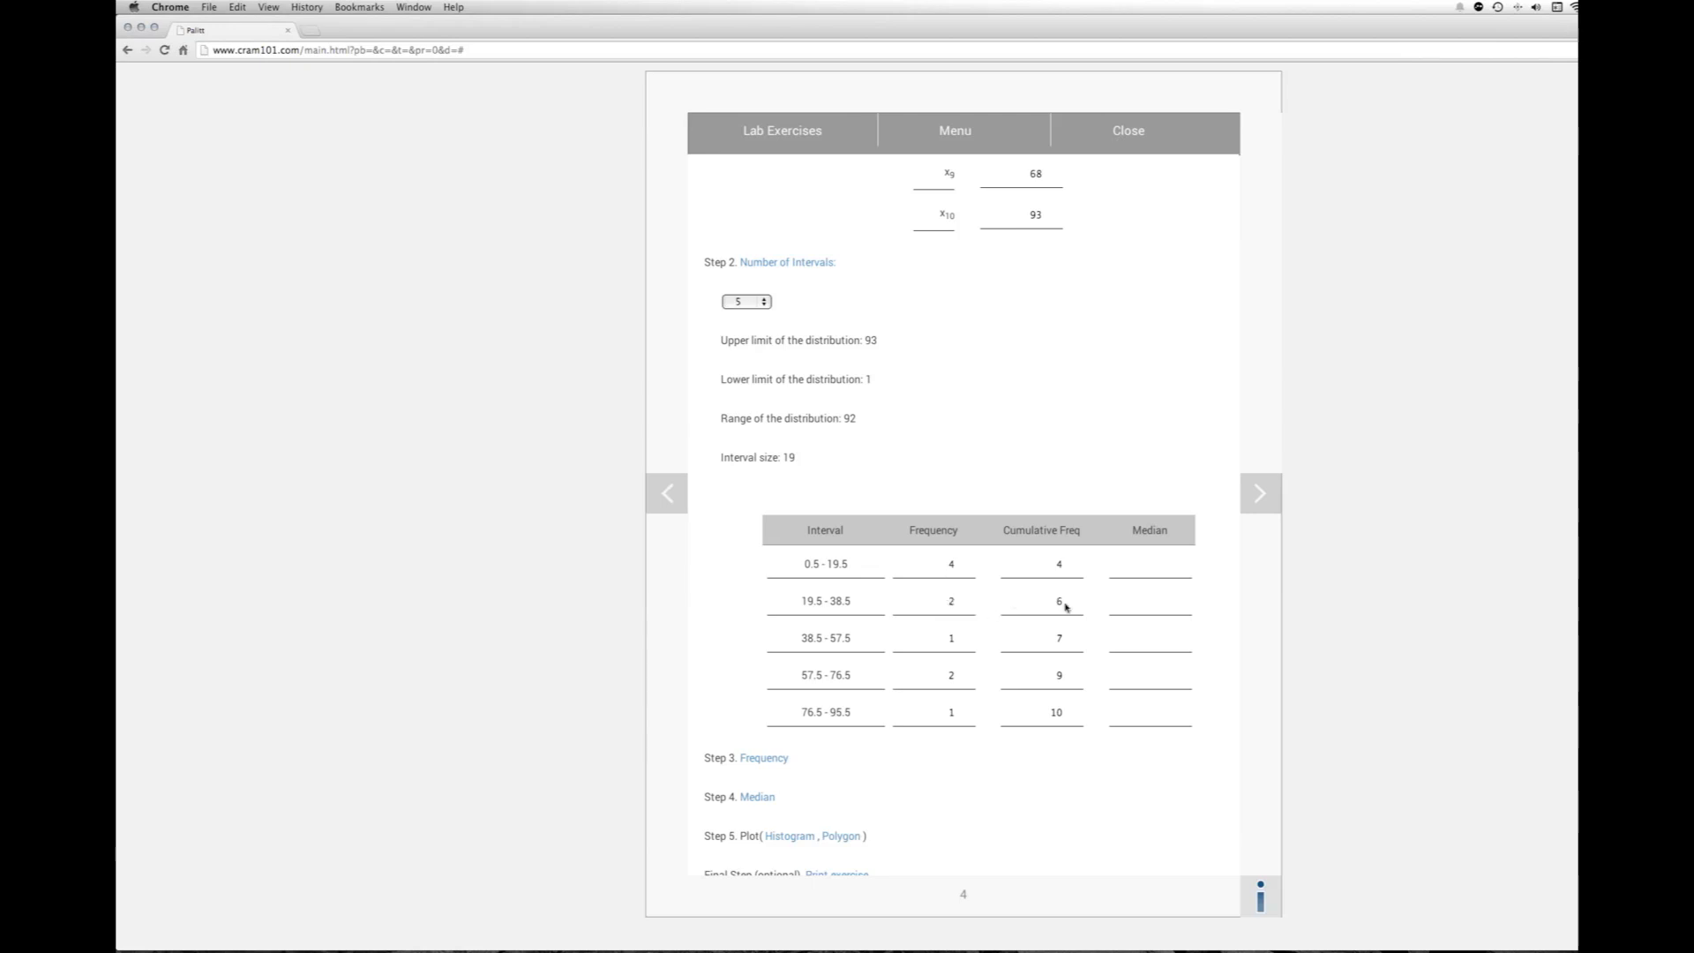
mouse_move(1002, 709)
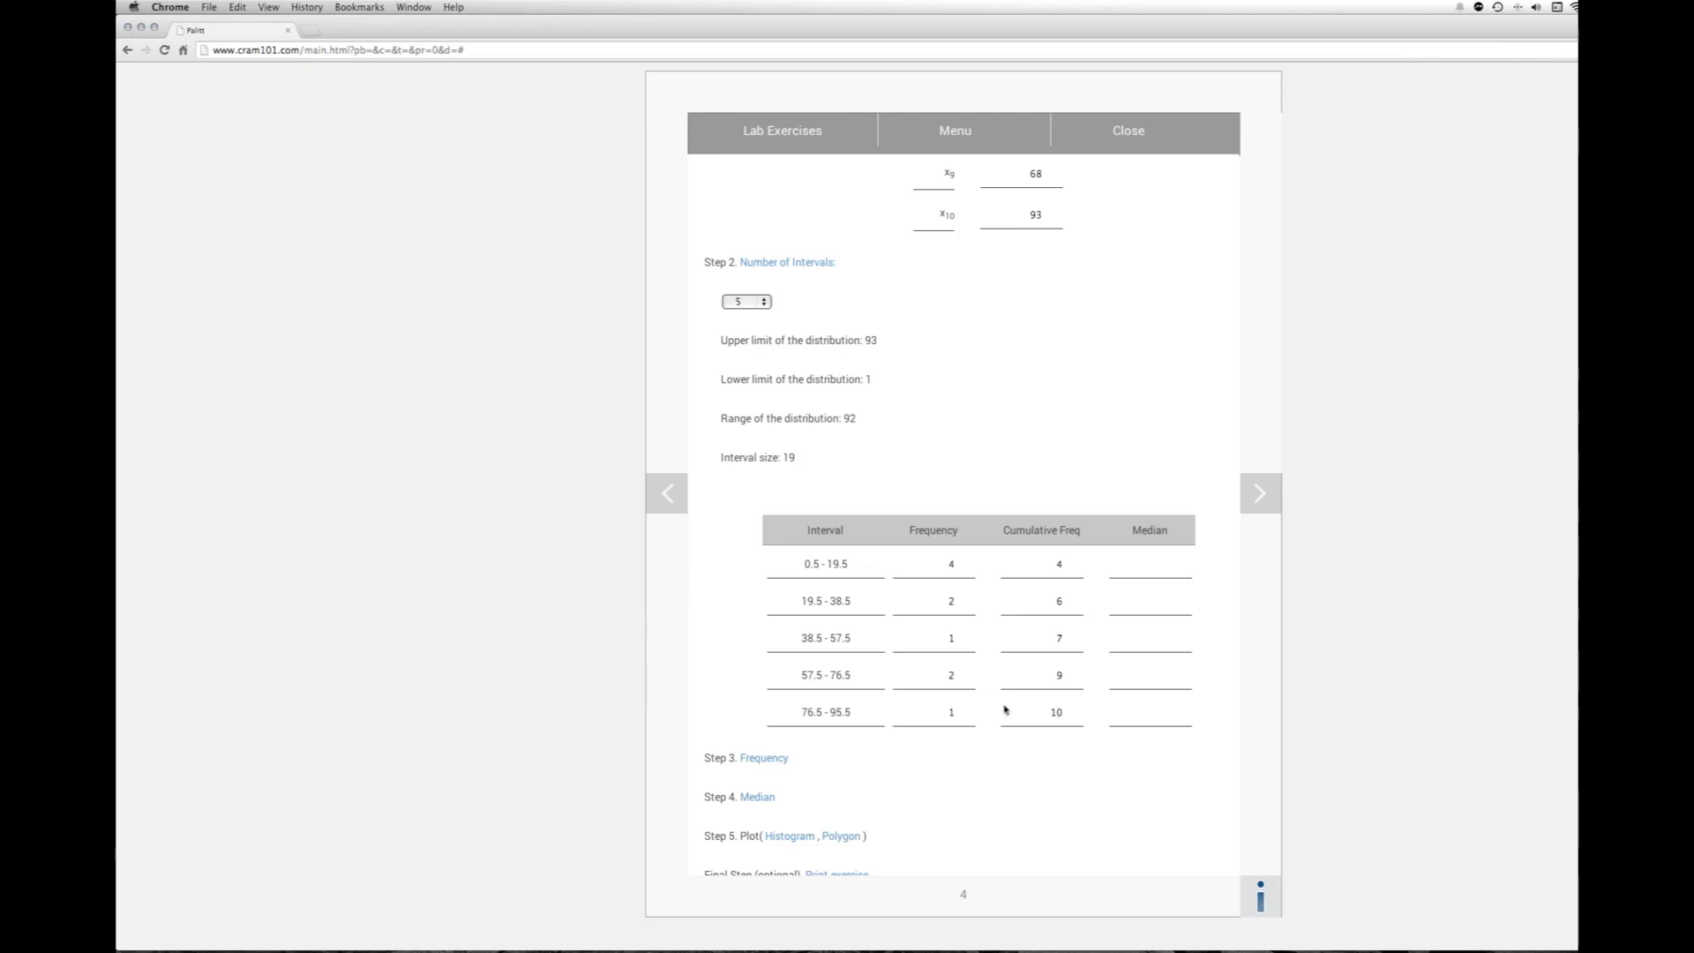
mouse_move(1083, 730)
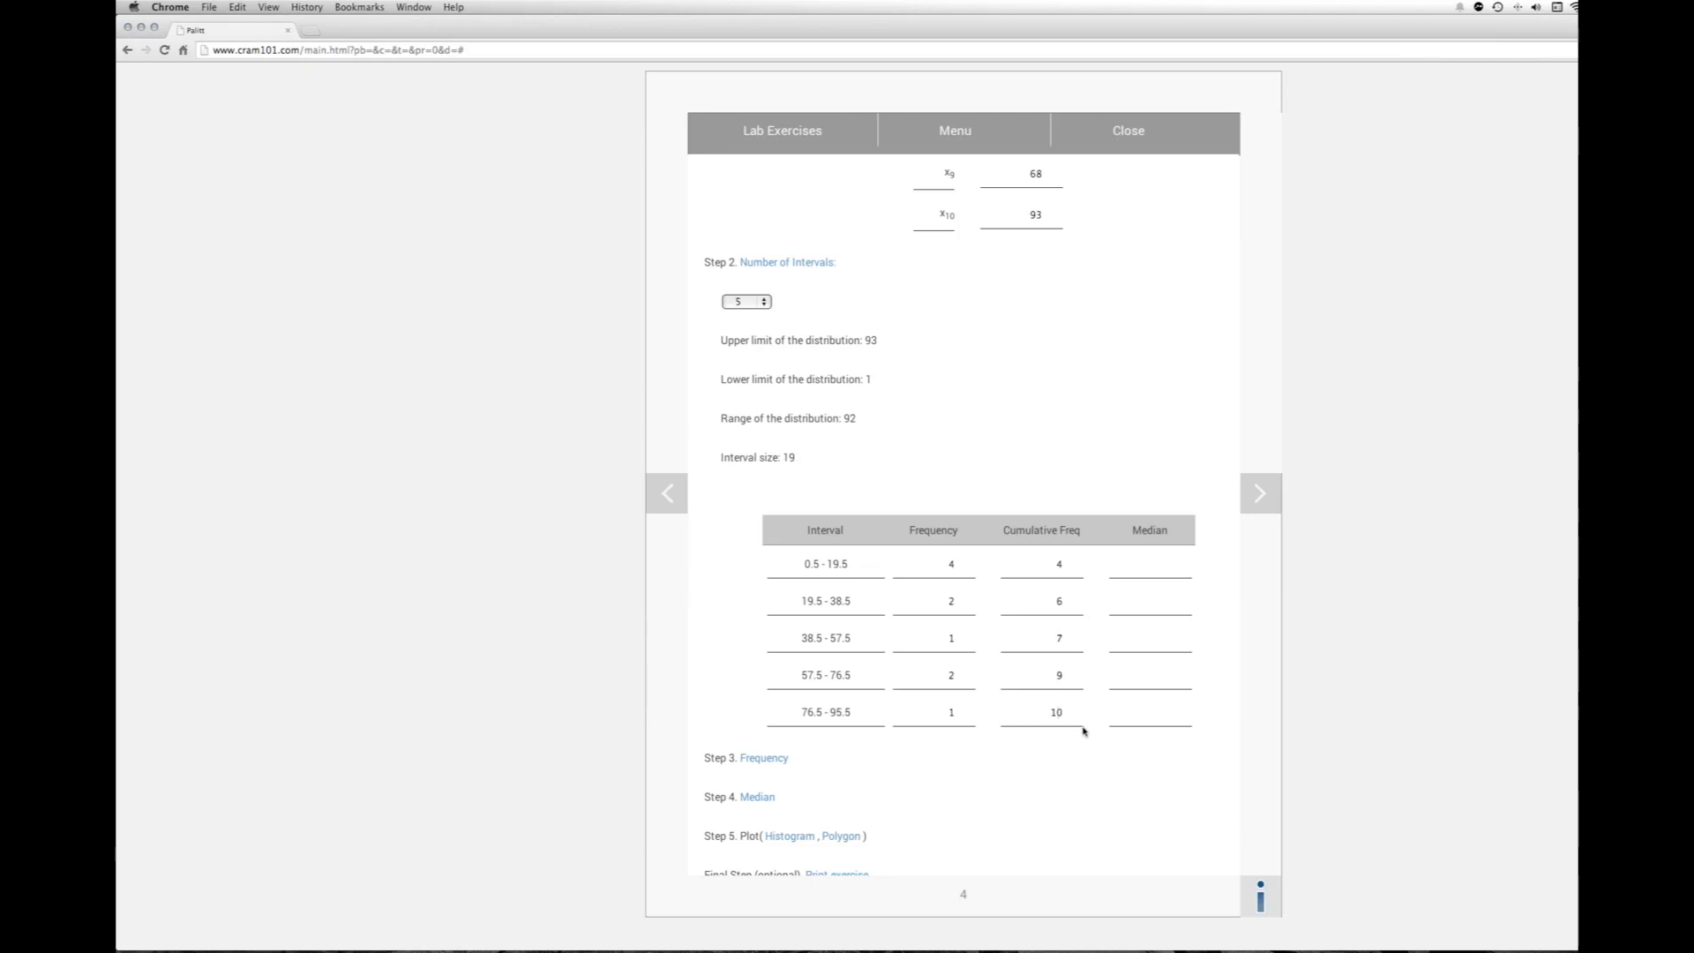
scroll("down", 3)
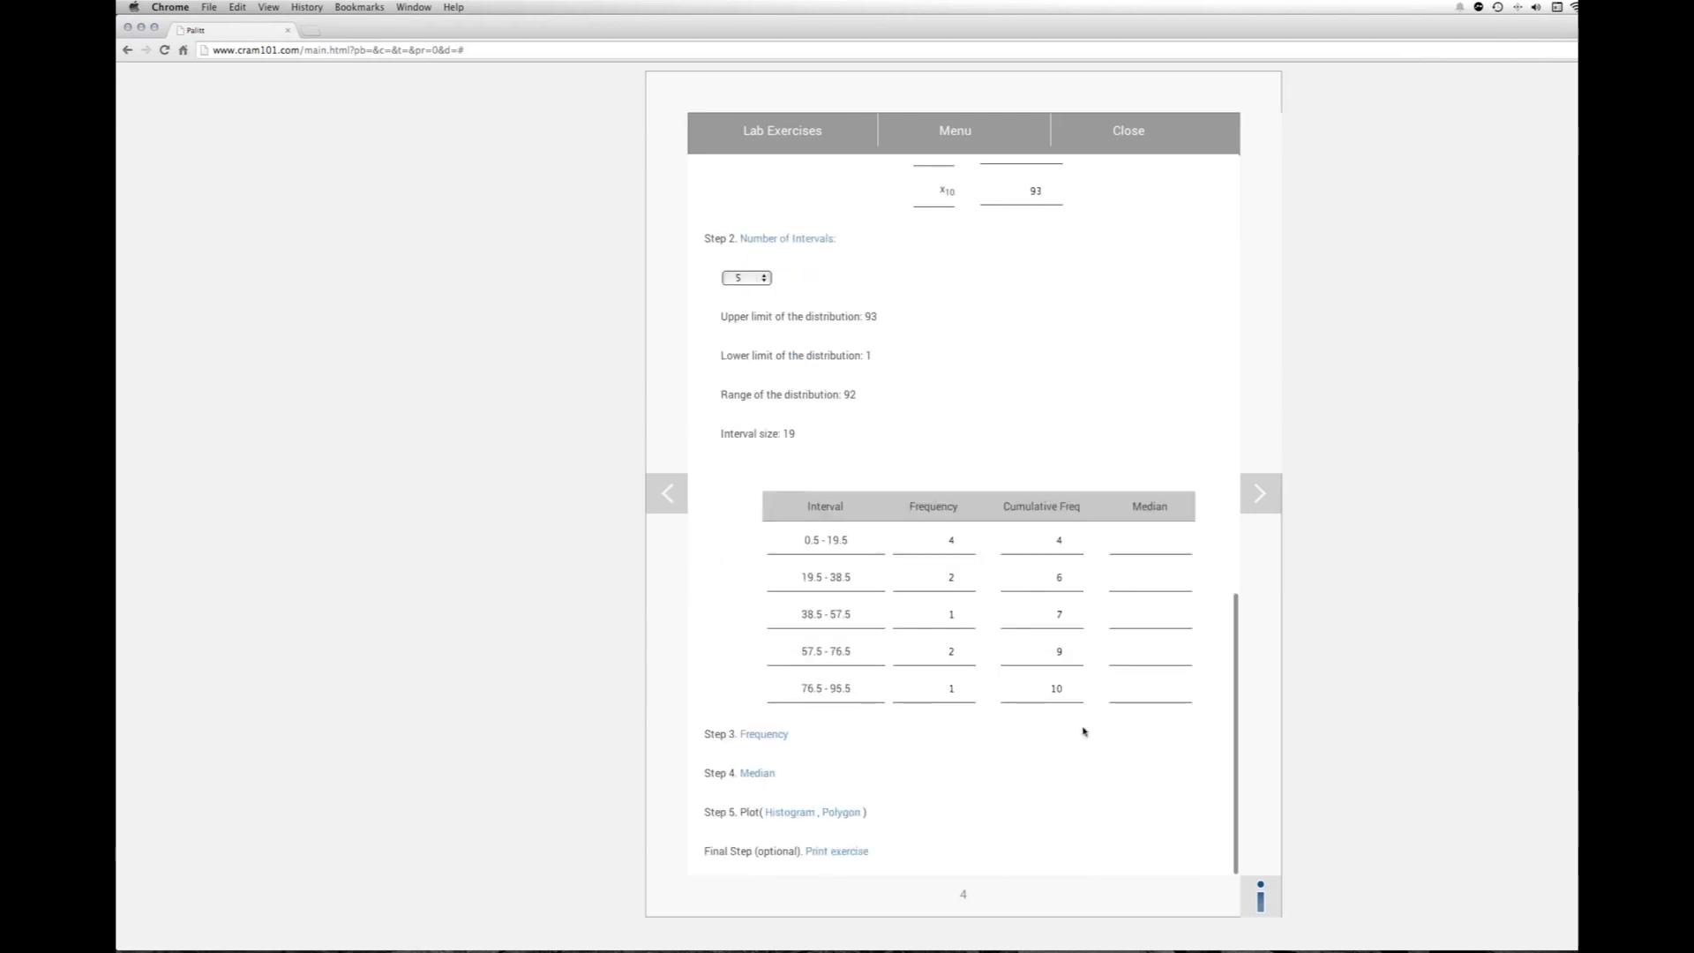
Step: Reveal Step 4 showing the median 29 in the 19.5–38.5 interval row
left_click(757, 773)
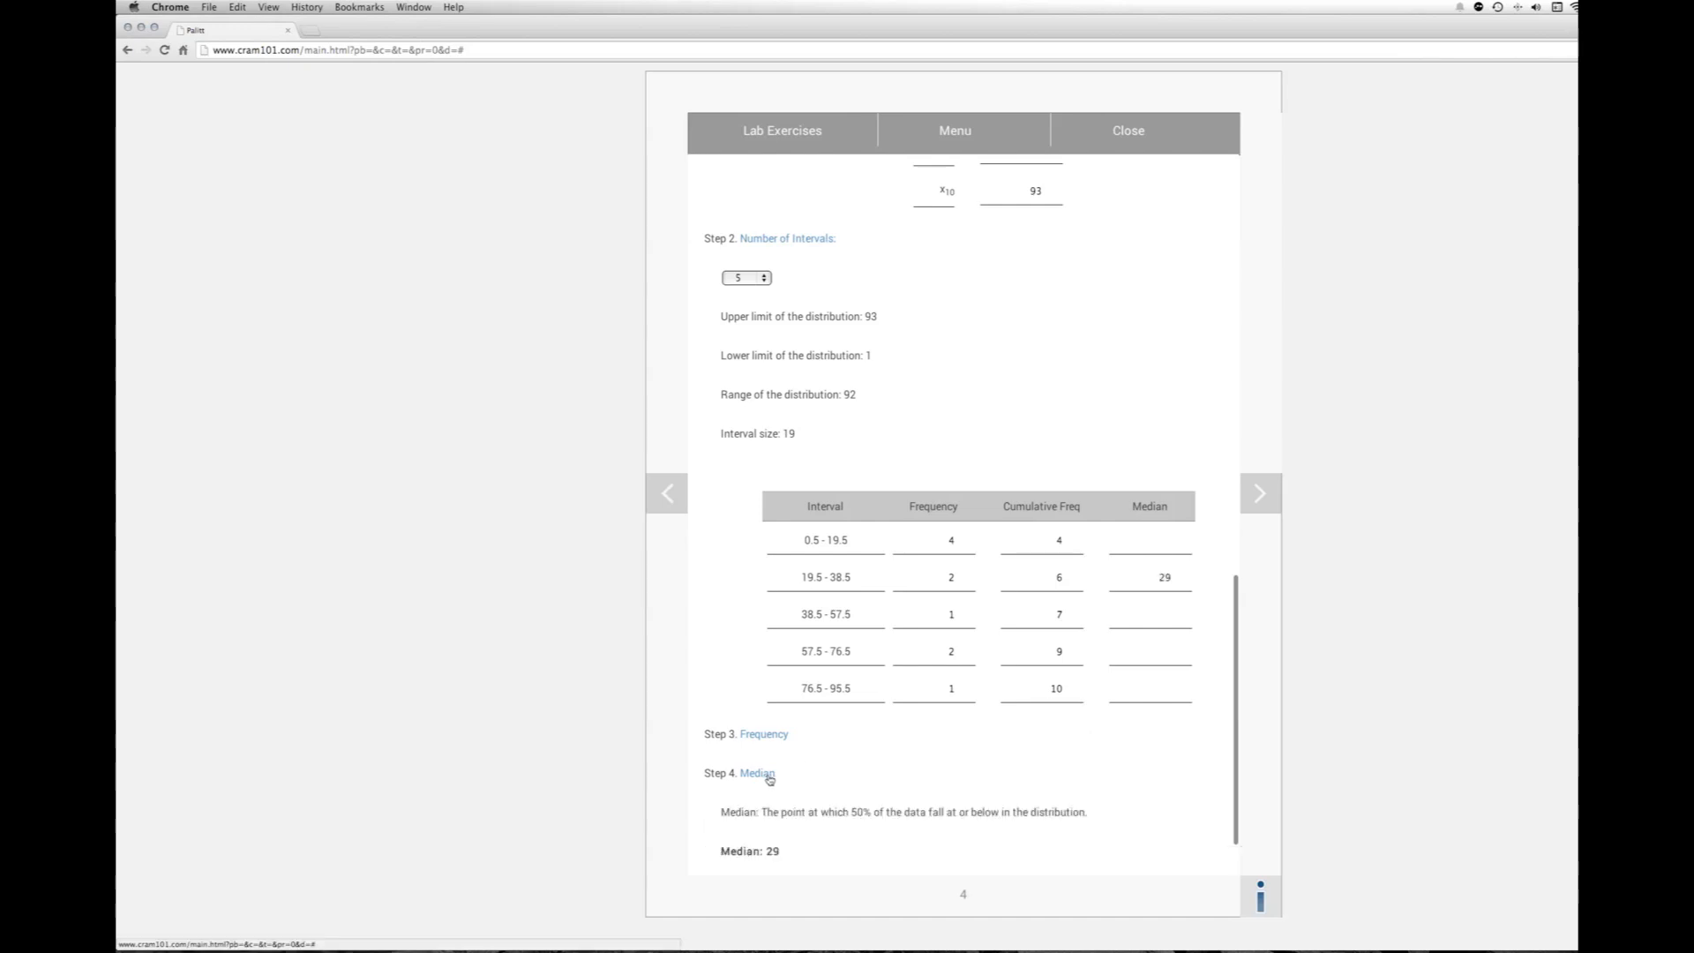
scroll("down", 3)
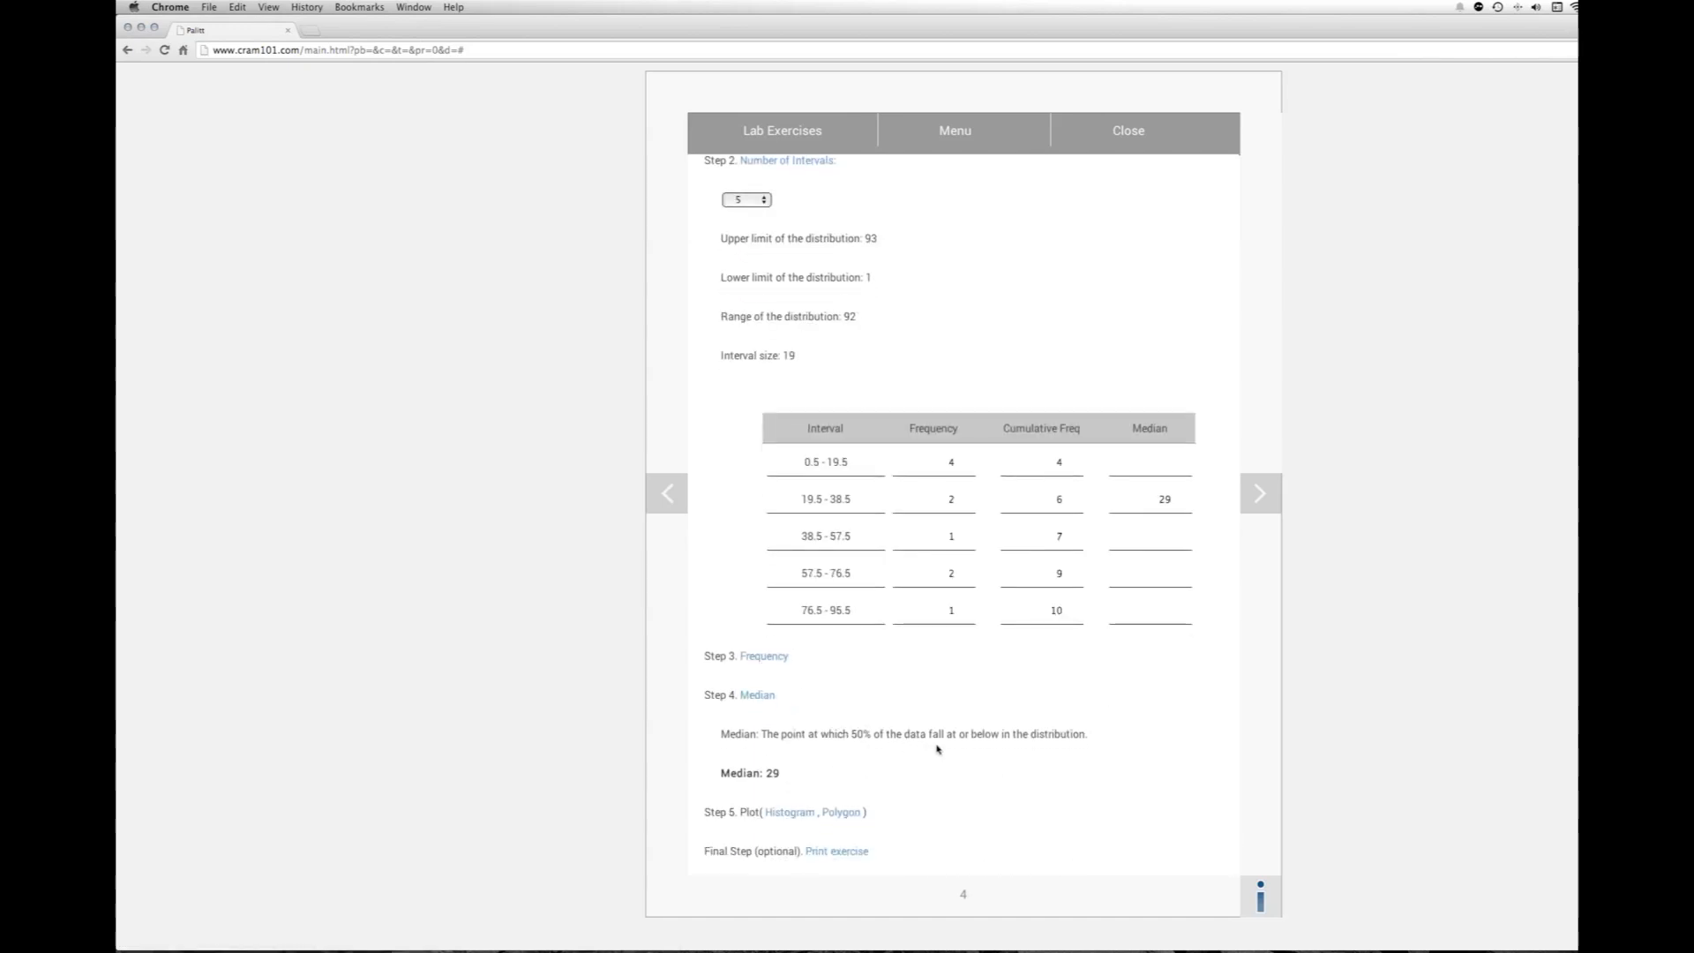
mouse_move(985, 750)
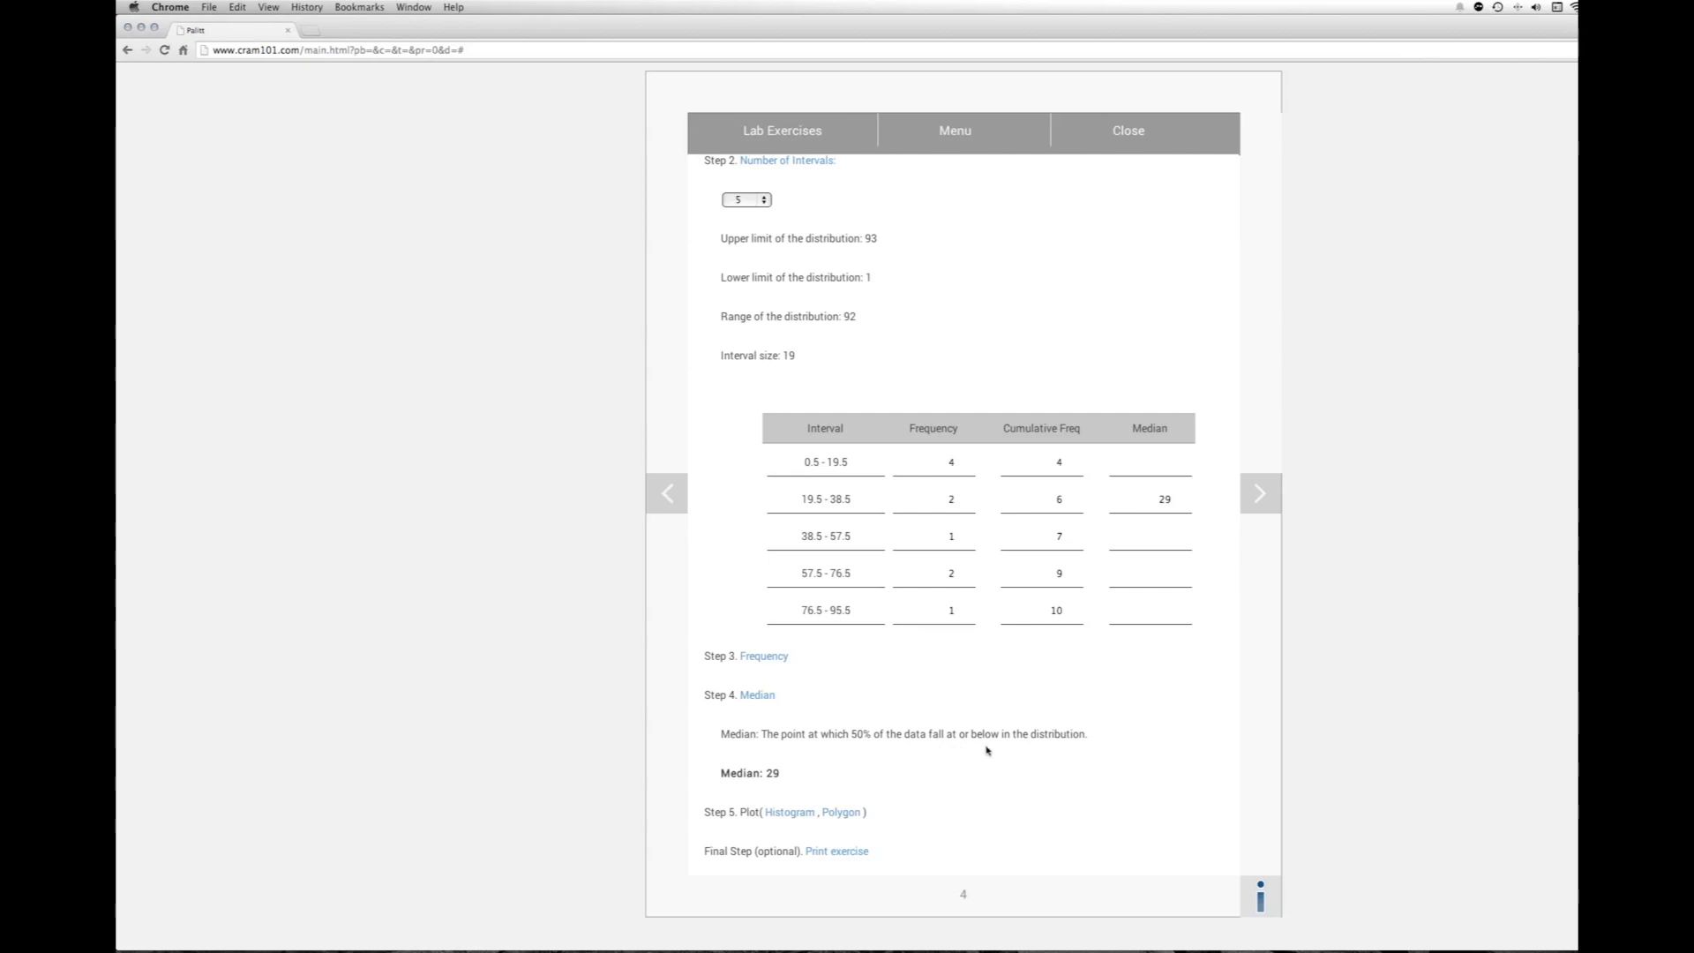
mouse_move(1085, 755)
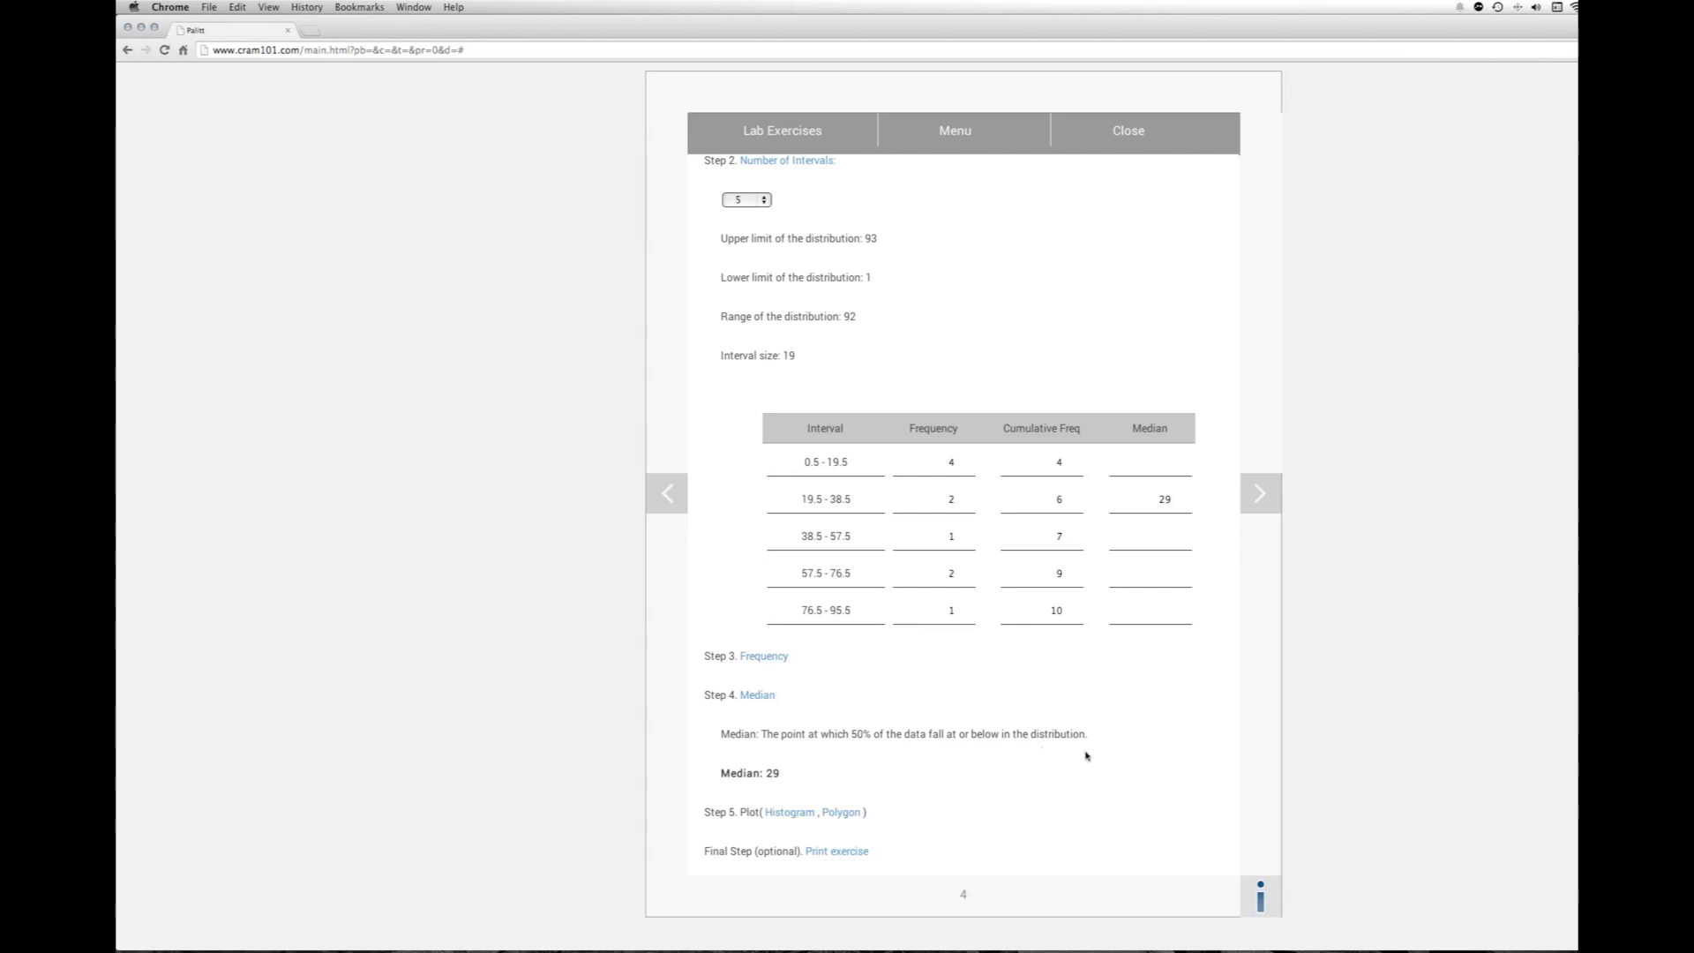
mouse_move(1163, 510)
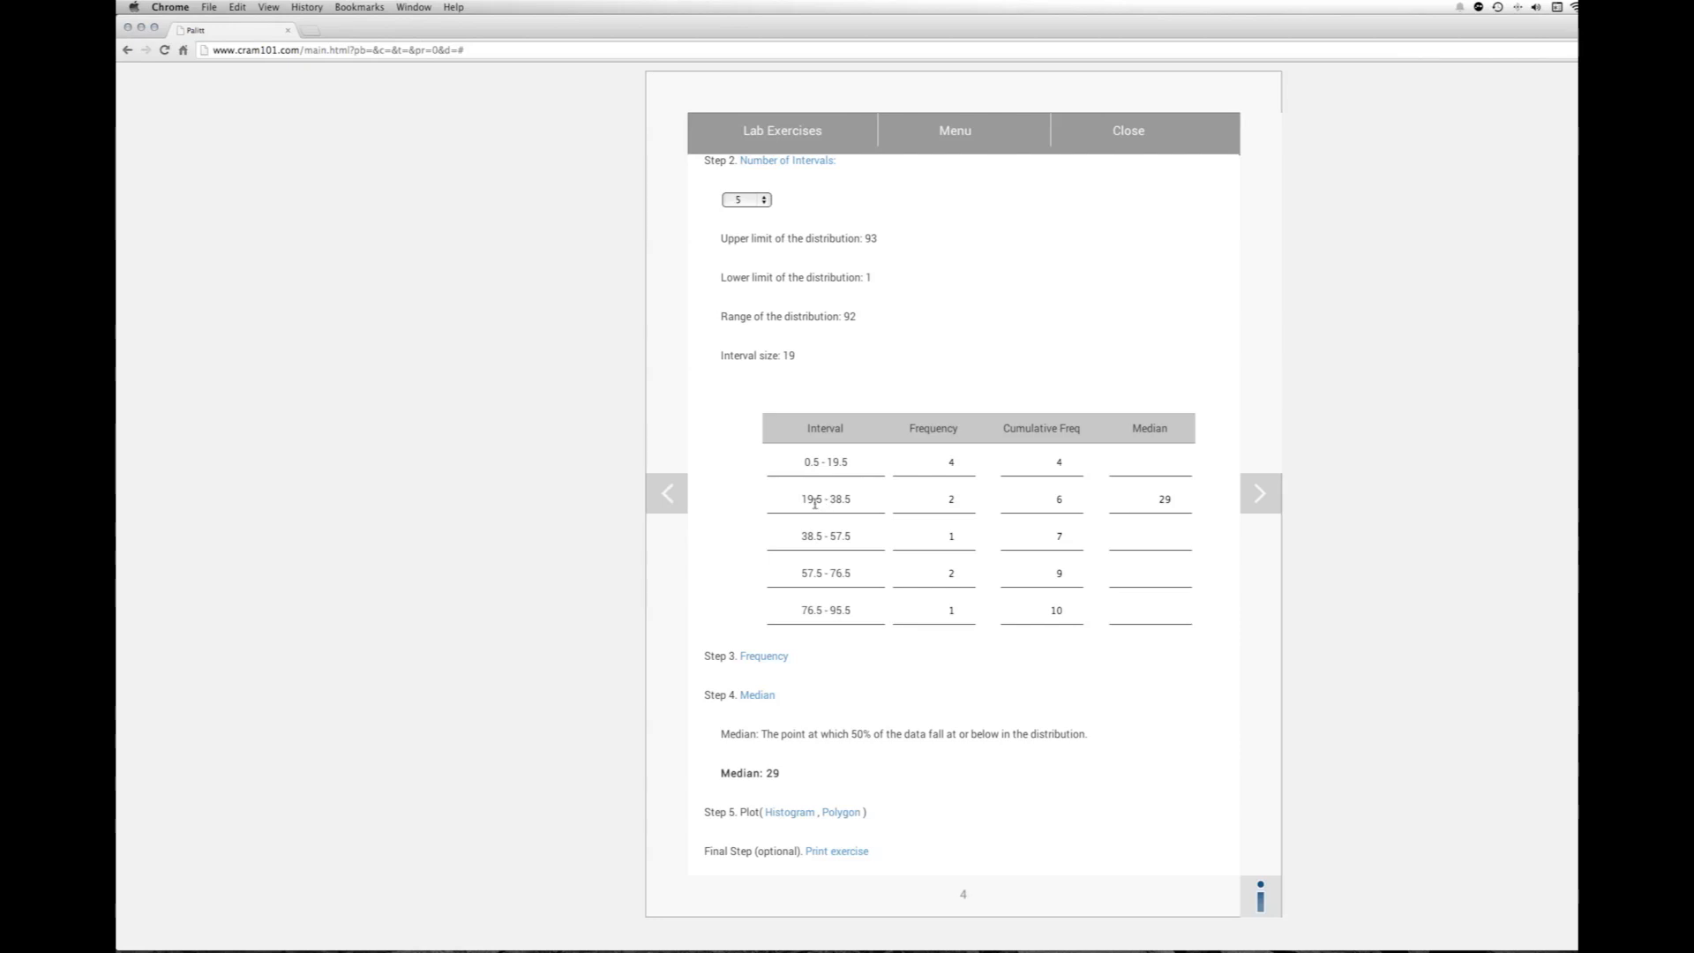
mouse_move(825, 498)
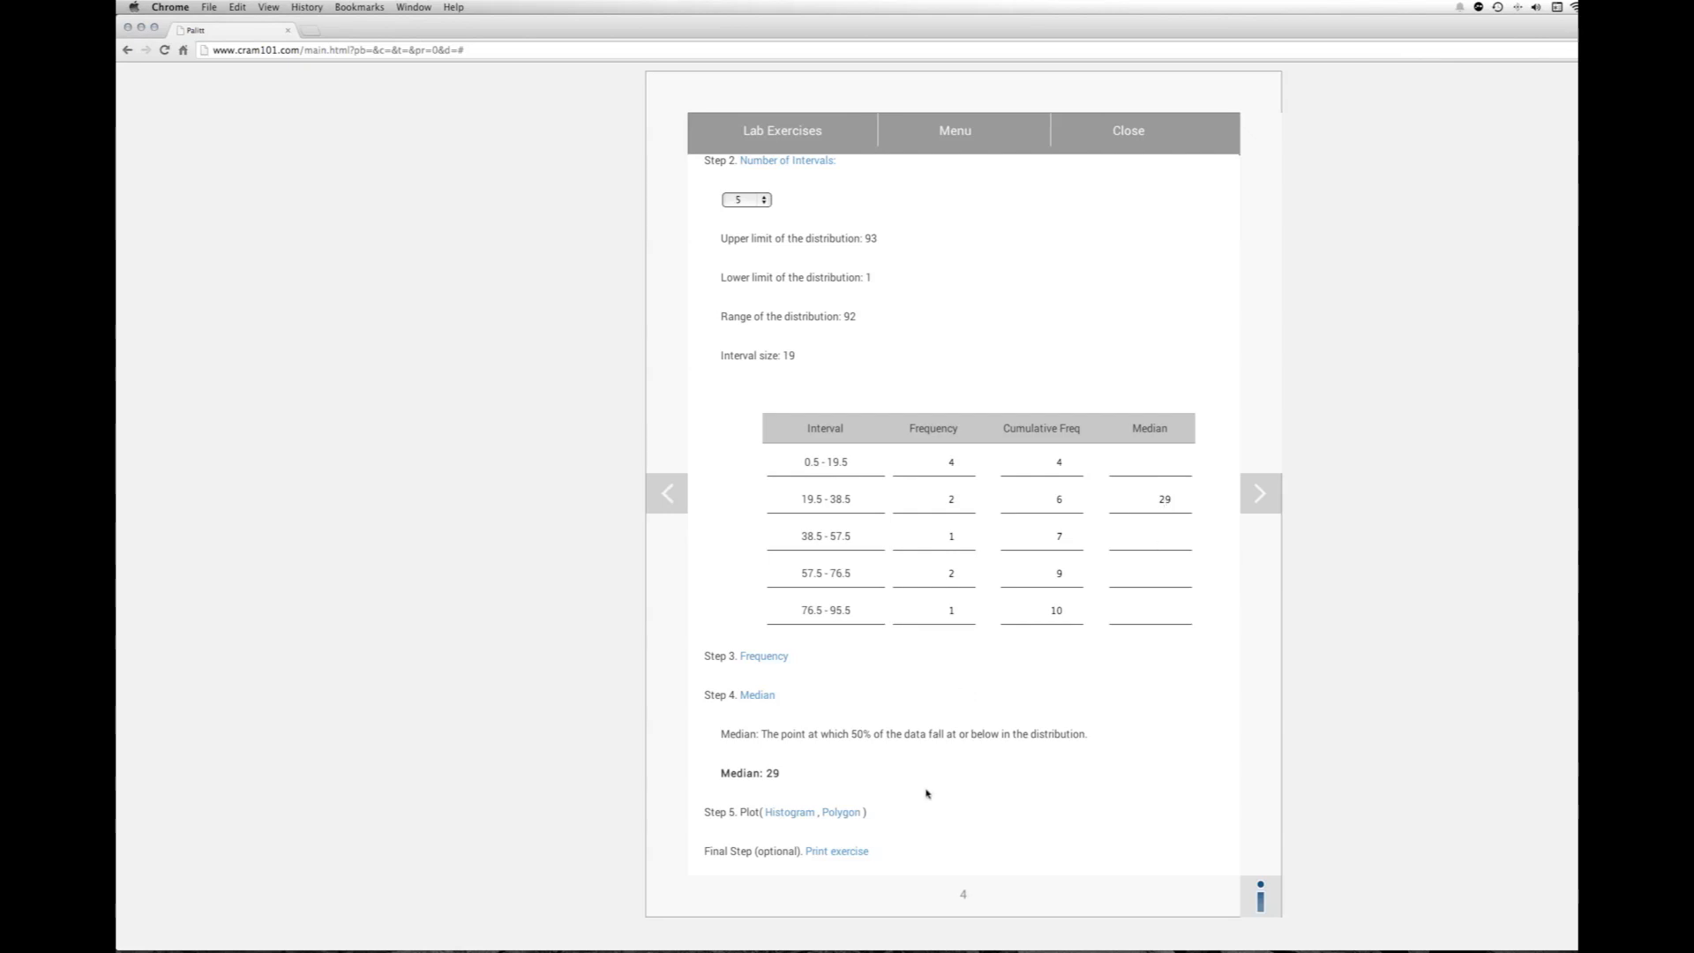
Step: Plot the Step 5 histogram with yellow bars of heights 4, 2, 1, 2, 1
left_click(788, 812)
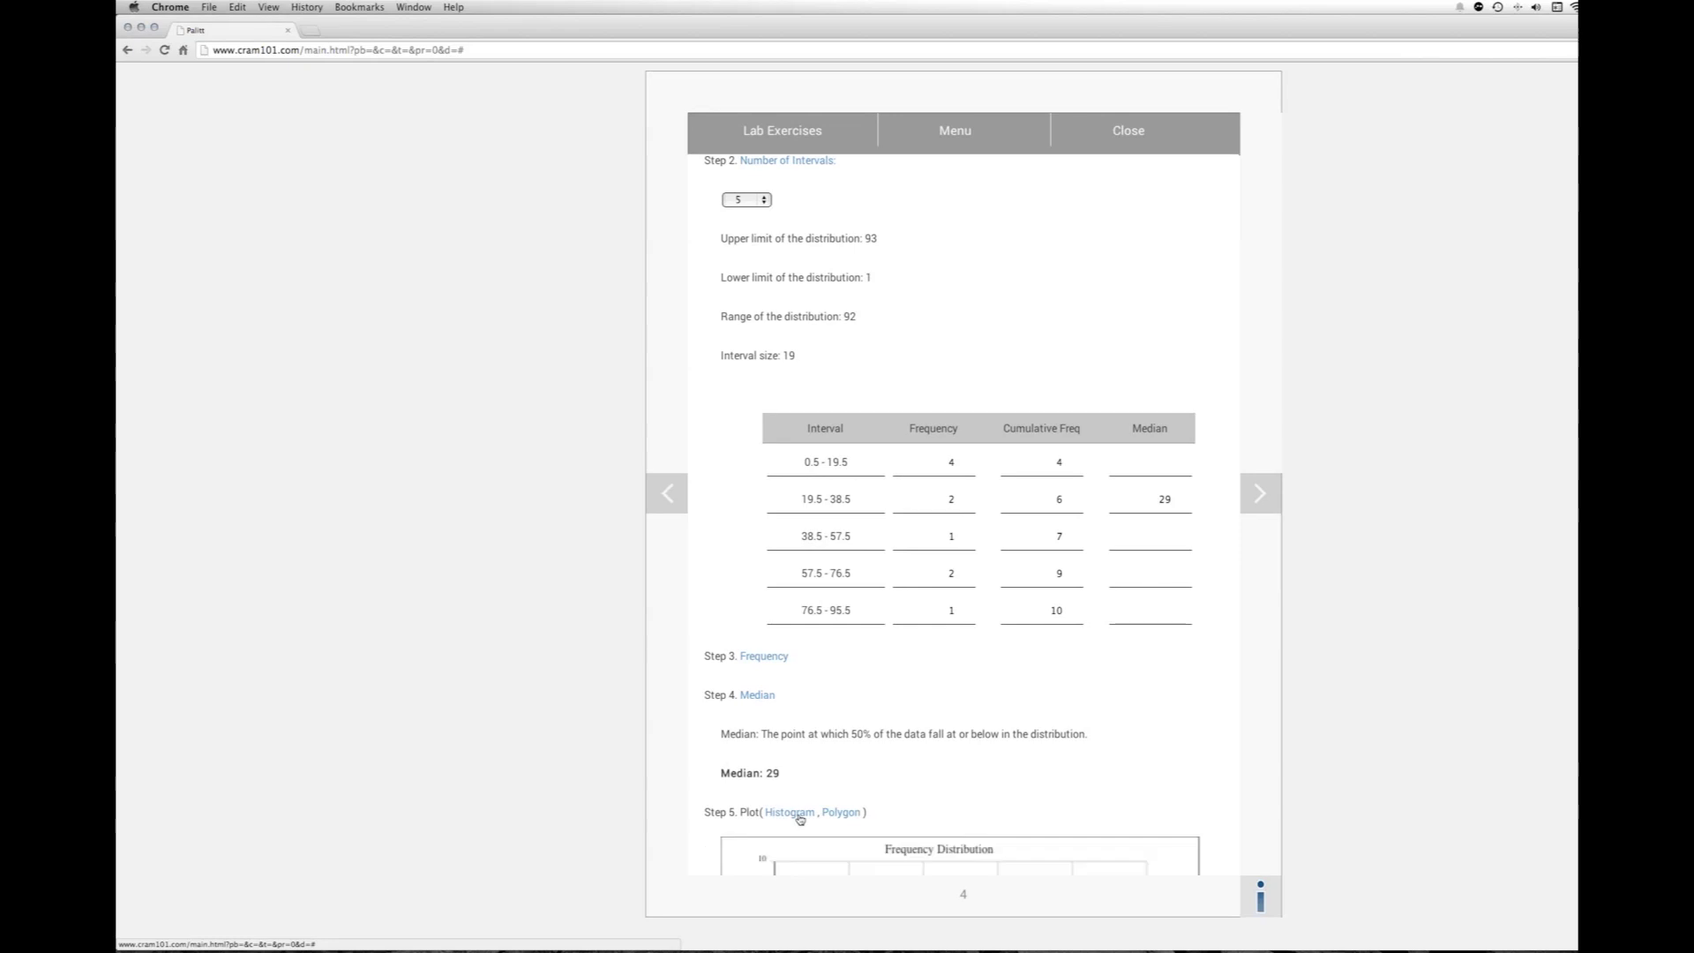
scroll("down", 3)
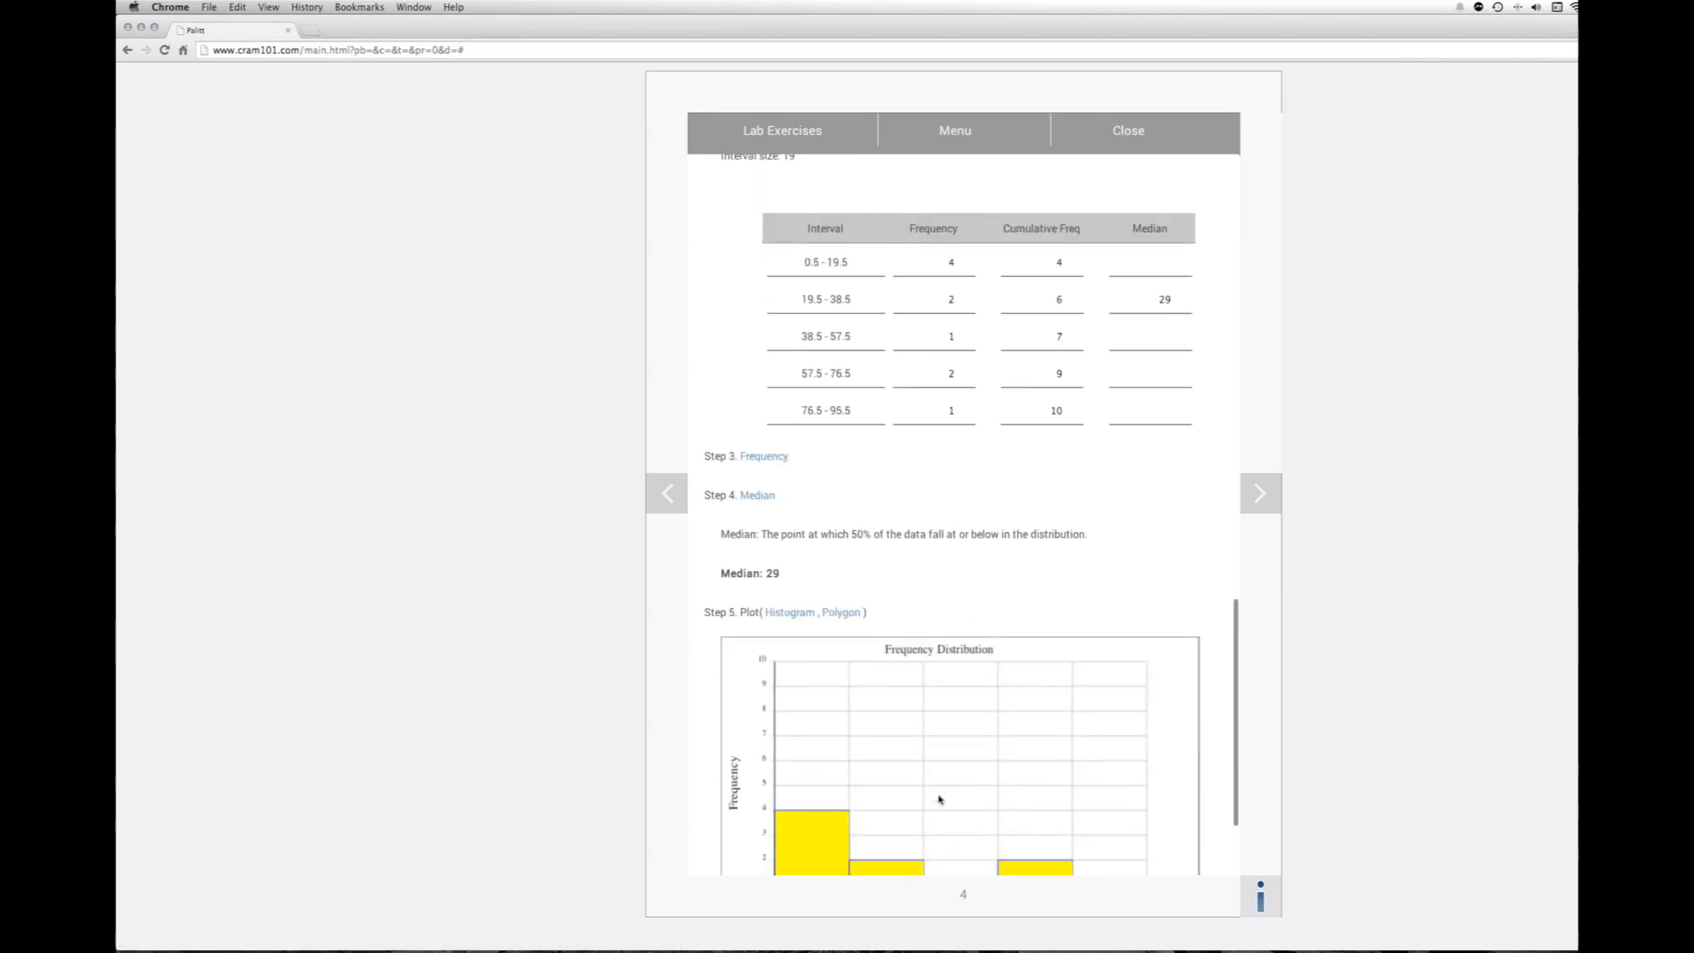
scroll("down", 3)
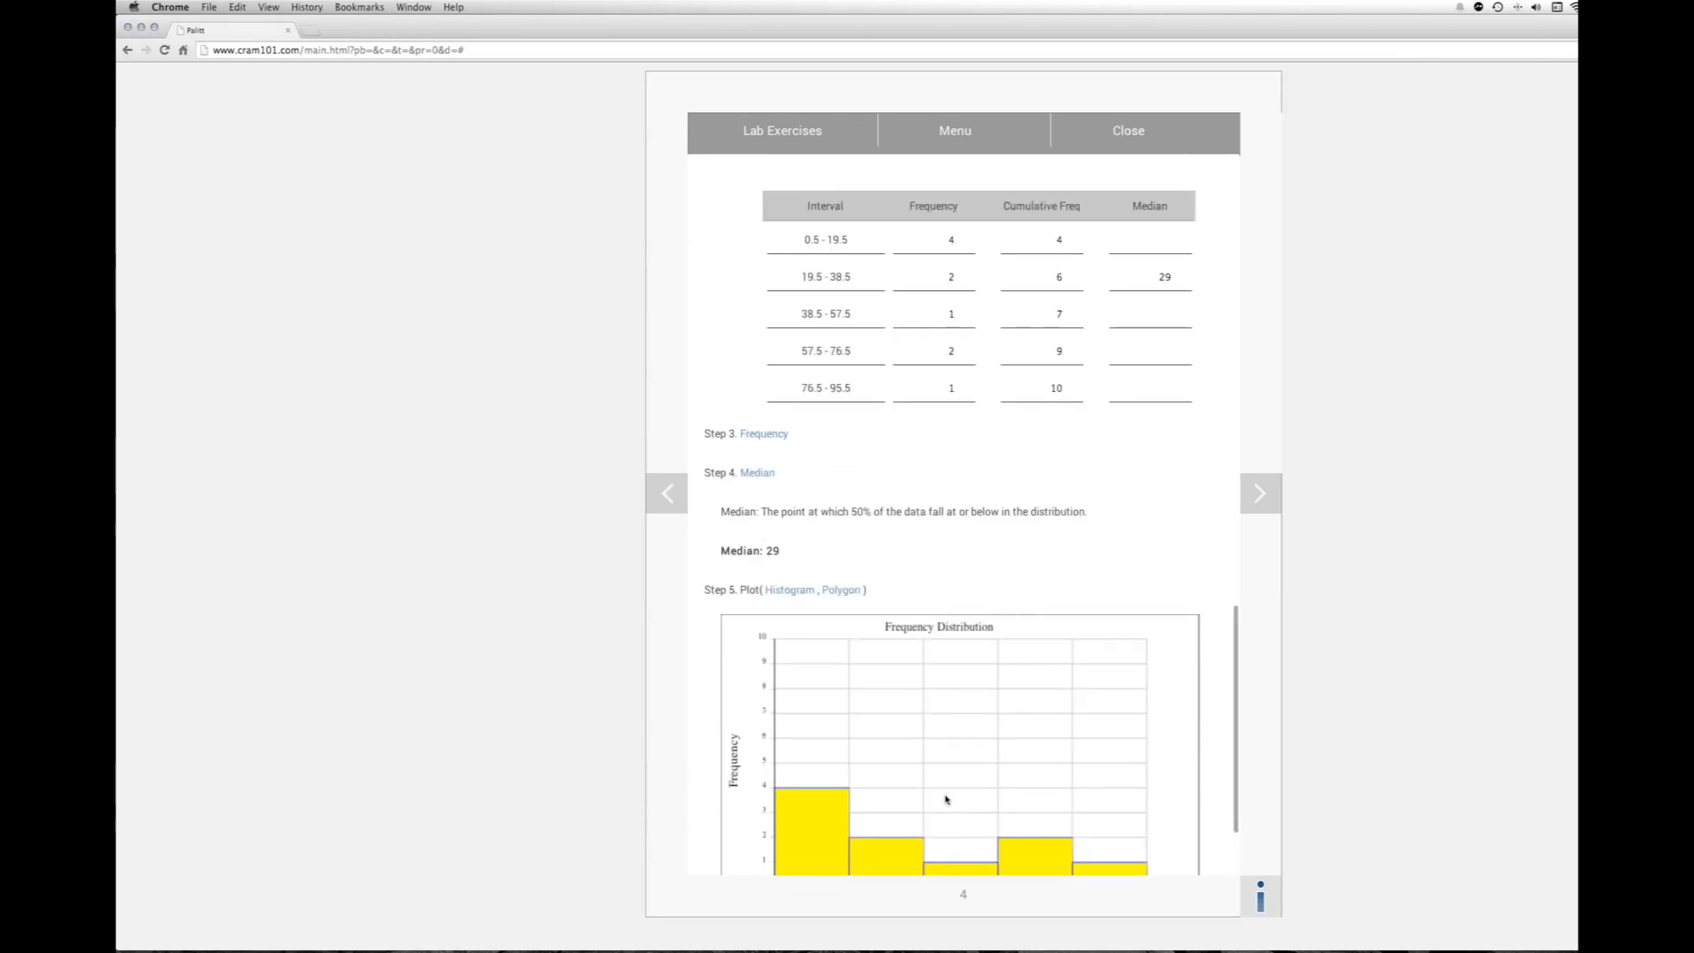
scroll("down", 3)
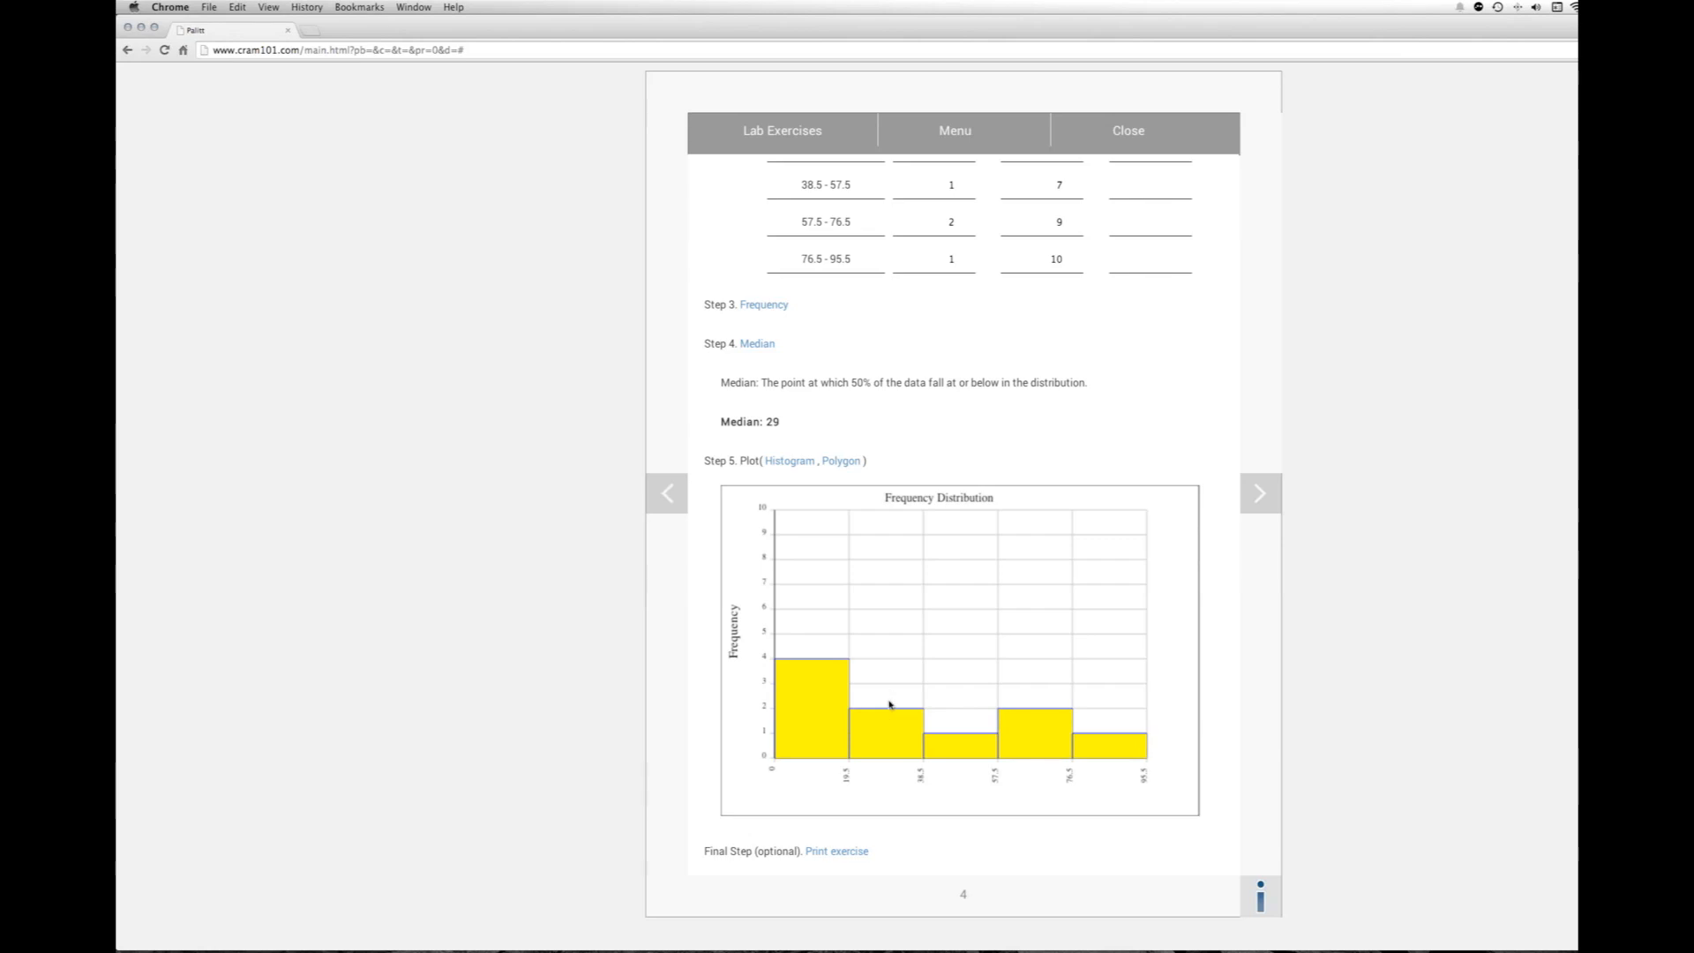
mouse_move(898, 741)
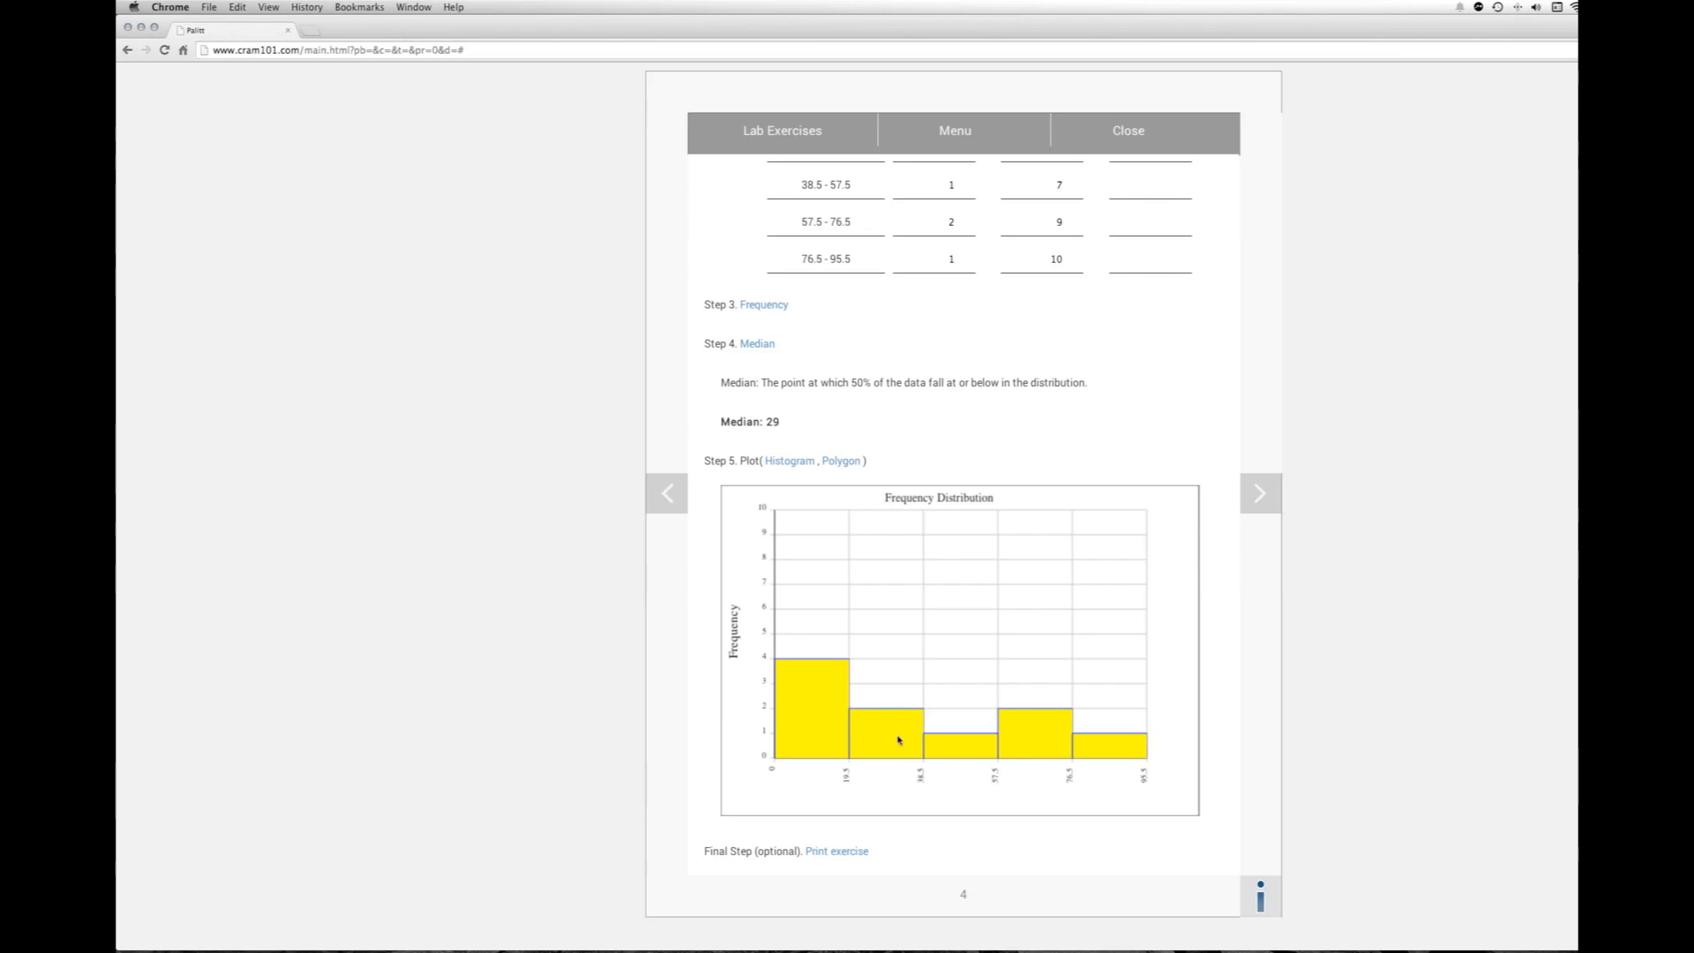
mouse_move(887, 741)
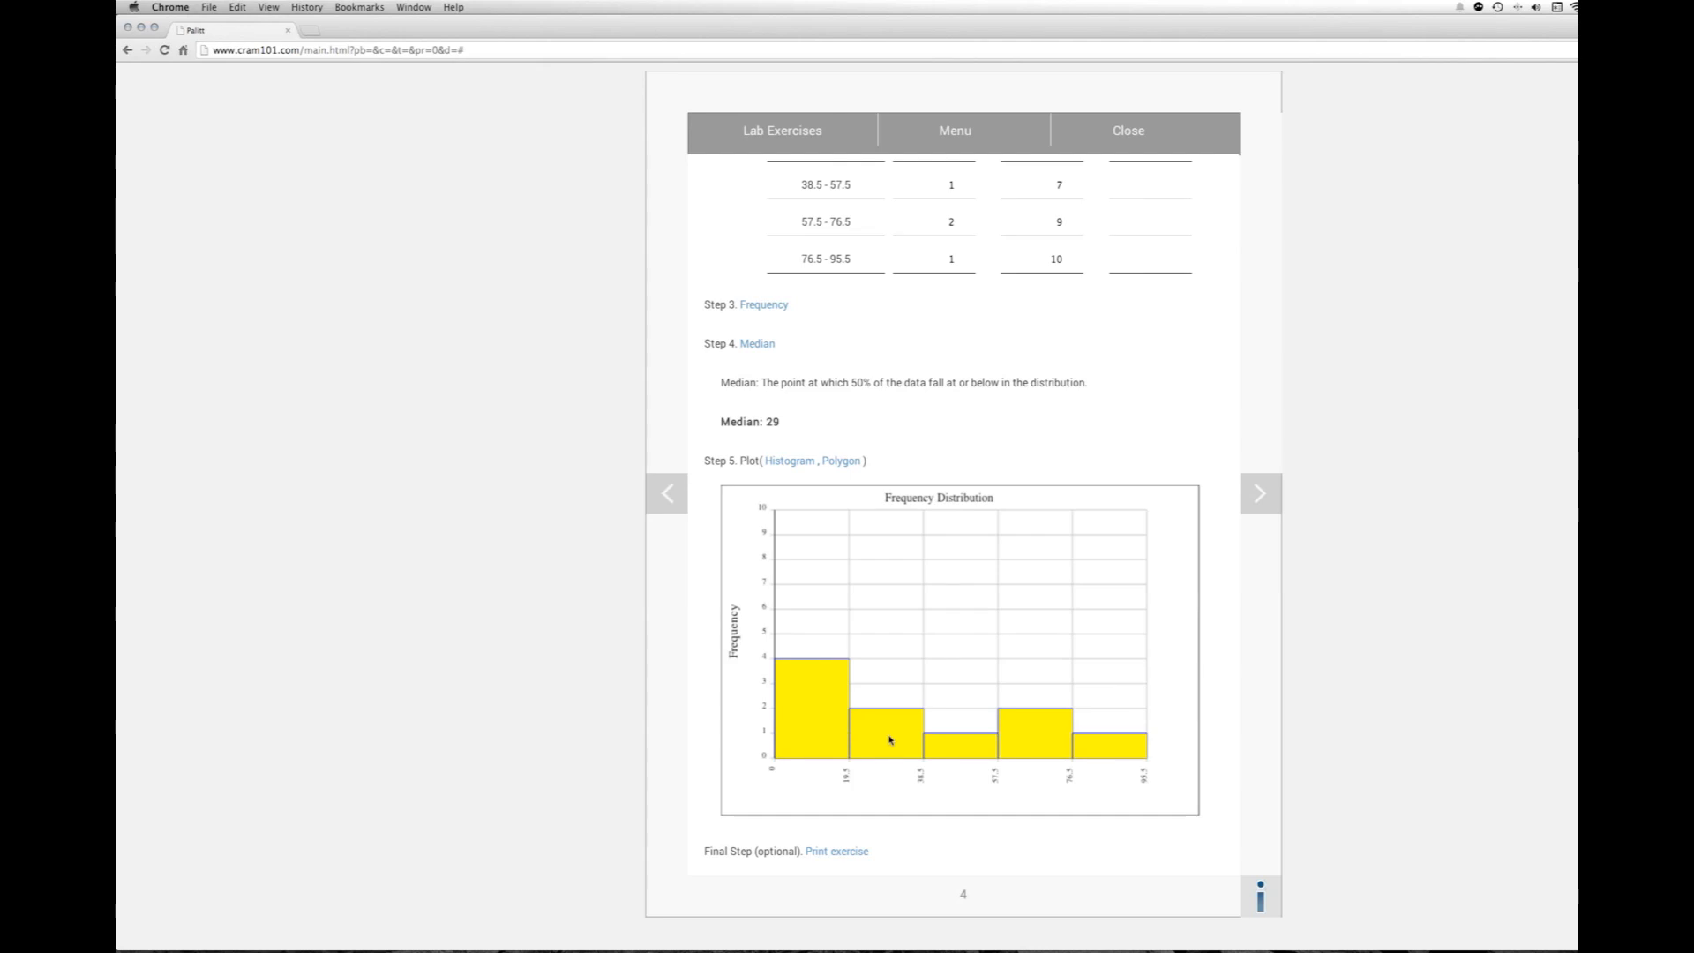